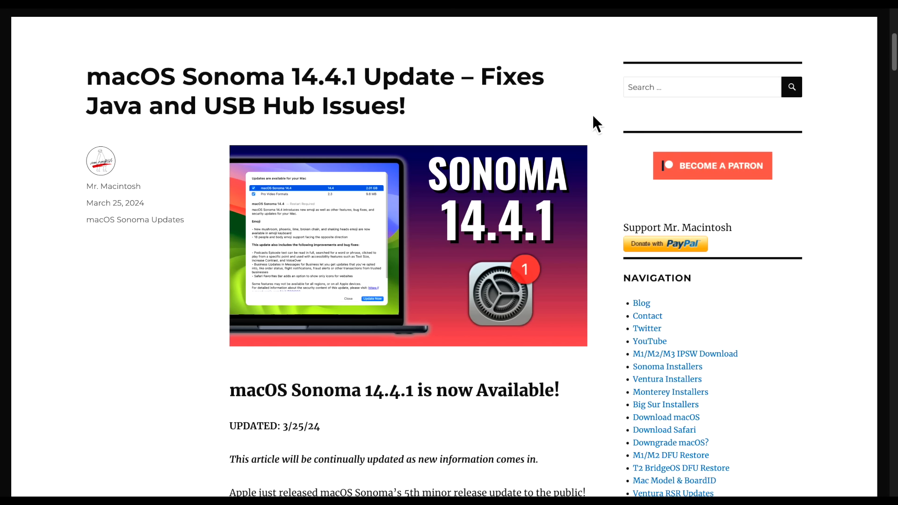
pyautogui.moveTo(606, 153)
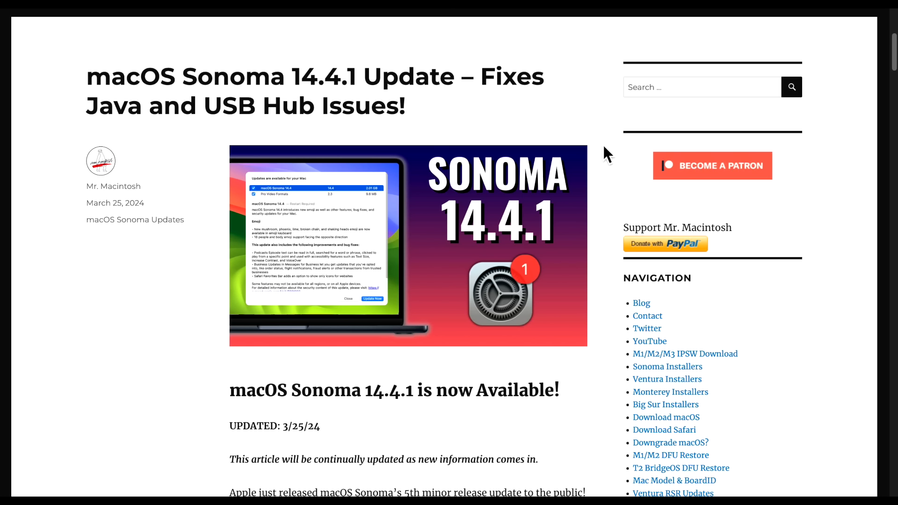
pyautogui.moveTo(608, 169)
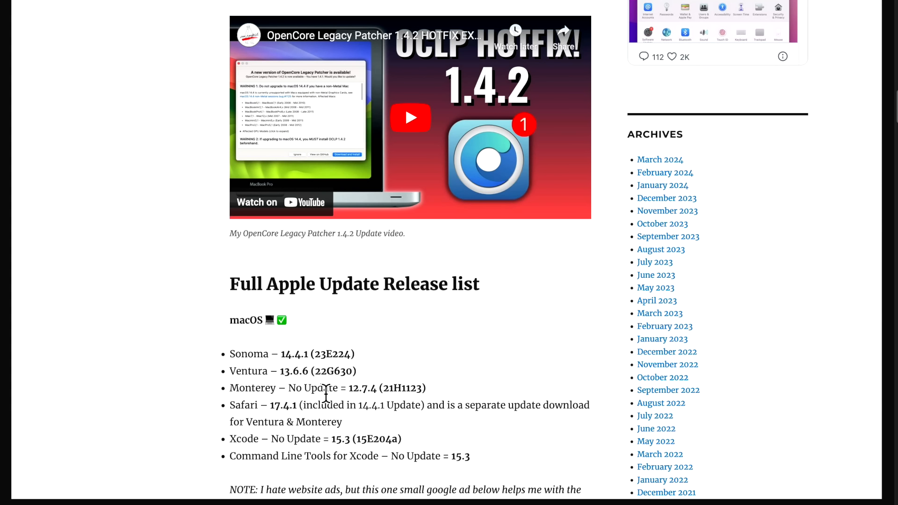
# Step: Highlight the Monterey 'No Update' and Safari 17.4.1 version numbers in the release list
pyautogui.doubleClick(335, 370)
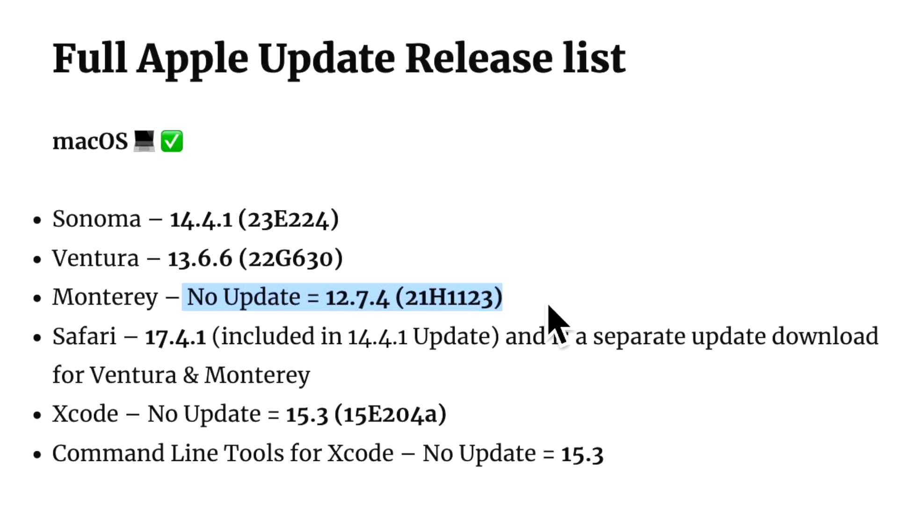
pyautogui.moveTo(438, 384)
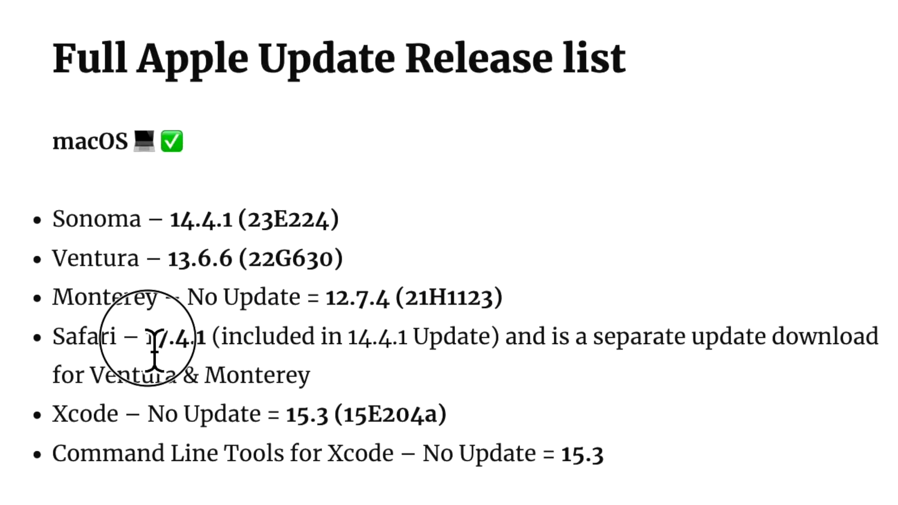
pyautogui.doubleClick(174, 336)
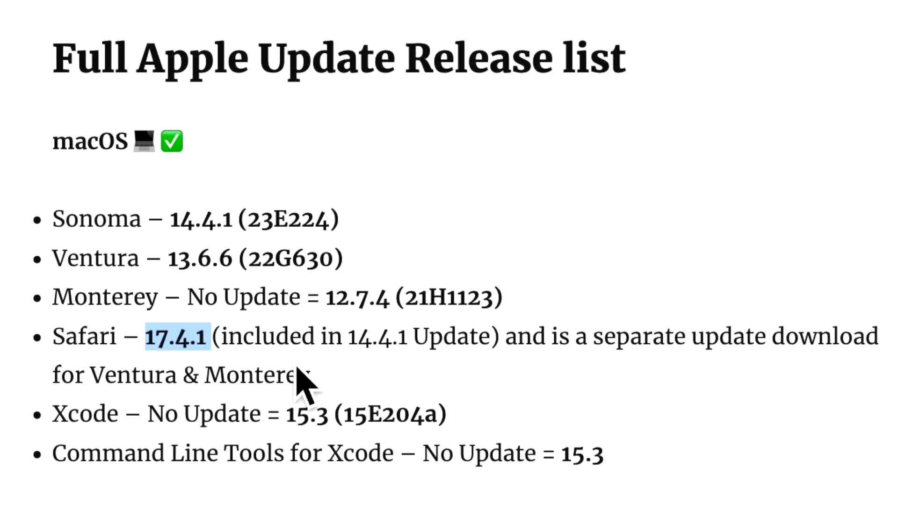
pyautogui.moveTo(397, 364)
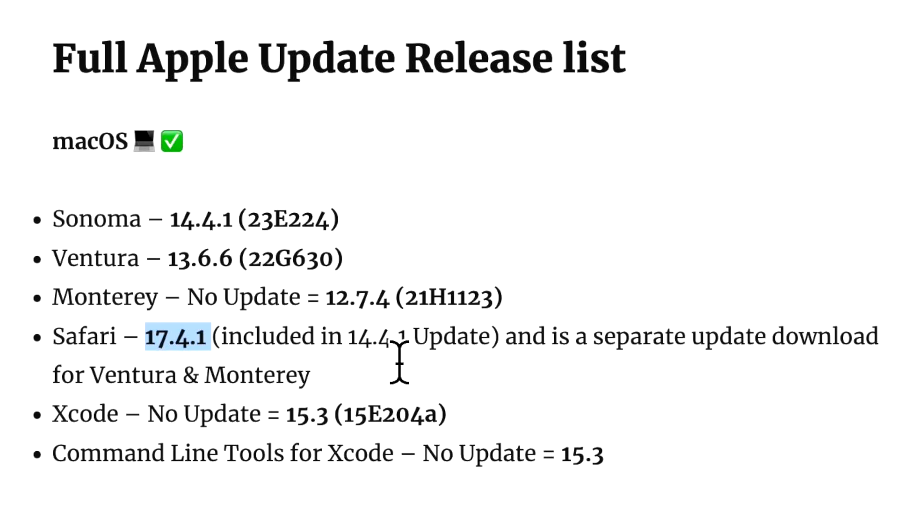
pyautogui.moveTo(461, 384)
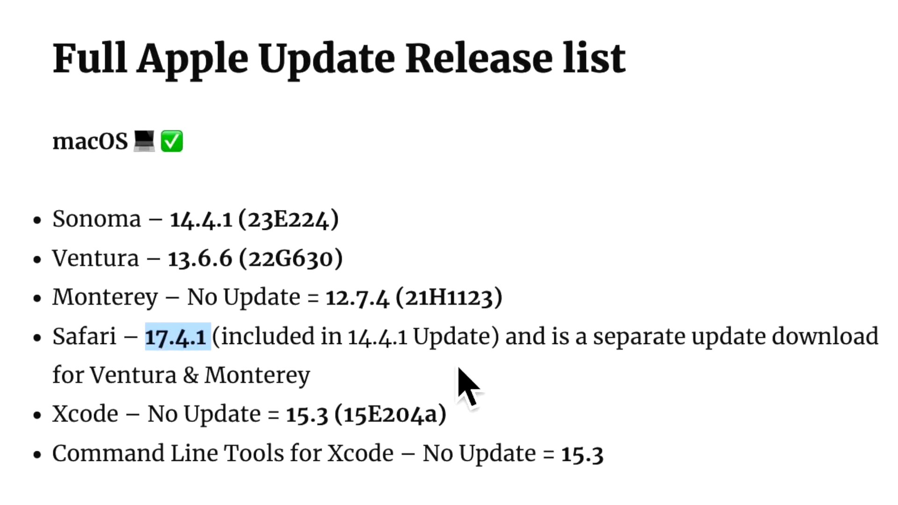
pyautogui.moveTo(679, 393)
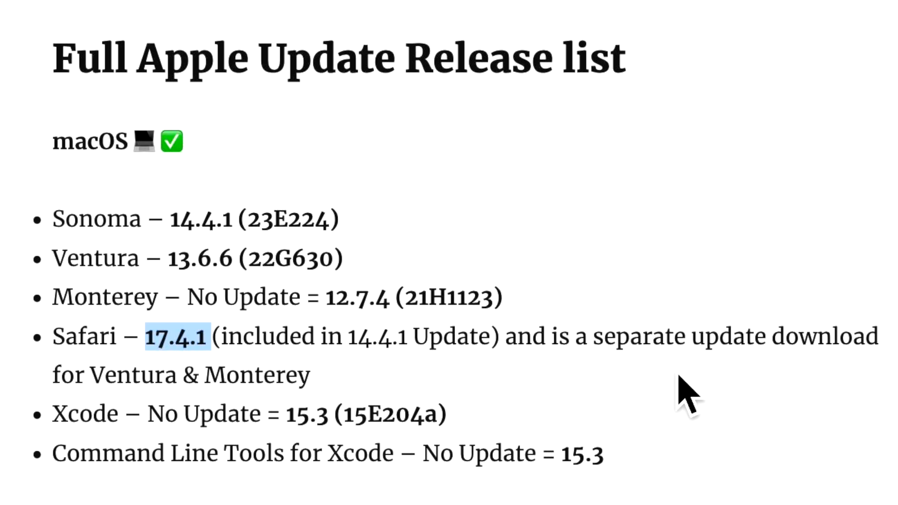
pyautogui.moveTo(164, 423)
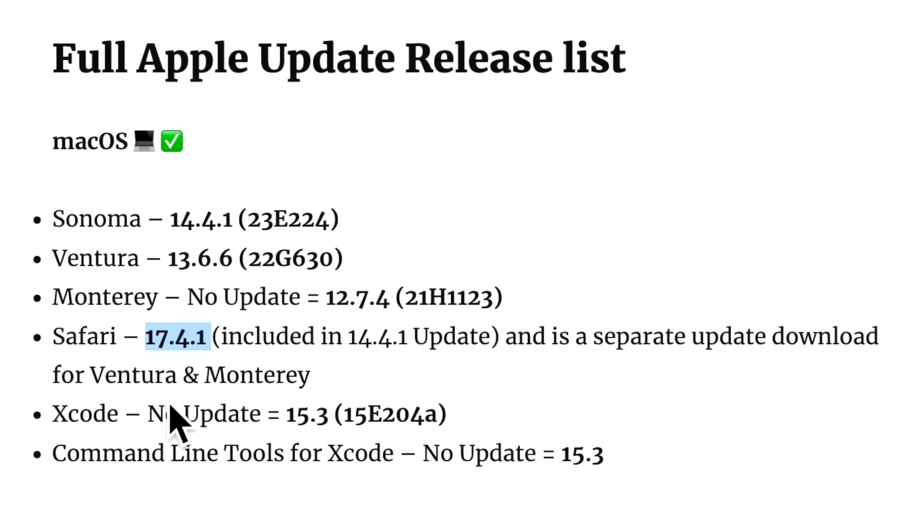
pyautogui.moveTo(496, 457)
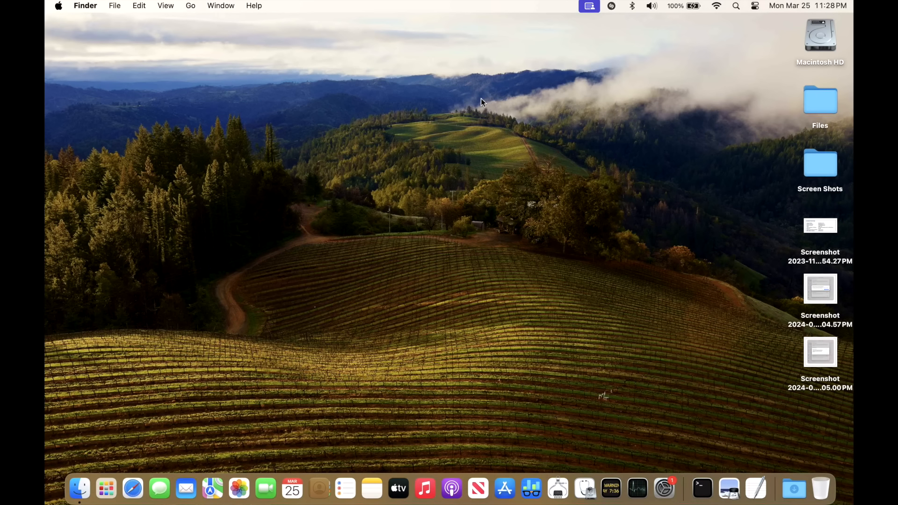
pyautogui.moveTo(367, 126)
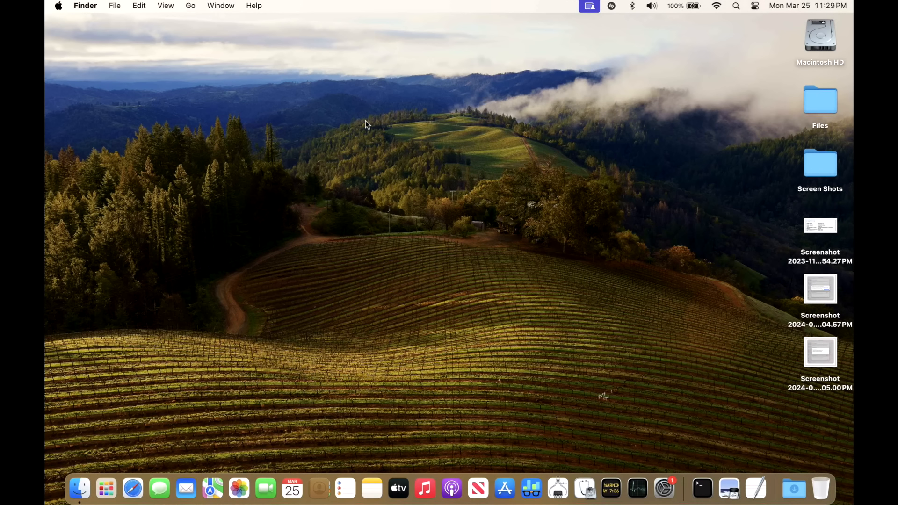
pyautogui.moveTo(657, 439)
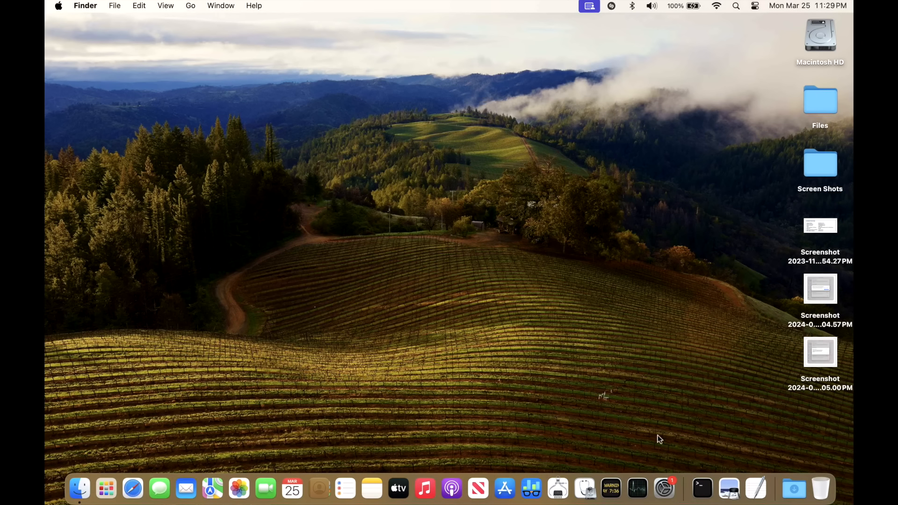
# Step: Open System Settings and go to General > Software Update
pyautogui.click(664, 493)
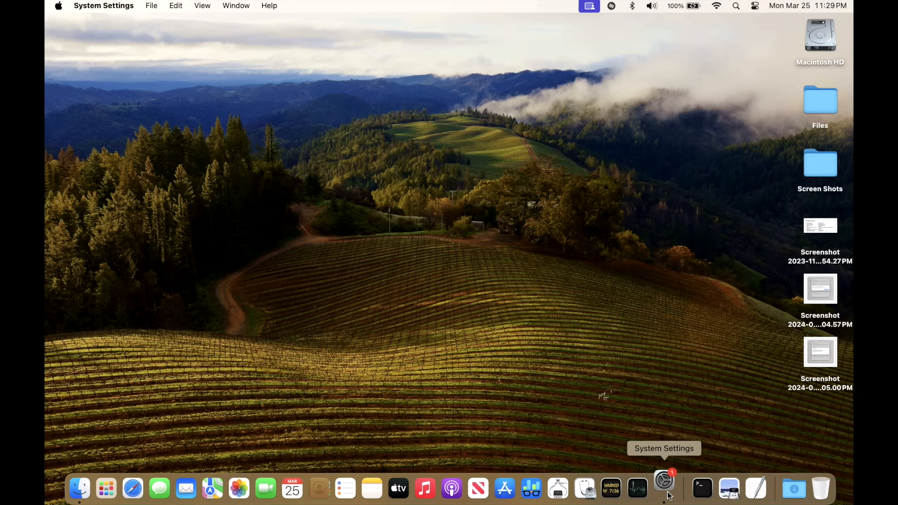
pyautogui.click(665, 488)
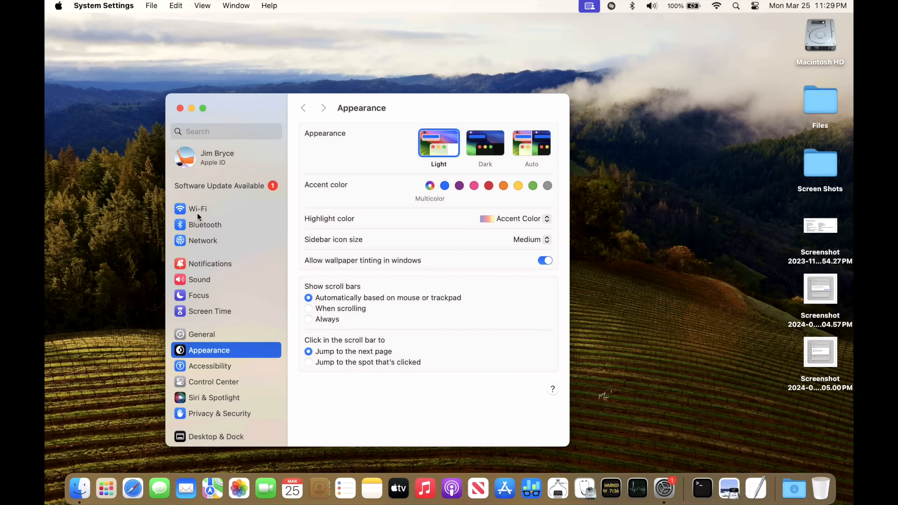
pyautogui.click(202, 334)
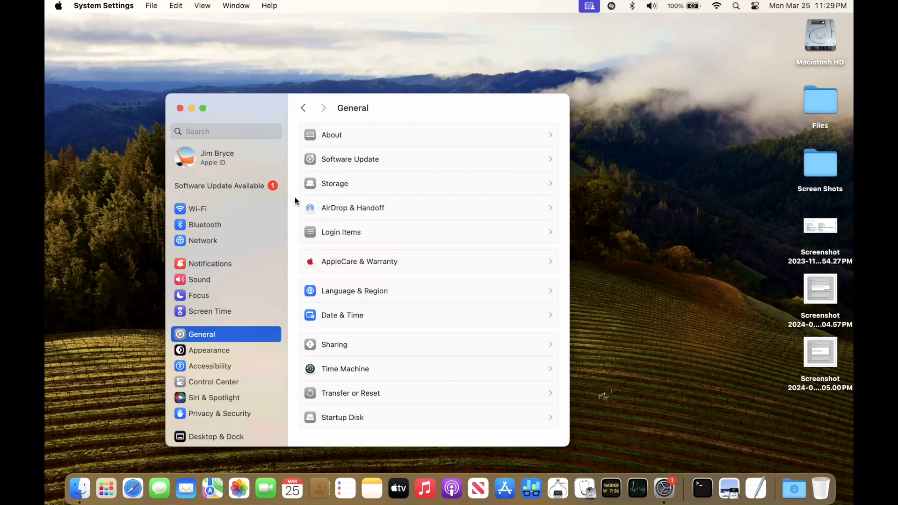
pyautogui.moveTo(200, 199)
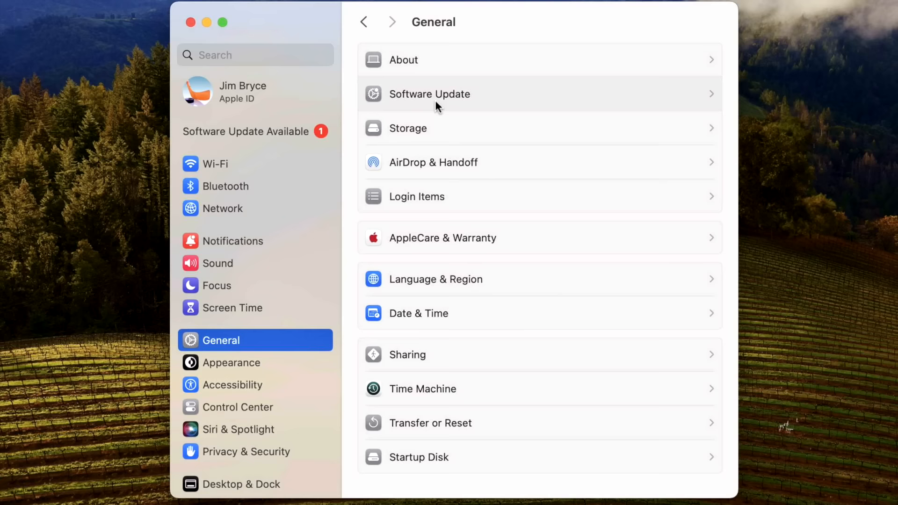
pyautogui.click(429, 94)
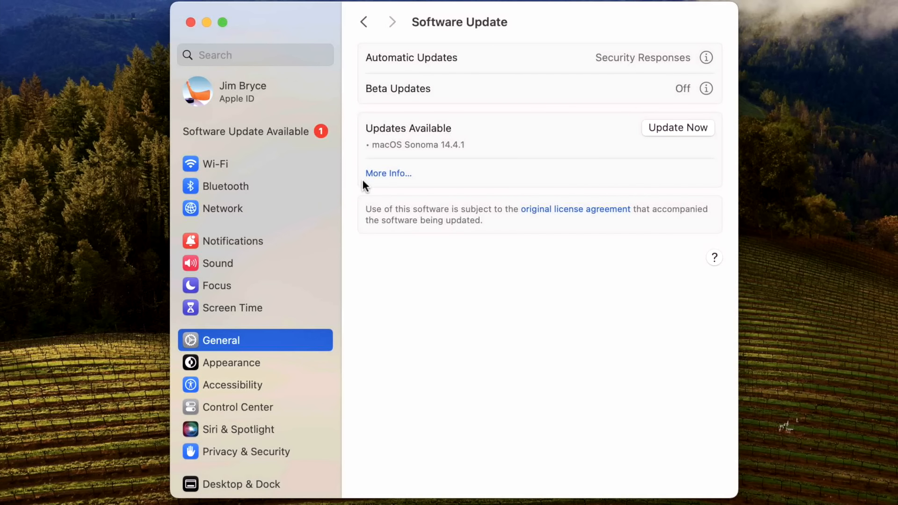
pyautogui.moveTo(245, 120)
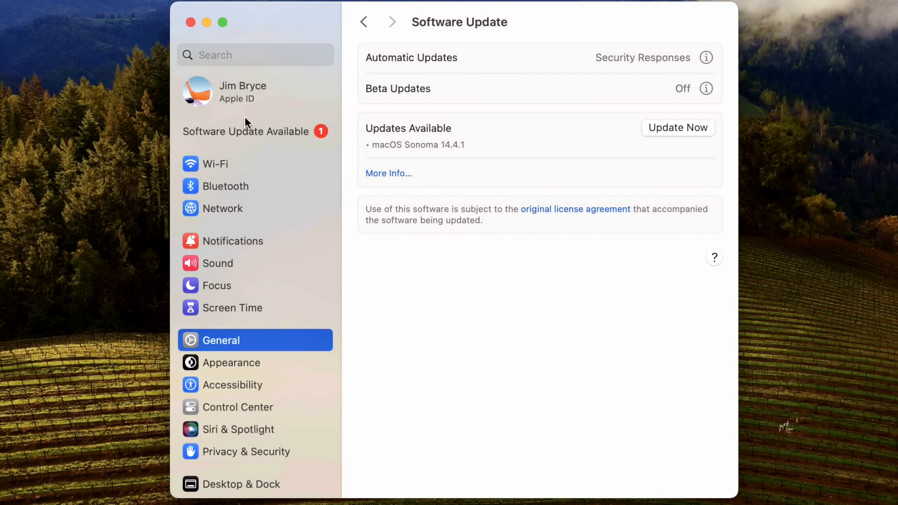
pyautogui.moveTo(310, 179)
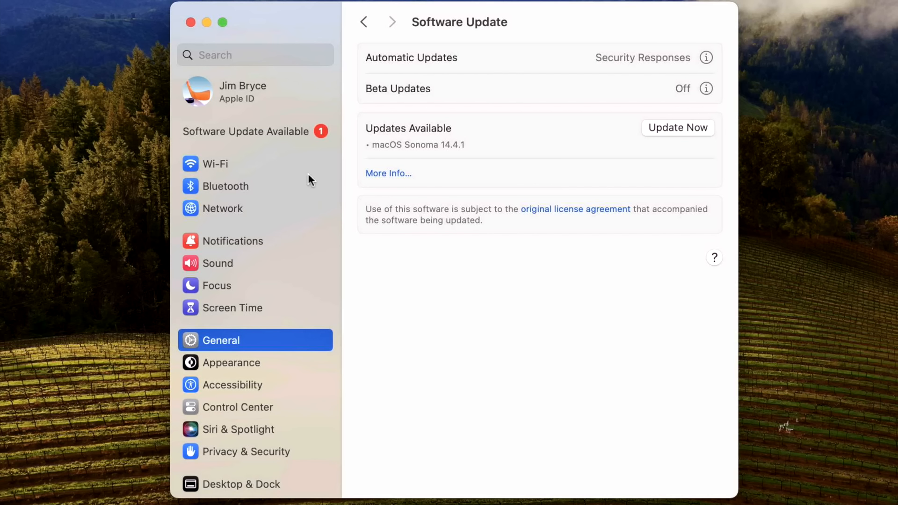
pyautogui.moveTo(439, 187)
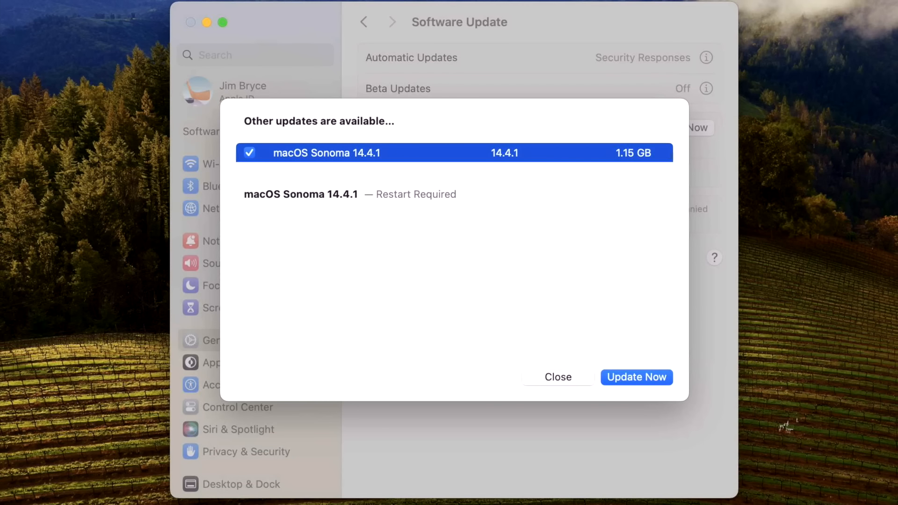
pyautogui.moveTo(385, 286)
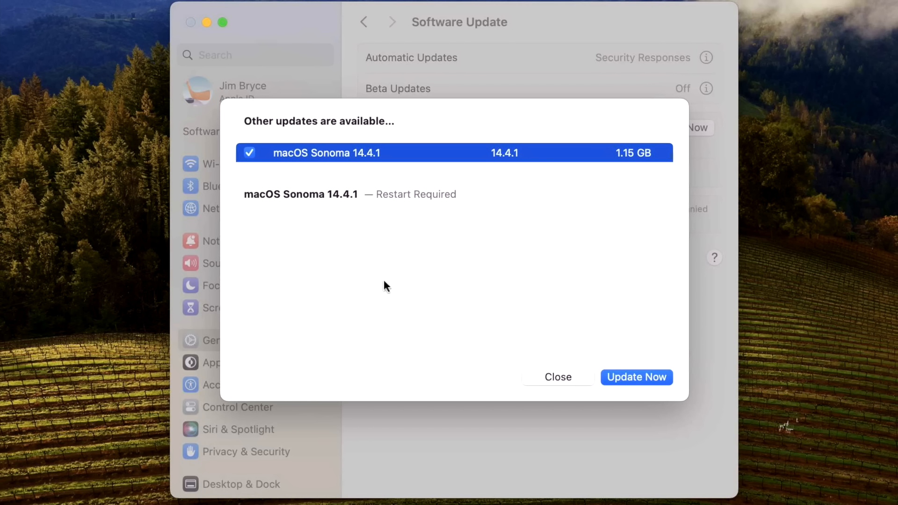
pyautogui.moveTo(417, 275)
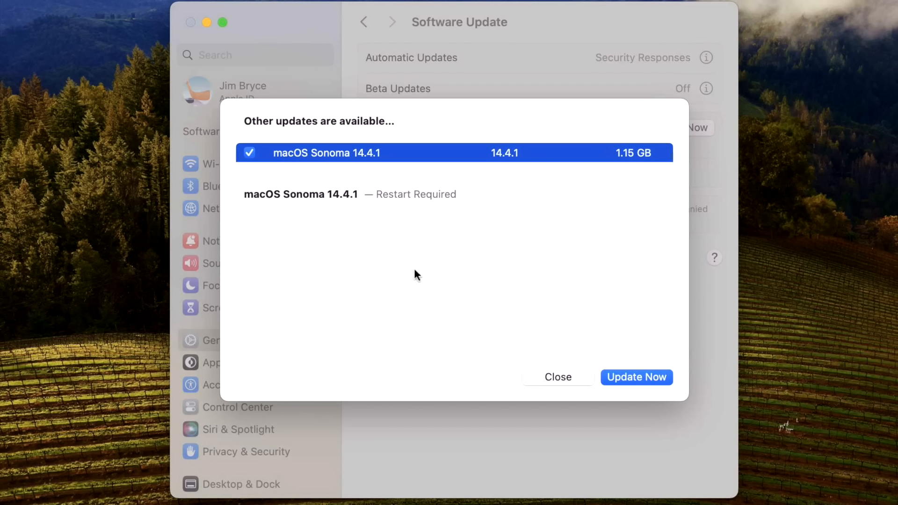
pyautogui.moveTo(464, 255)
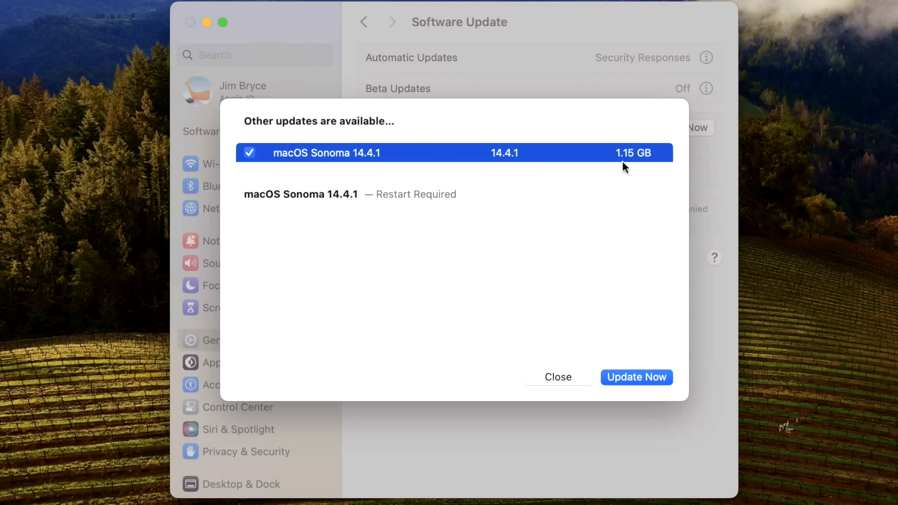
pyautogui.moveTo(640, 179)
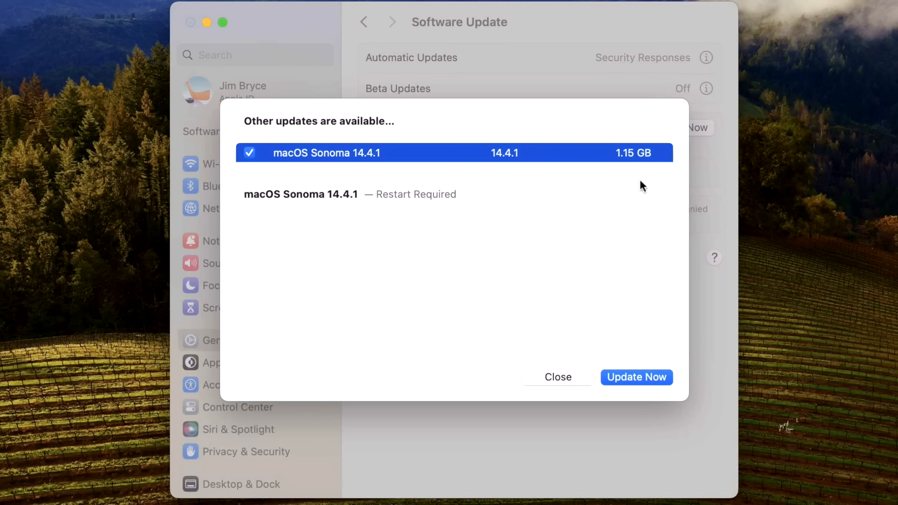
pyautogui.moveTo(645, 191)
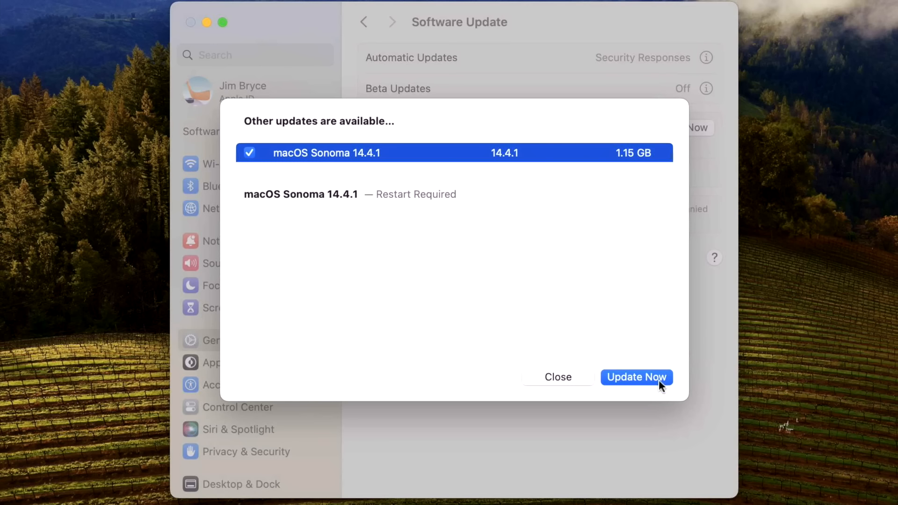
# Step: Start the macOS Sonoma 14.4.1 update and accept the license agreement
pyautogui.click(636, 377)
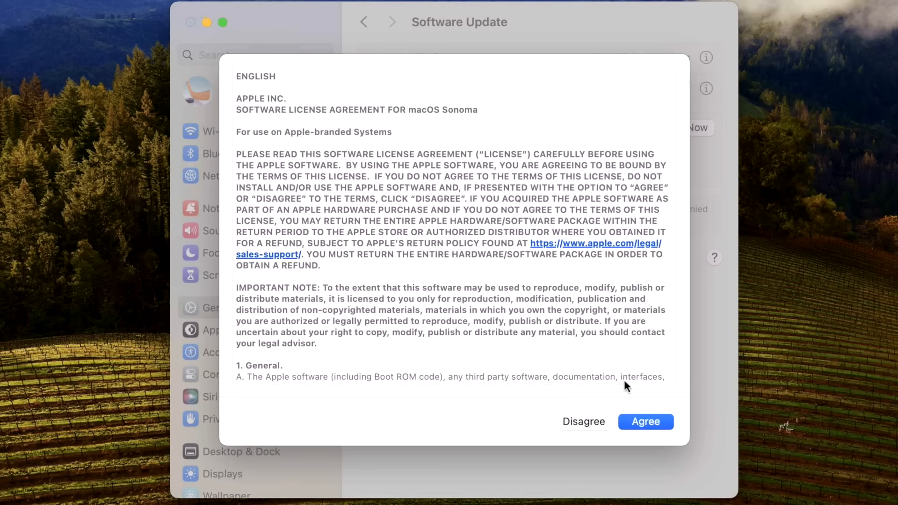
pyautogui.click(646, 422)
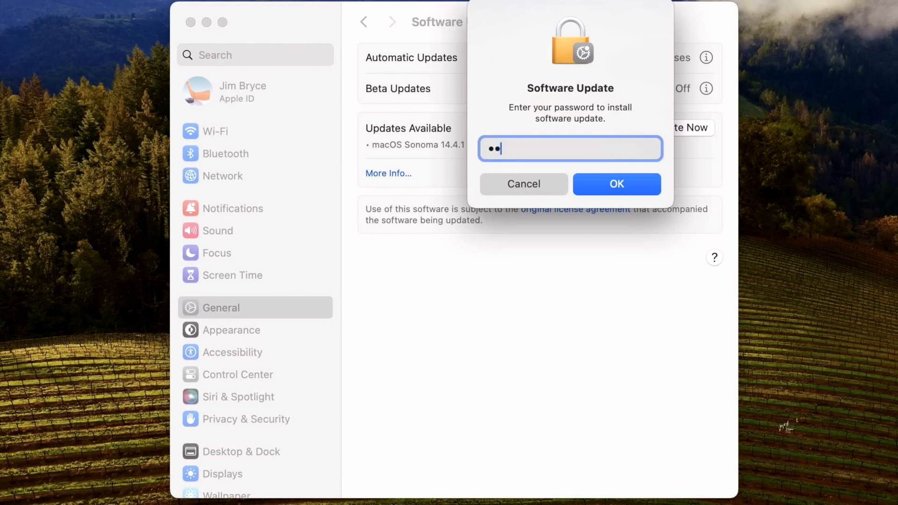
pyautogui.click(617, 183)
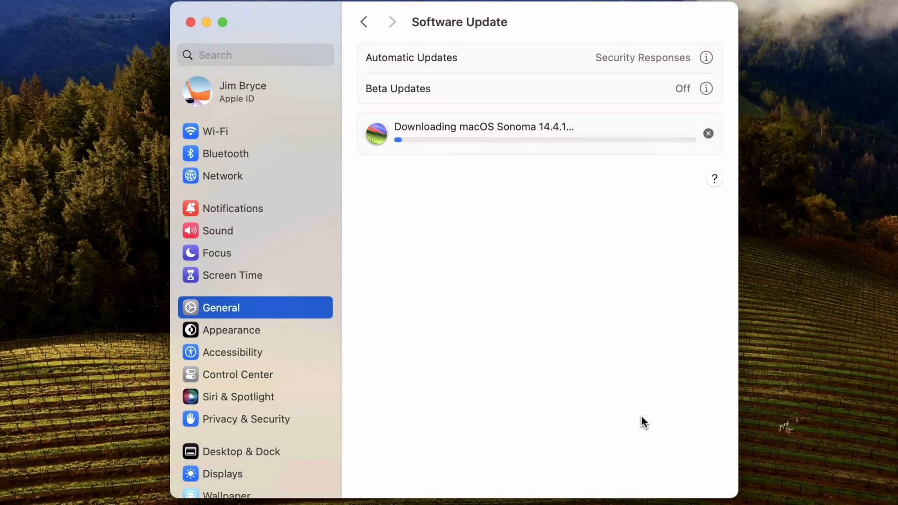
pyautogui.moveTo(669, 439)
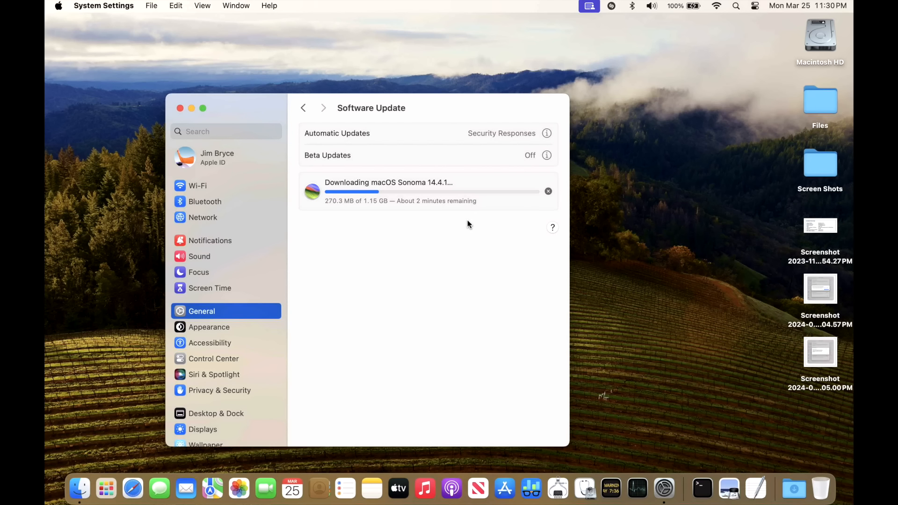
pyautogui.moveTo(555, 139)
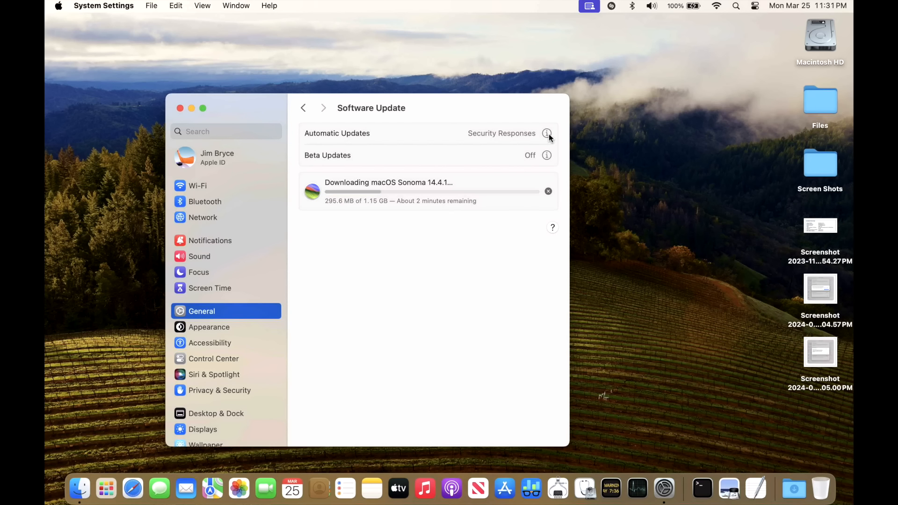
pyautogui.click(547, 133)
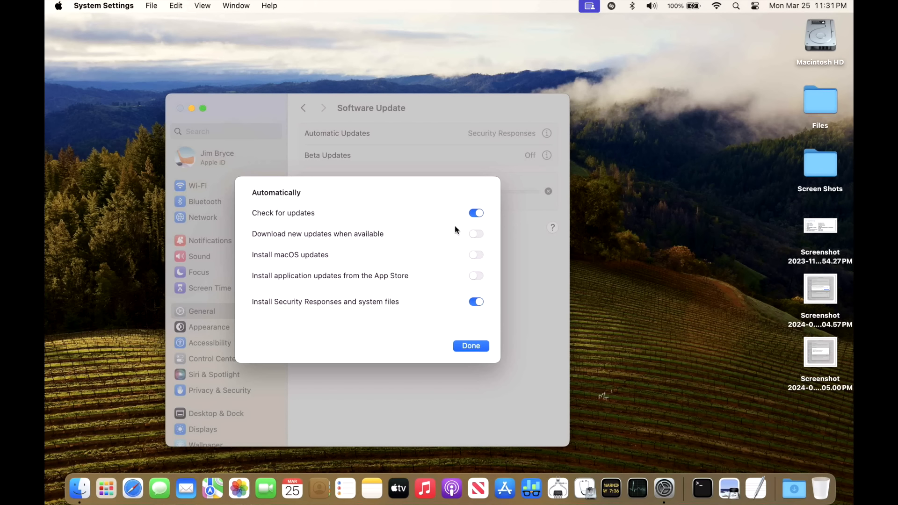
pyautogui.moveTo(499, 216)
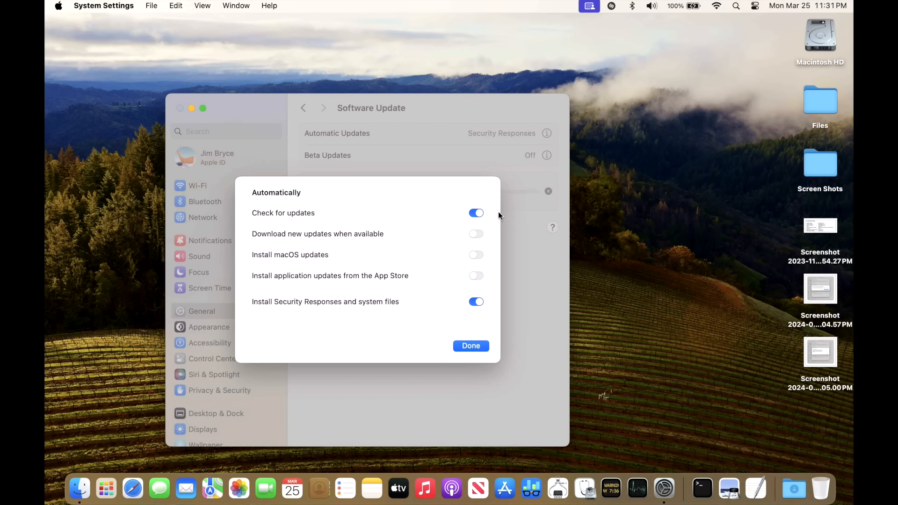
pyautogui.moveTo(526, 216)
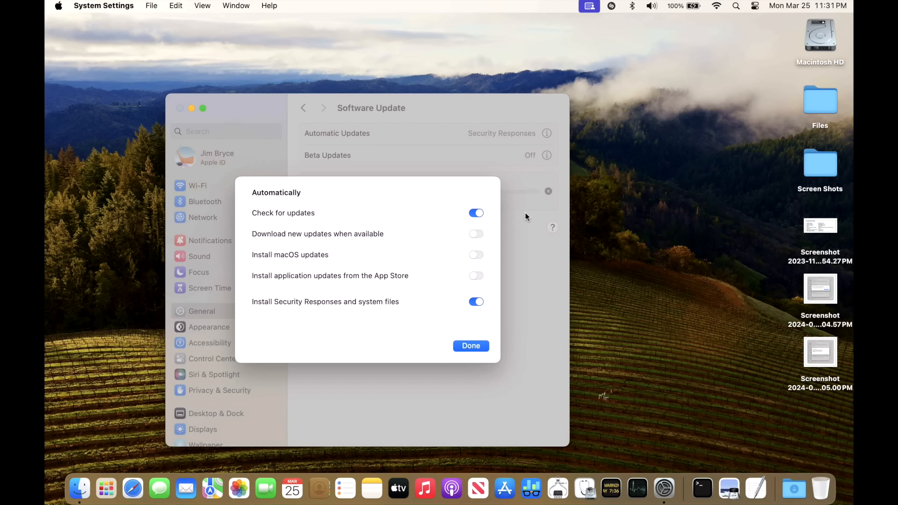
pyautogui.moveTo(820, 34)
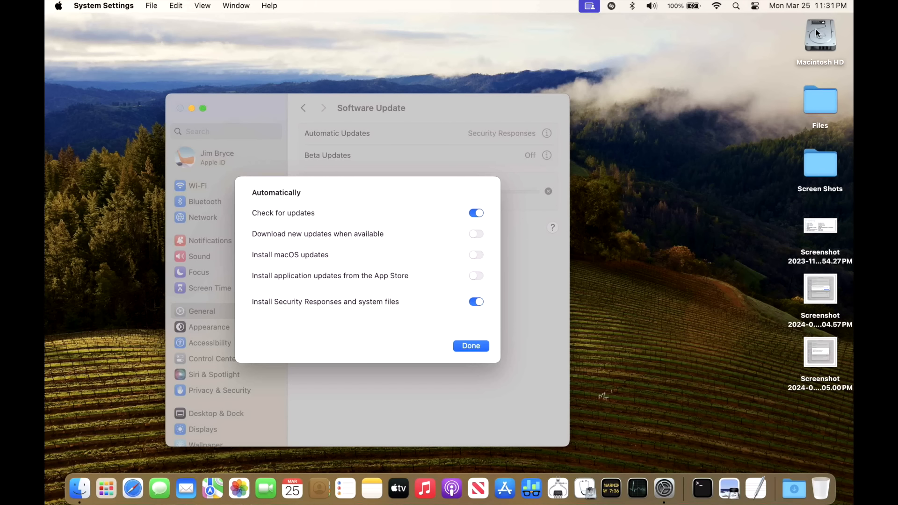
pyautogui.moveTo(611, 244)
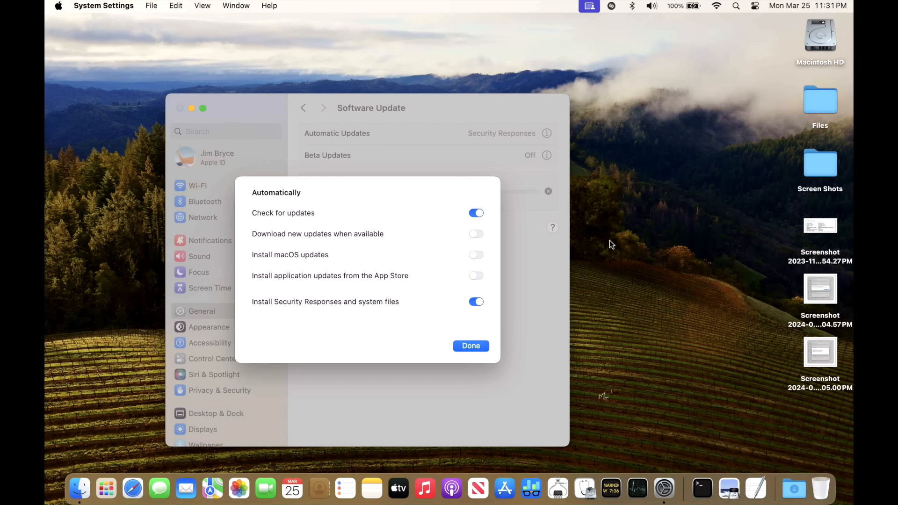
pyautogui.click(471, 346)
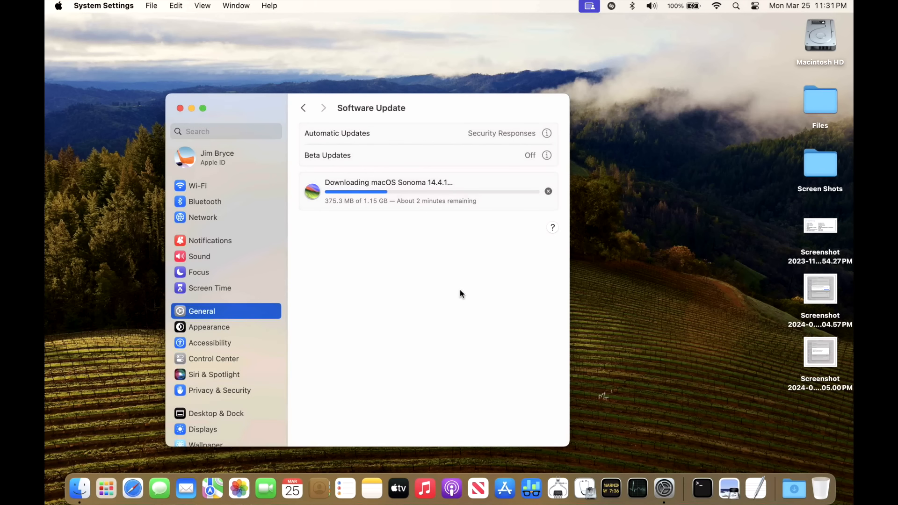
pyautogui.moveTo(503, 384)
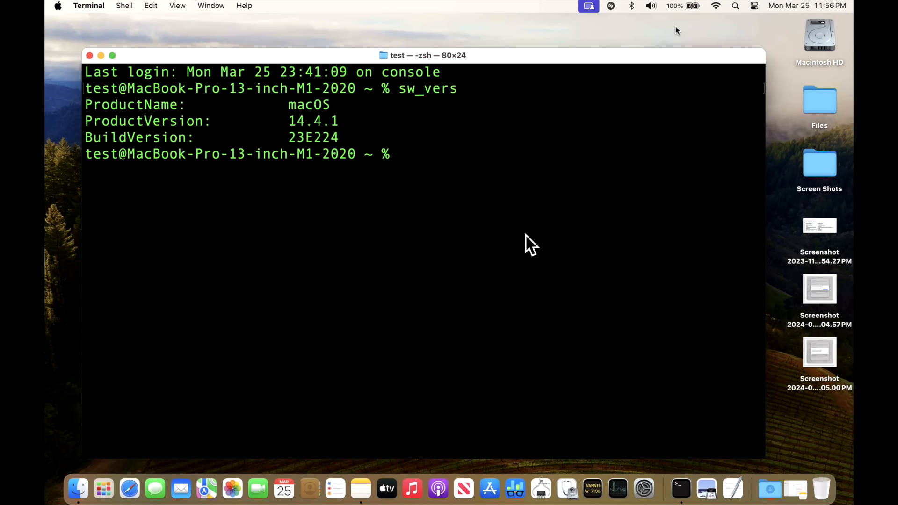
pyautogui.moveTo(314, 172)
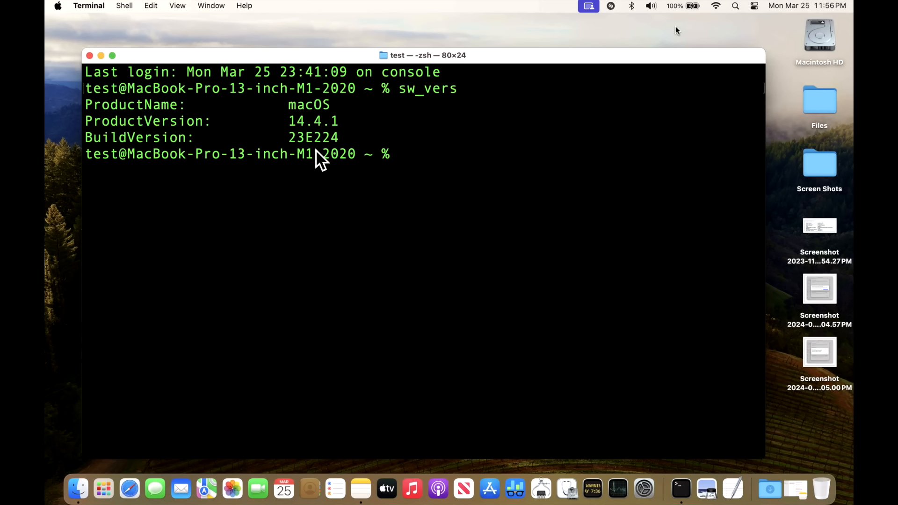
pyautogui.moveTo(380, 191)
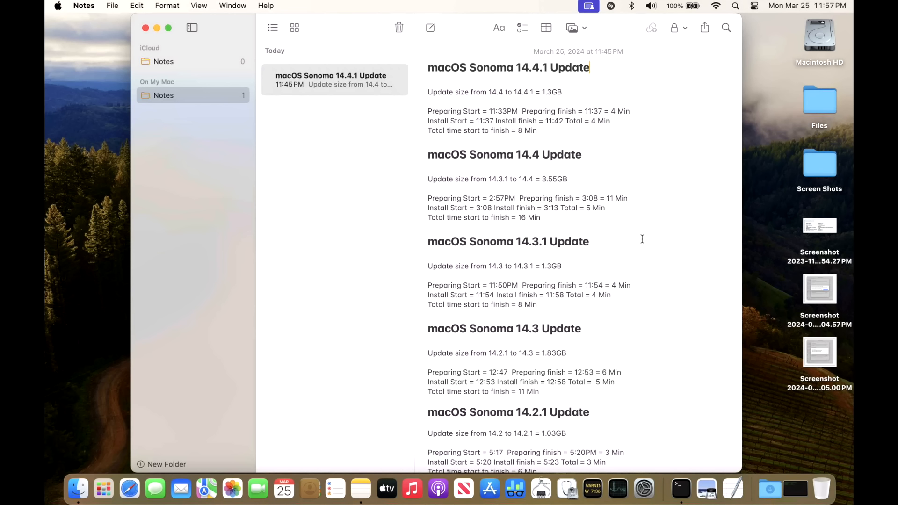
pyautogui.moveTo(650, 194)
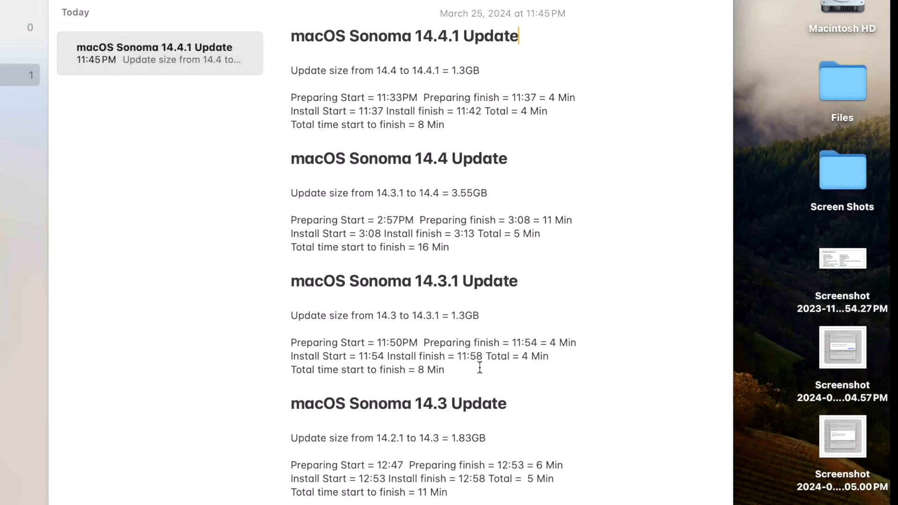
pyautogui.moveTo(592, 166)
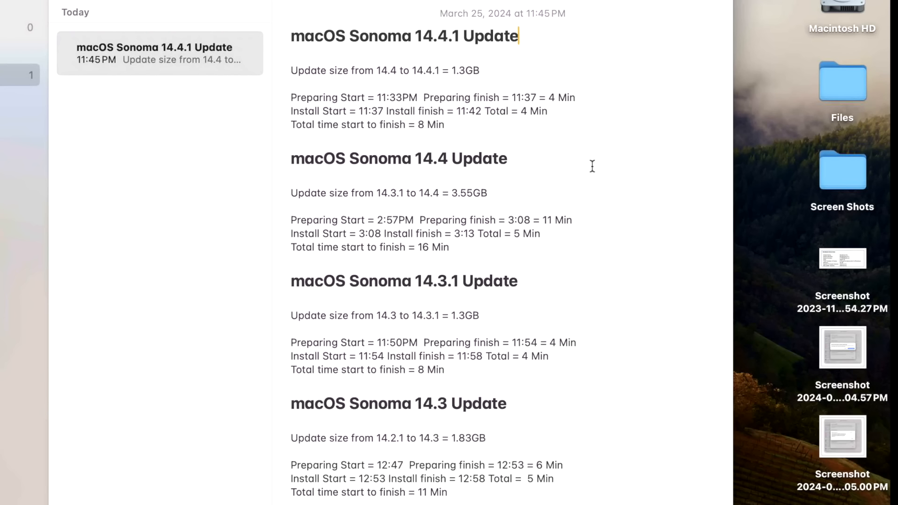
pyautogui.moveTo(587, 104)
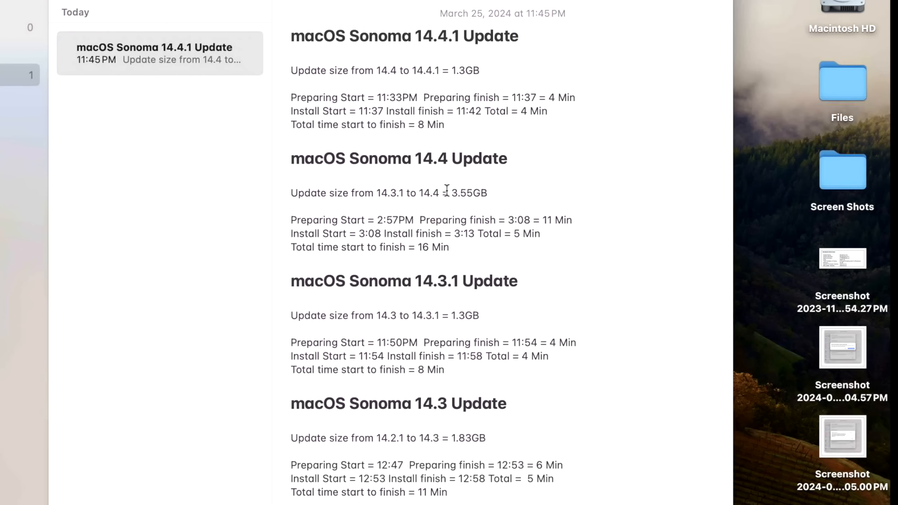
pyautogui.moveTo(455, 246)
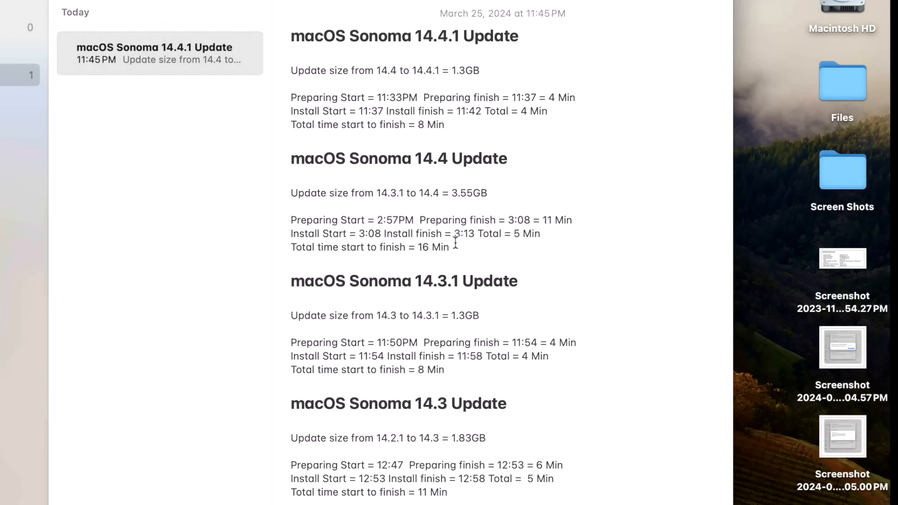
# Step: Place the cursor at the end of the macOS Sonoma 14.4.1 Update note title
pyautogui.click(519, 36)
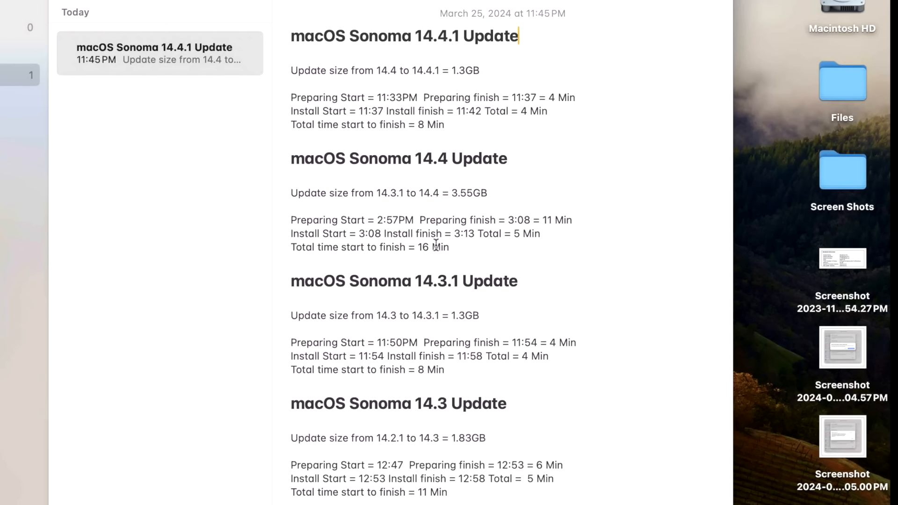
pyautogui.moveTo(442, 484)
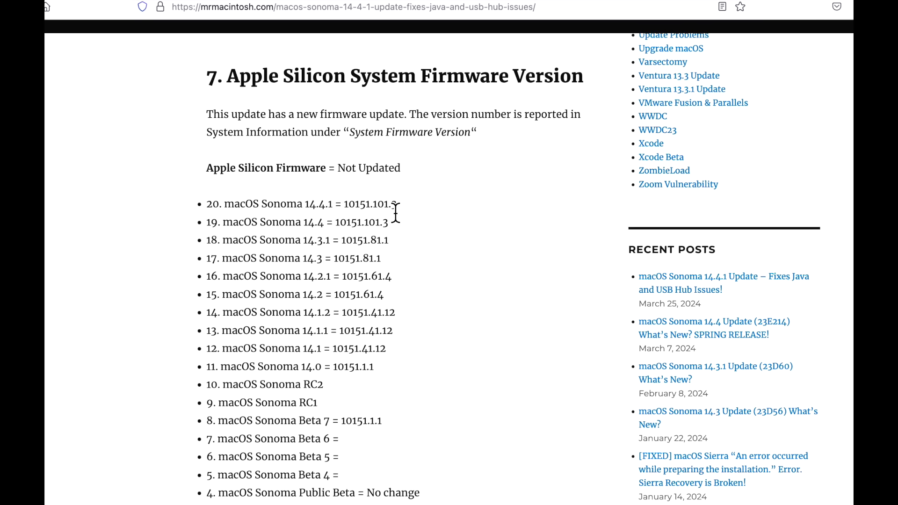
# Step: Scroll down through the mrmacintosh.com firmware sections
pyautogui.scroll(-3)
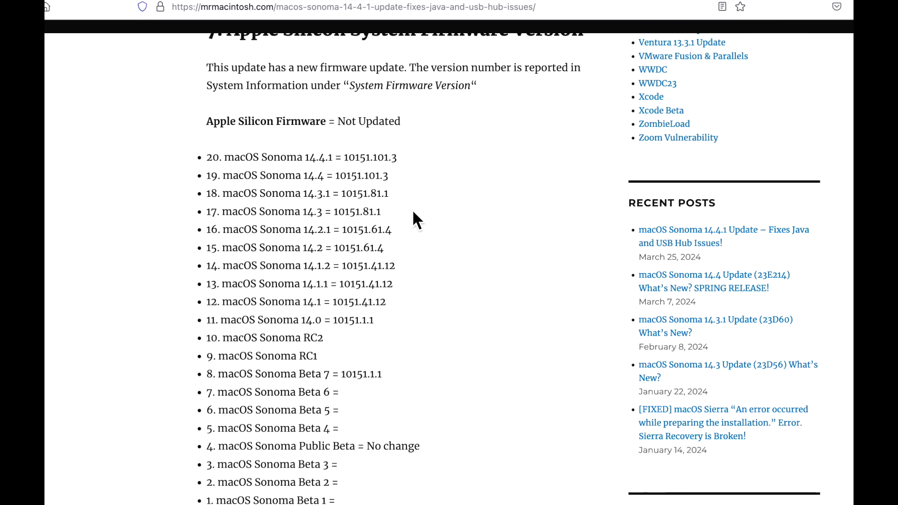
pyautogui.scroll(-3)
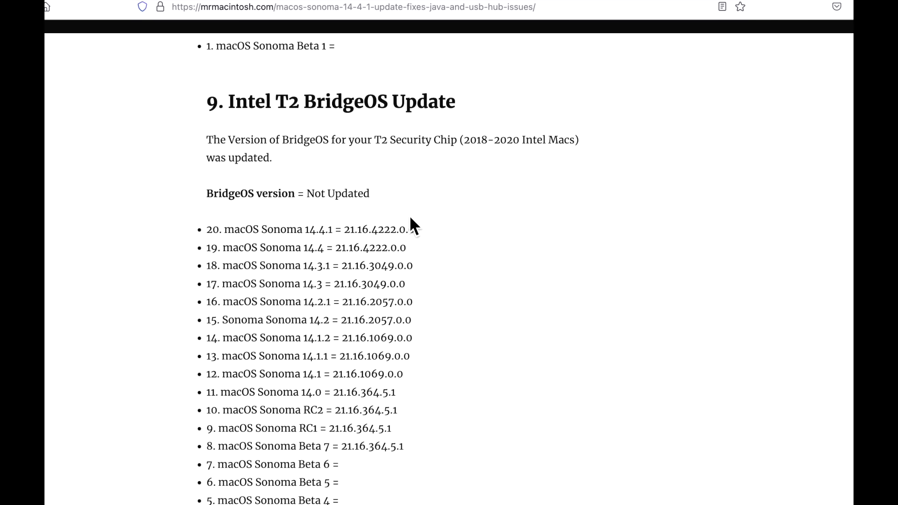
pyautogui.scroll(-3)
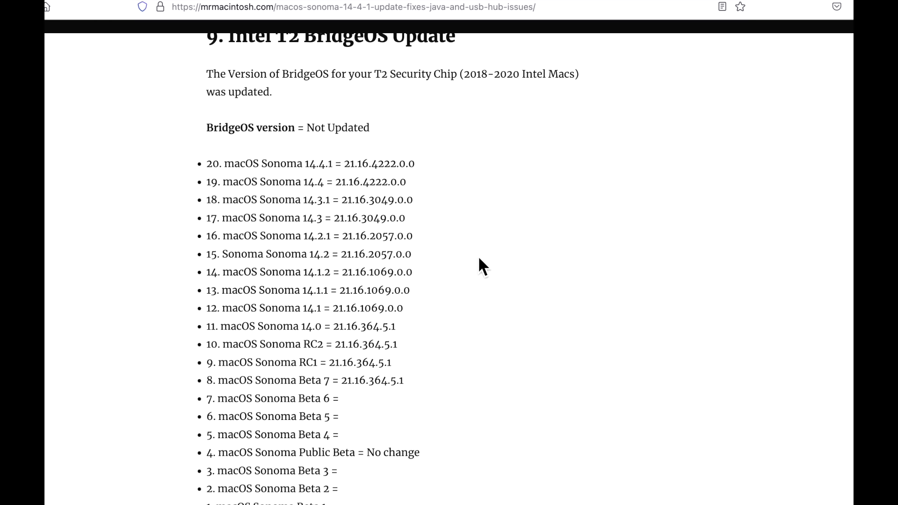
pyautogui.scroll(-3)
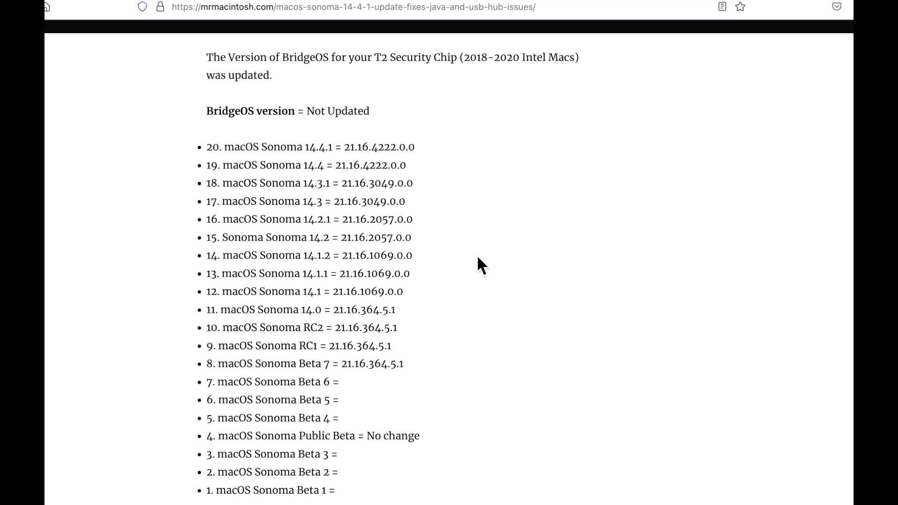
pyautogui.scroll(-3)
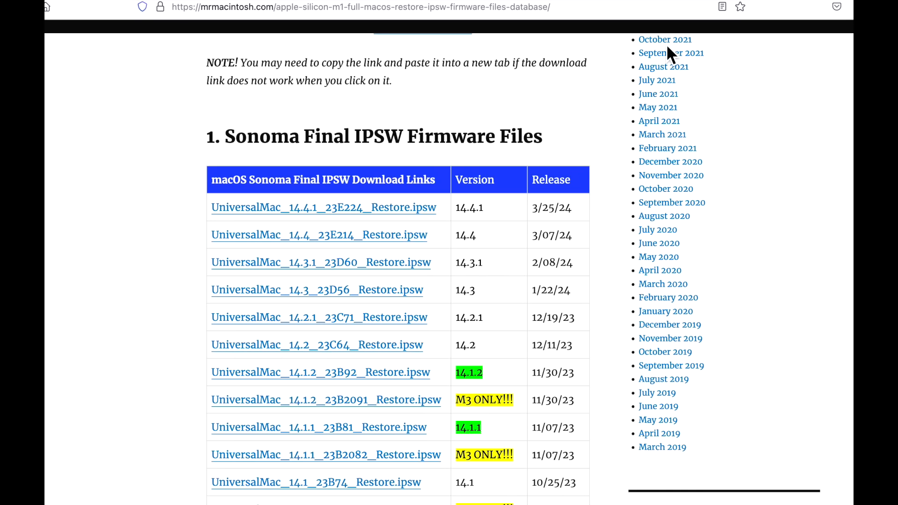
pyautogui.moveTo(532, 222)
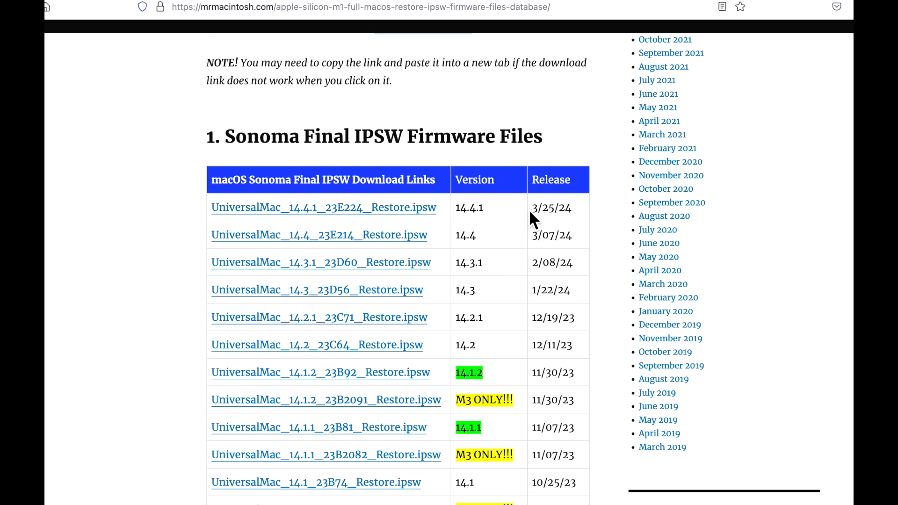
pyautogui.moveTo(532, 237)
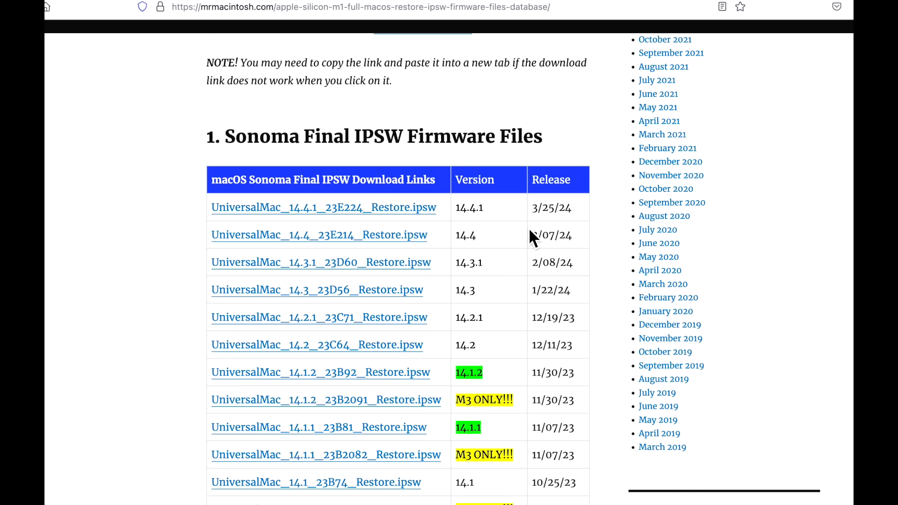
pyautogui.moveTo(524, 232)
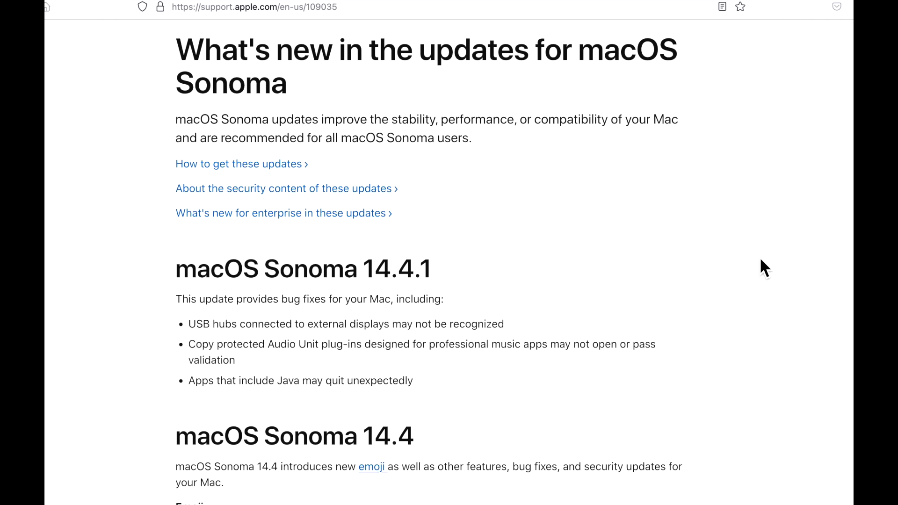
pyautogui.moveTo(404, 328)
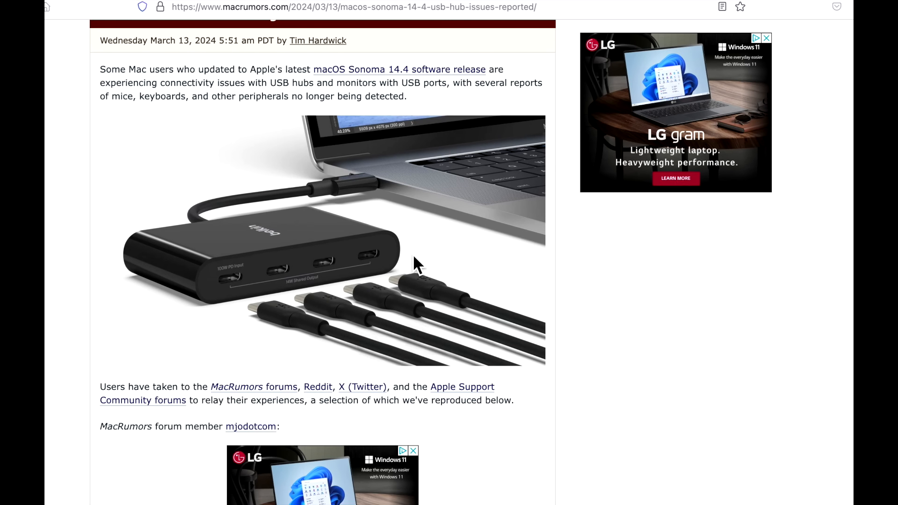
pyautogui.moveTo(422, 265)
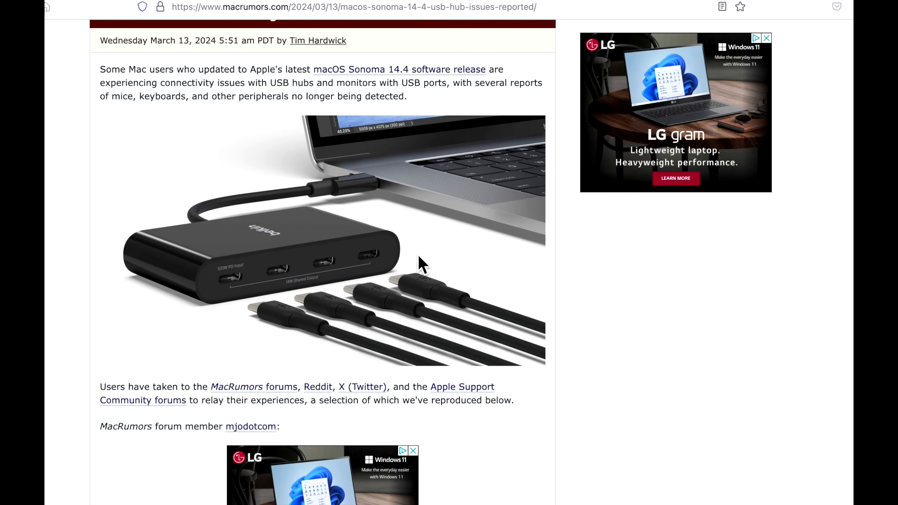
pyautogui.moveTo(425, 272)
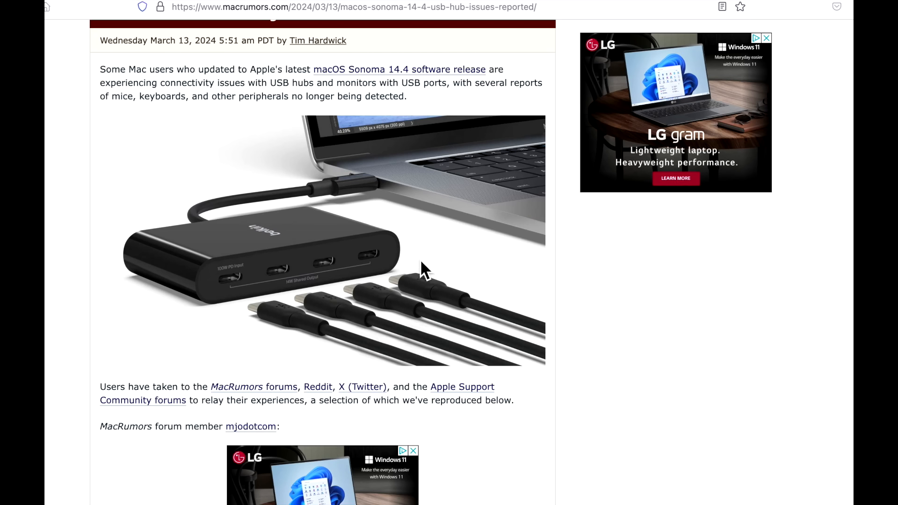
pyautogui.scroll(-3)
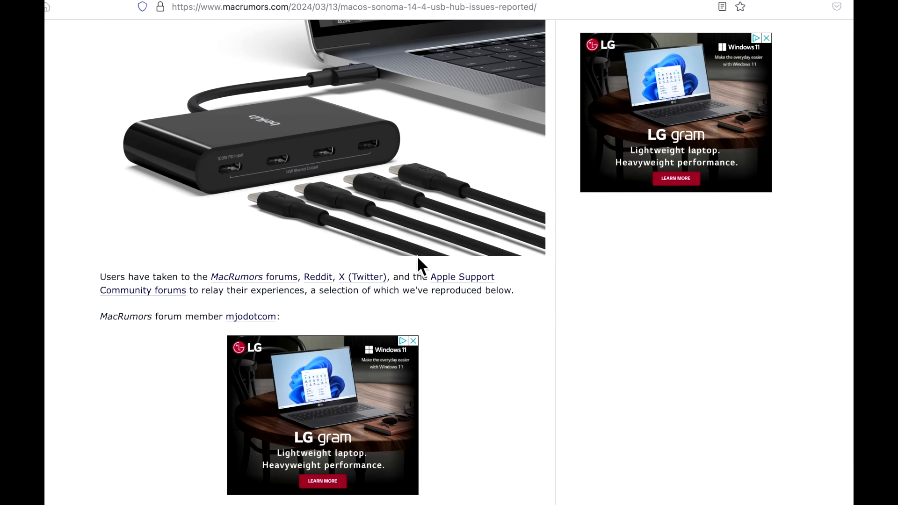
pyautogui.scroll(-3)
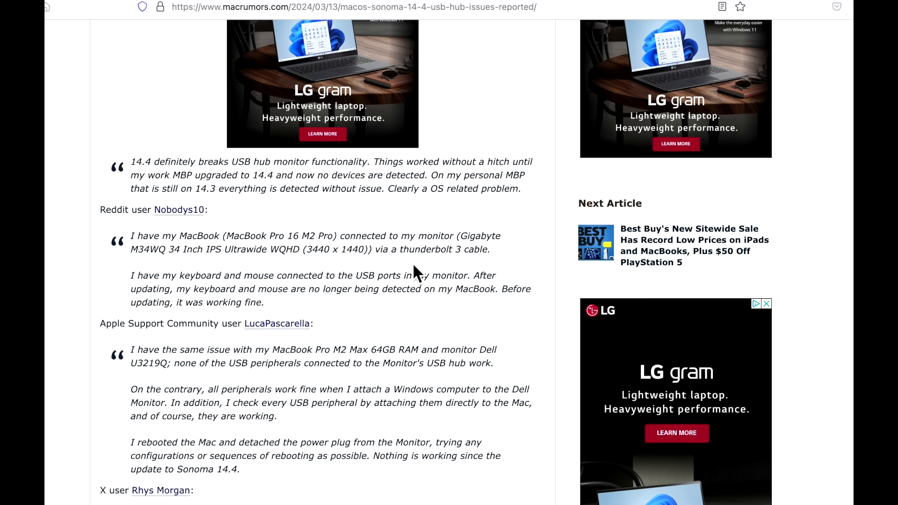
pyautogui.scroll(-3)
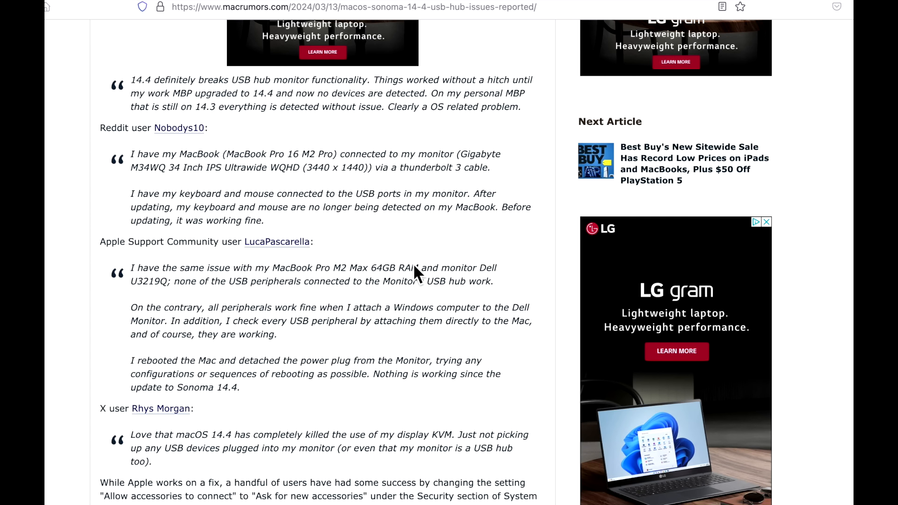
pyautogui.scroll(-3)
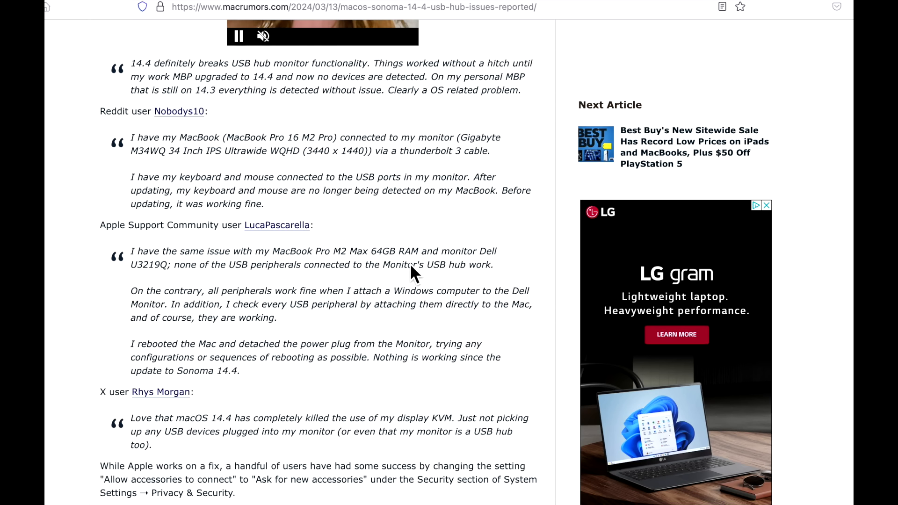
pyautogui.moveTo(440, 445)
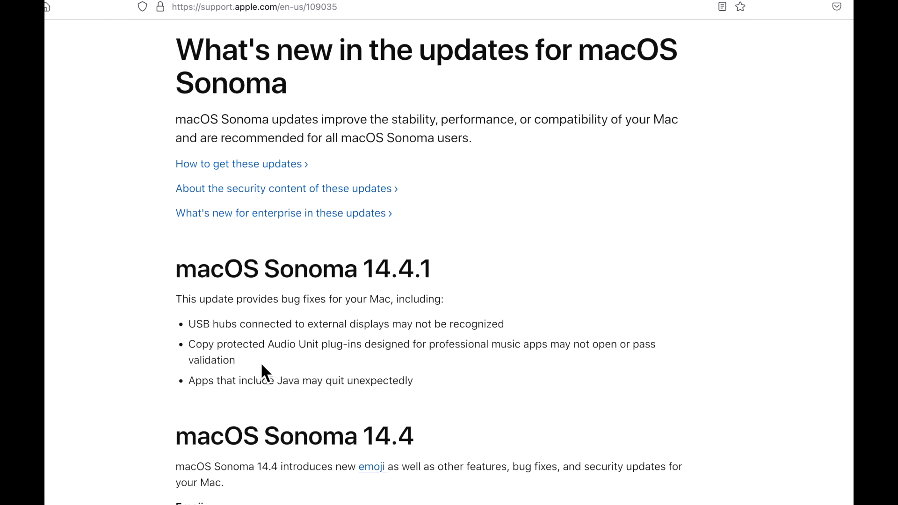
pyautogui.moveTo(438, 376)
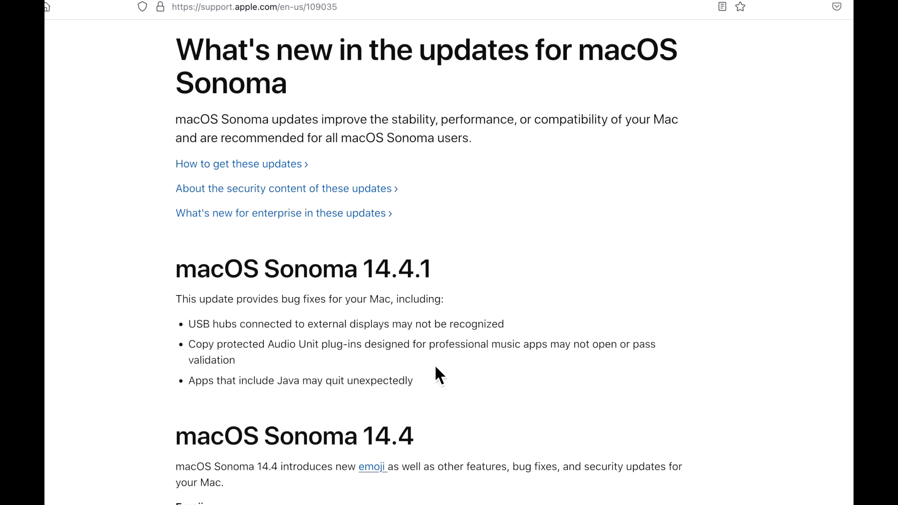
pyautogui.moveTo(607, 377)
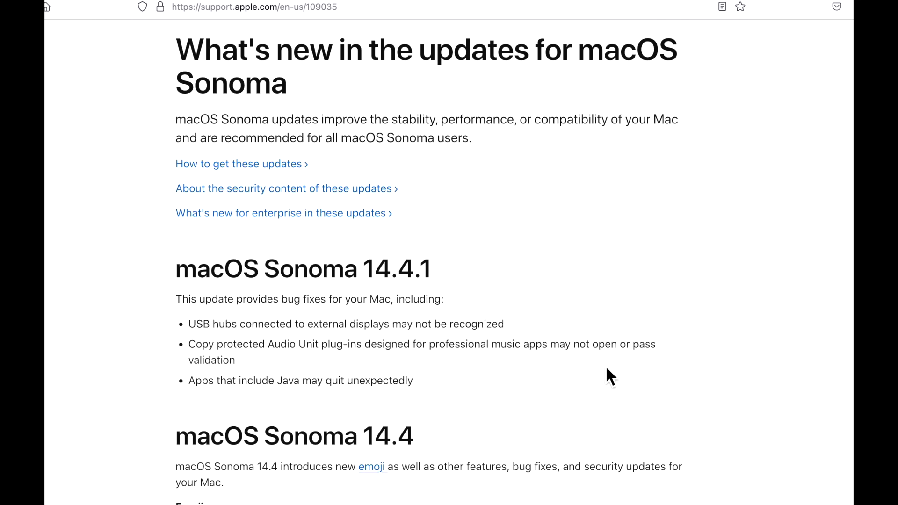
pyautogui.moveTo(630, 53)
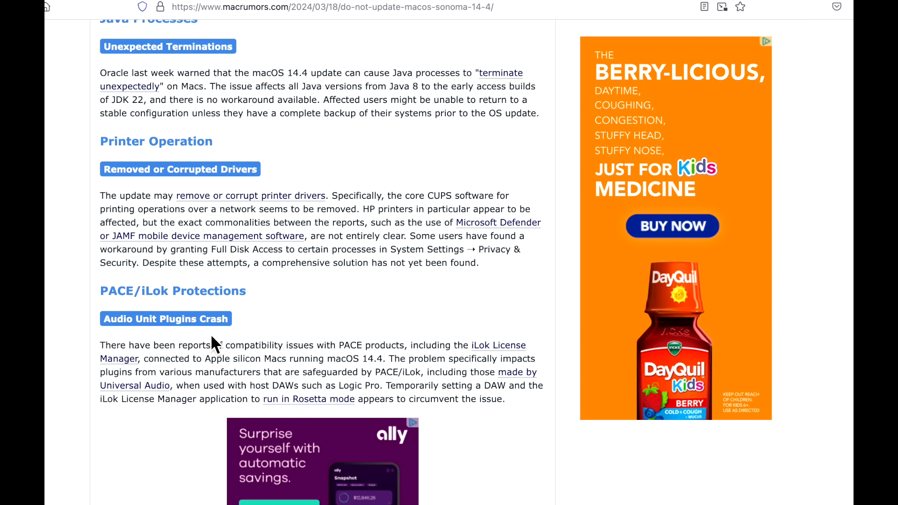
pyautogui.moveTo(174, 414)
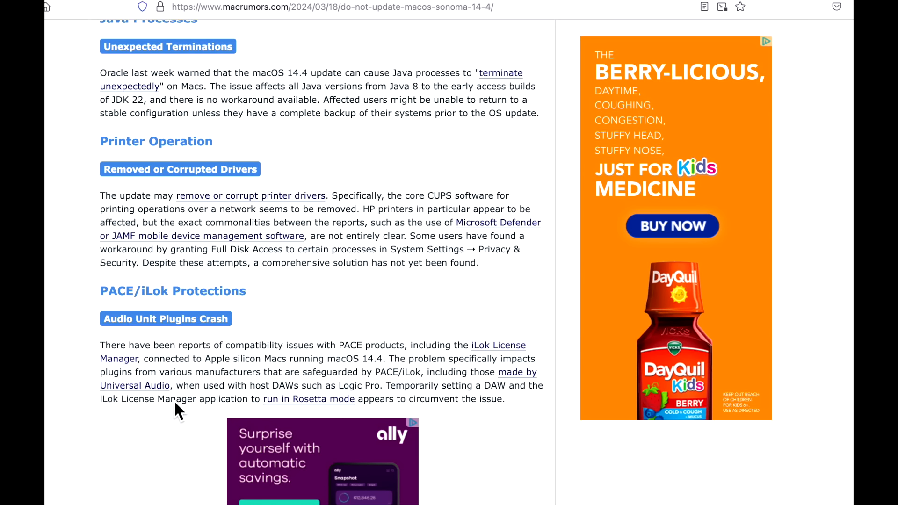
pyautogui.moveTo(404, 415)
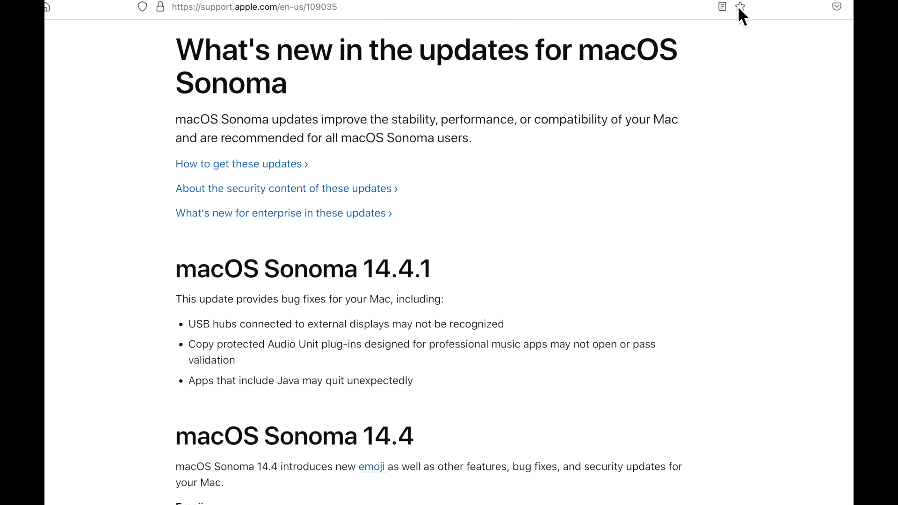
pyautogui.moveTo(356, 416)
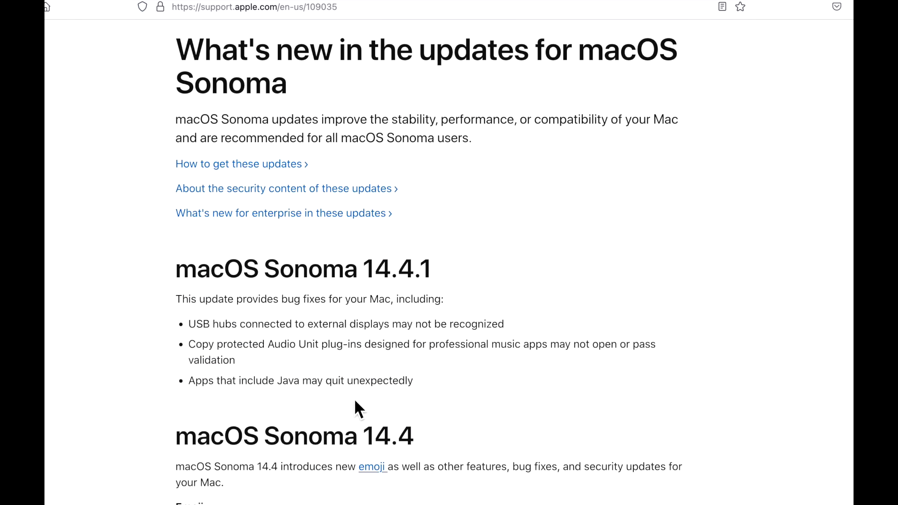
pyautogui.moveTo(428, 426)
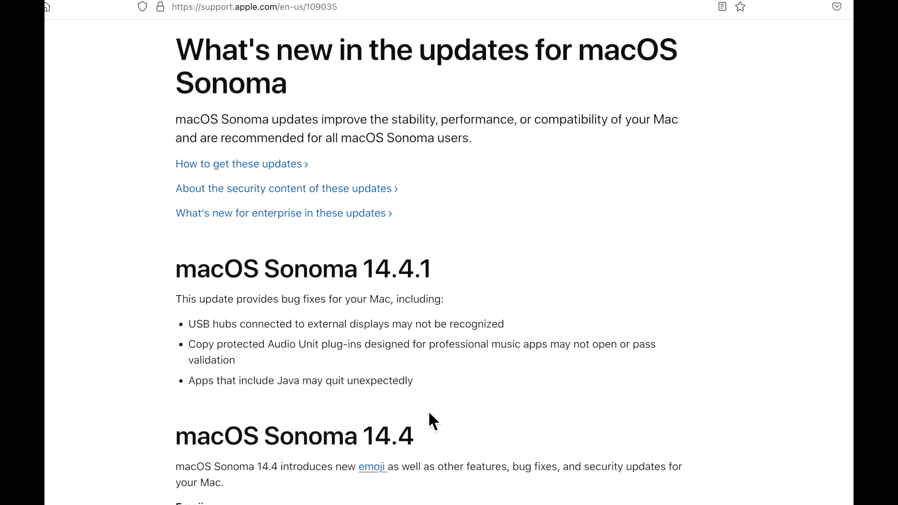
pyautogui.moveTo(491, 438)
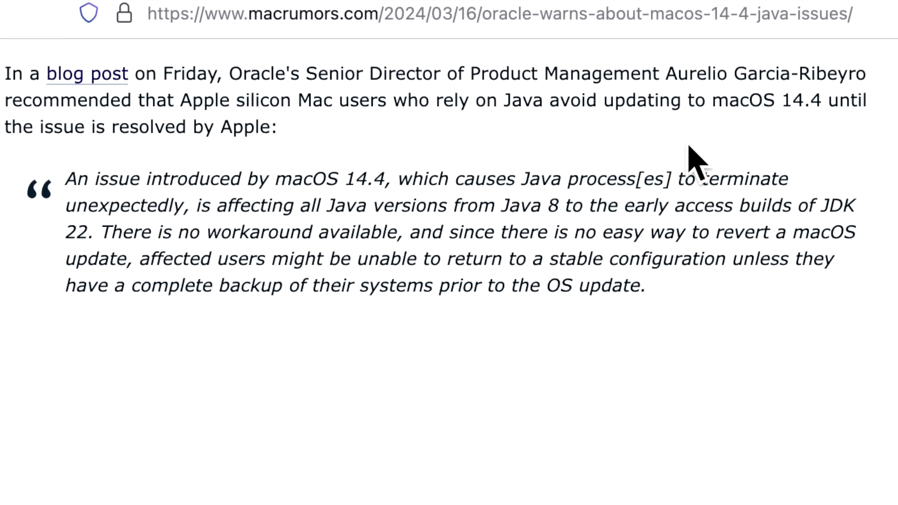
pyautogui.moveTo(238, 240)
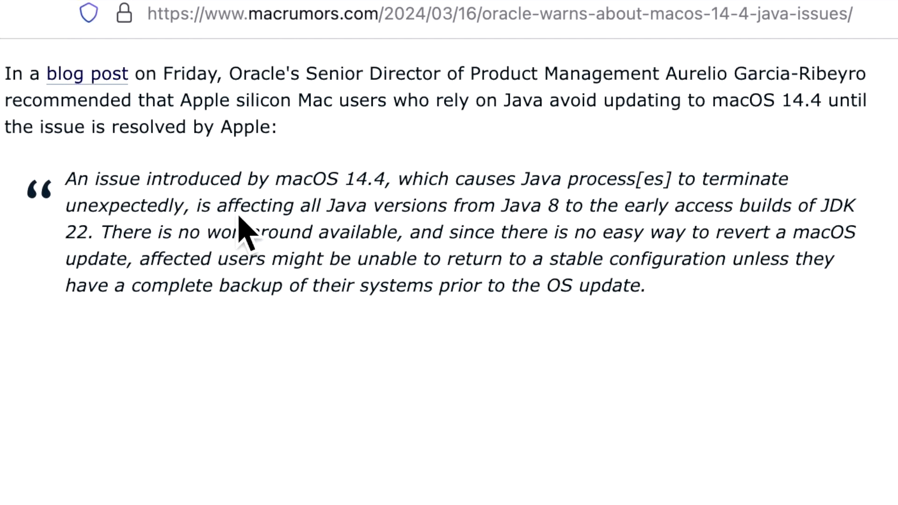
pyautogui.moveTo(351, 221)
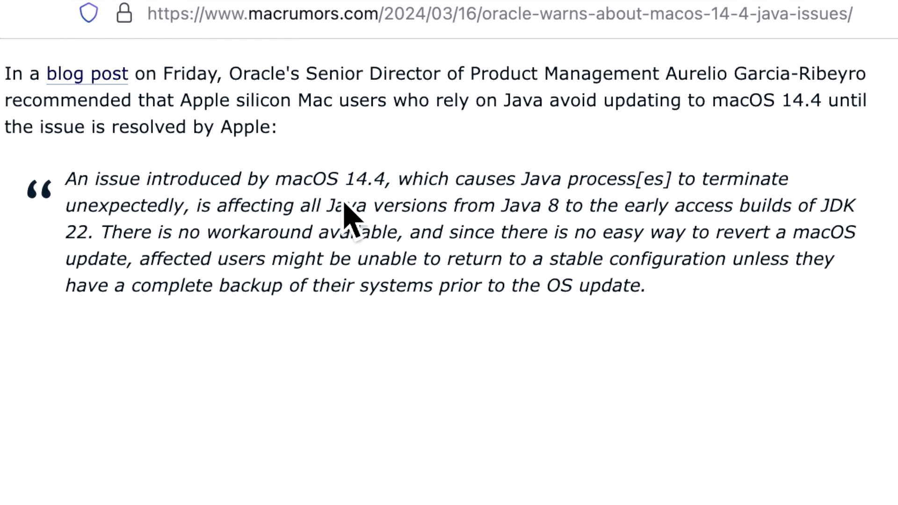
pyautogui.moveTo(447, 219)
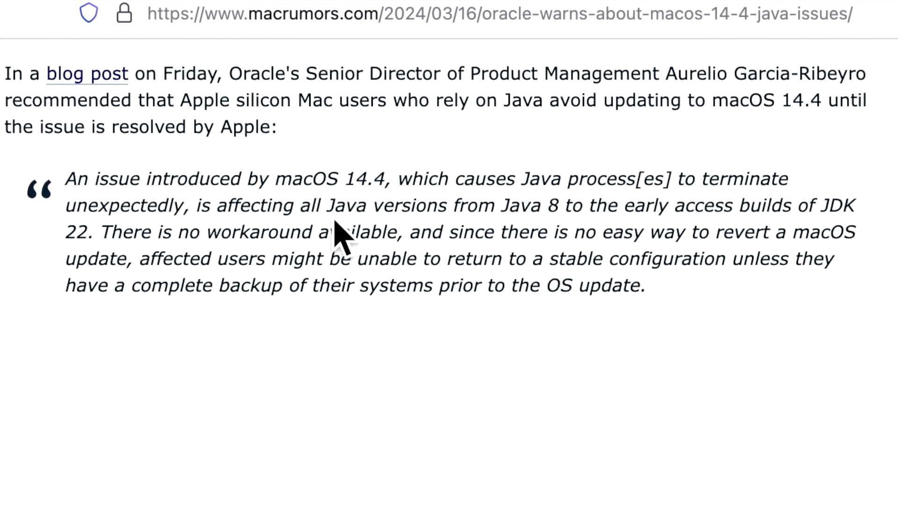
pyautogui.moveTo(244, 241)
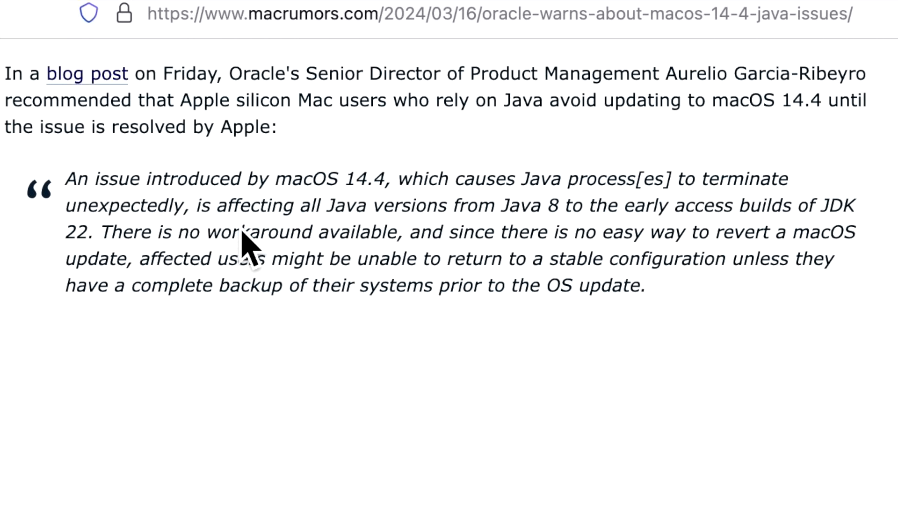
pyautogui.moveTo(493, 245)
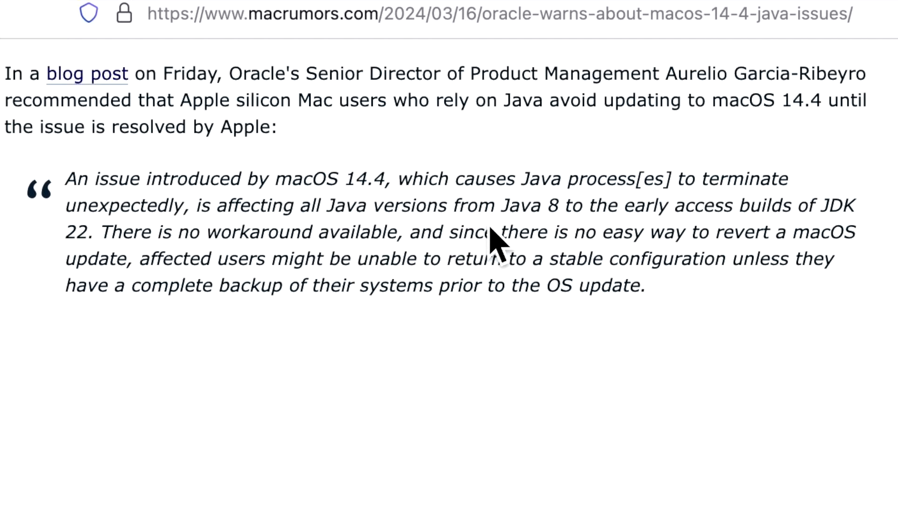
pyautogui.moveTo(776, 251)
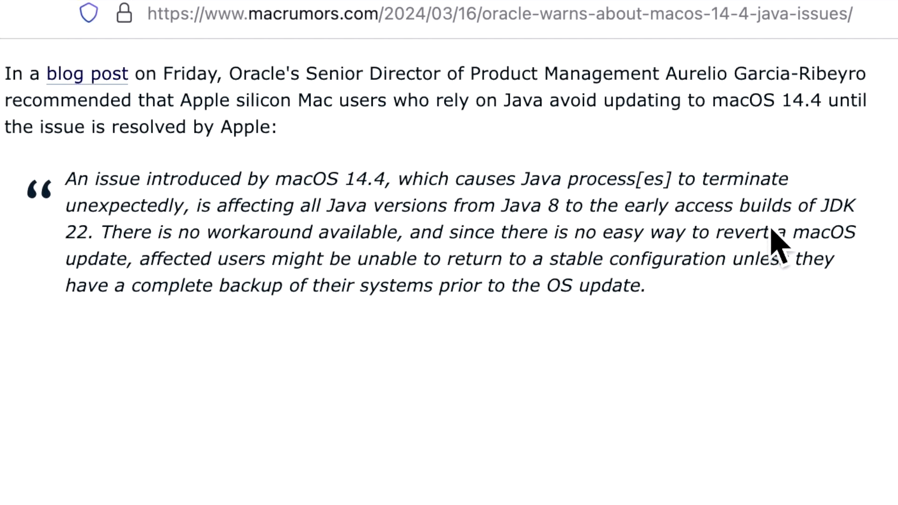
pyautogui.moveTo(218, 288)
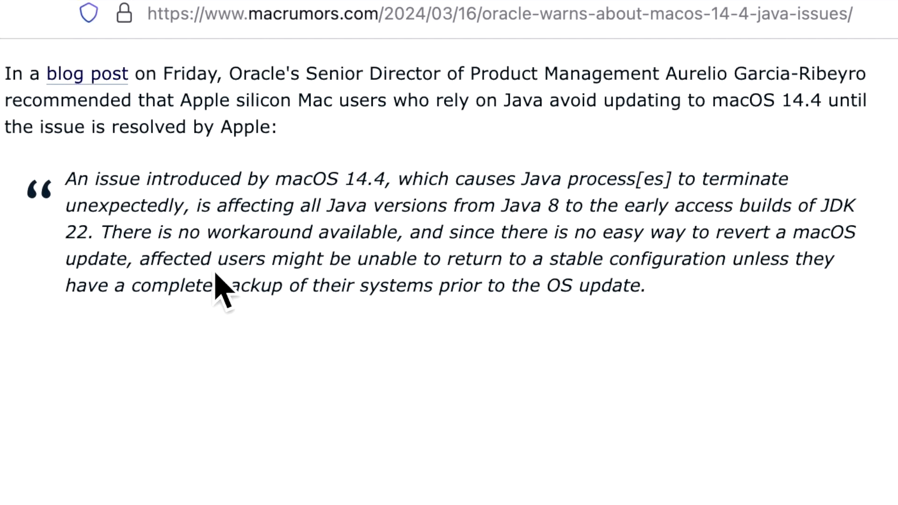
pyautogui.moveTo(594, 264)
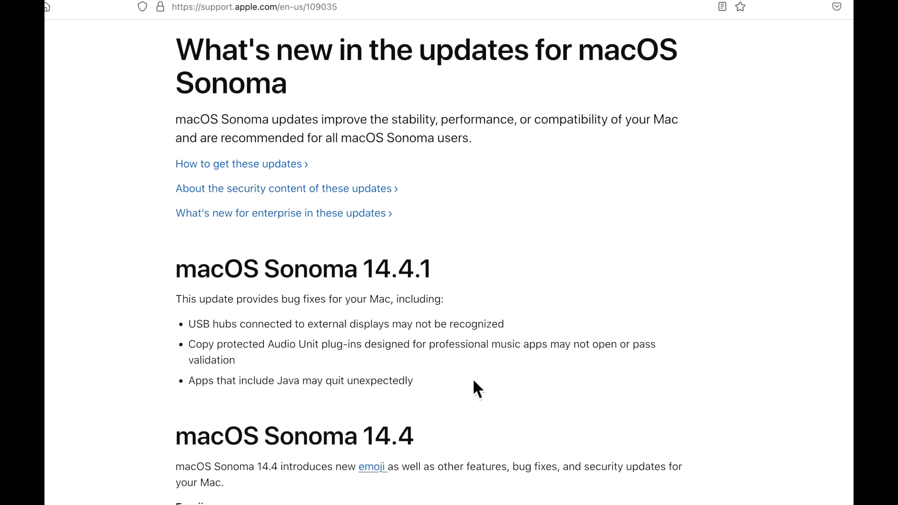
pyautogui.moveTo(462, 406)
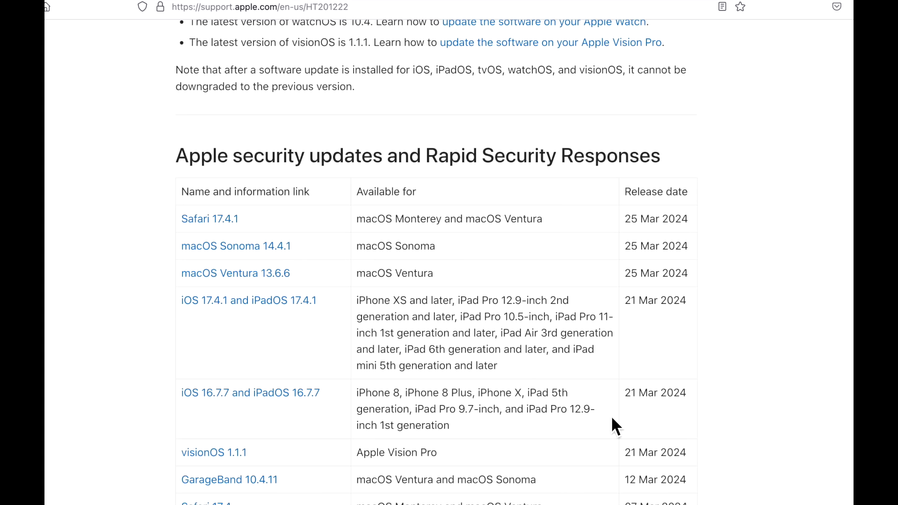
pyautogui.moveTo(549, 407)
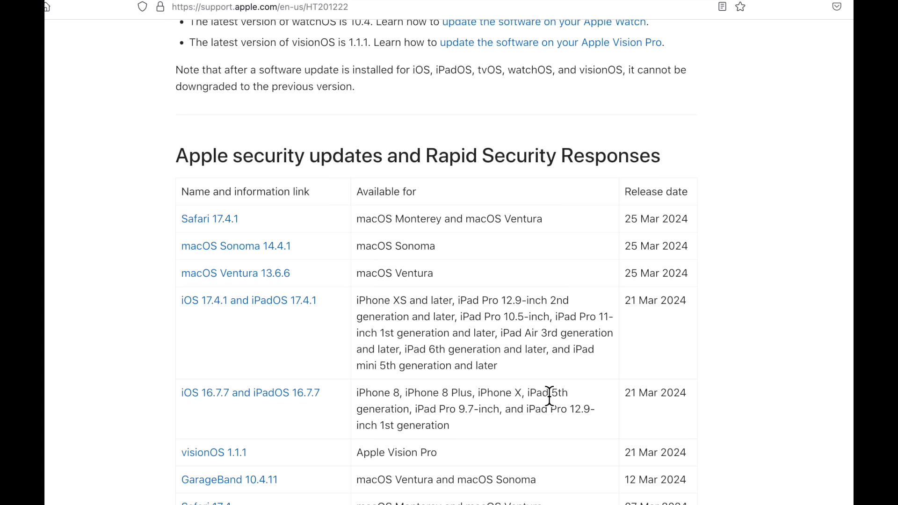
# Step: Read the Safari 17.4.1 and macOS Sonoma 14.4.1 security notes
pyautogui.click(209, 219)
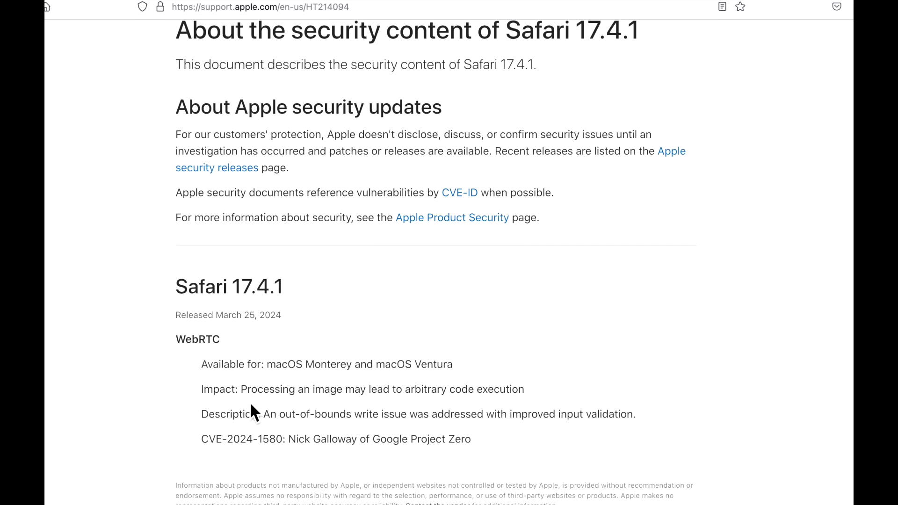
pyautogui.moveTo(288, 453)
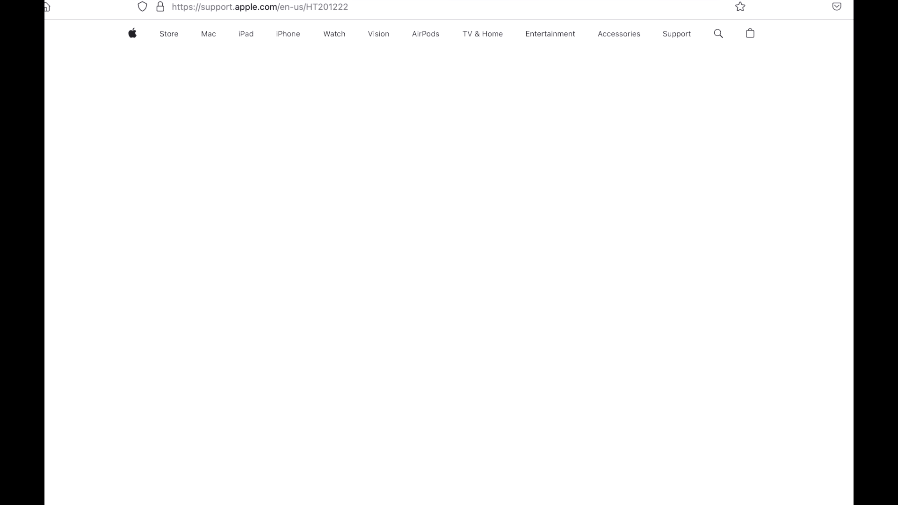
pyautogui.scroll(-3)
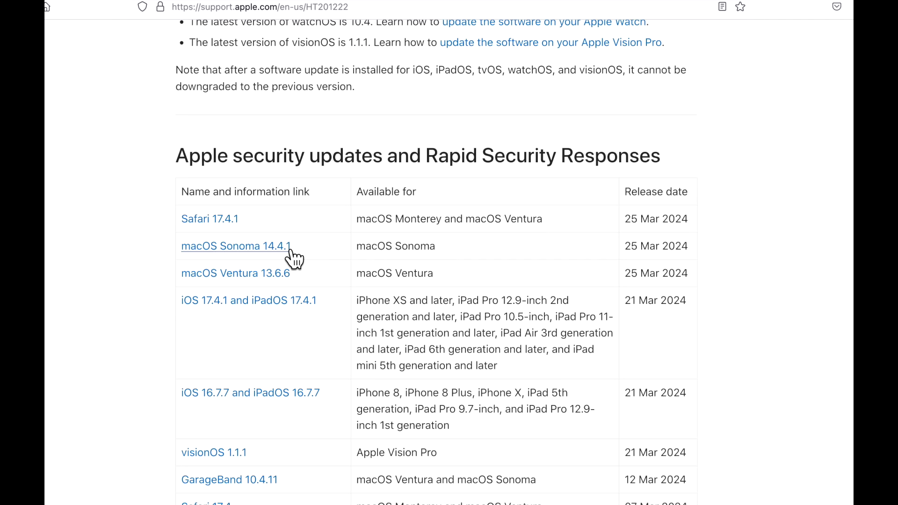
pyautogui.click(233, 246)
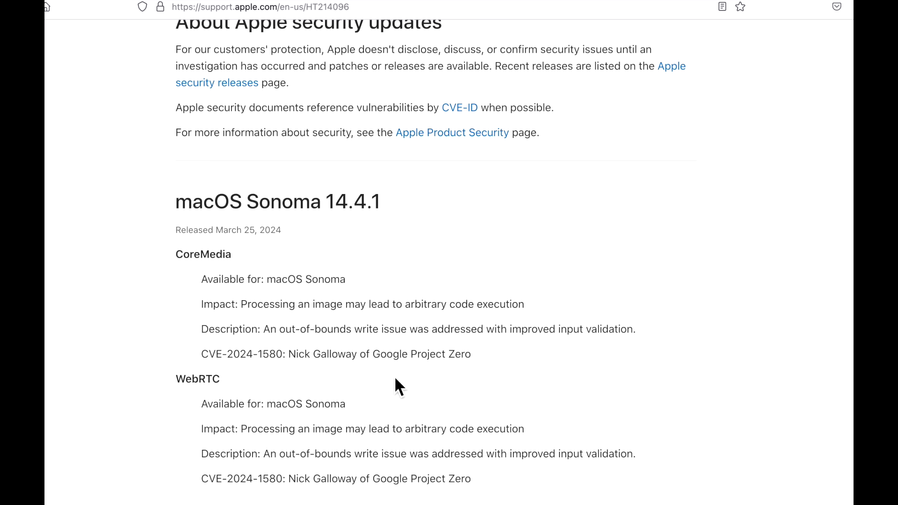
pyautogui.scroll(-3)
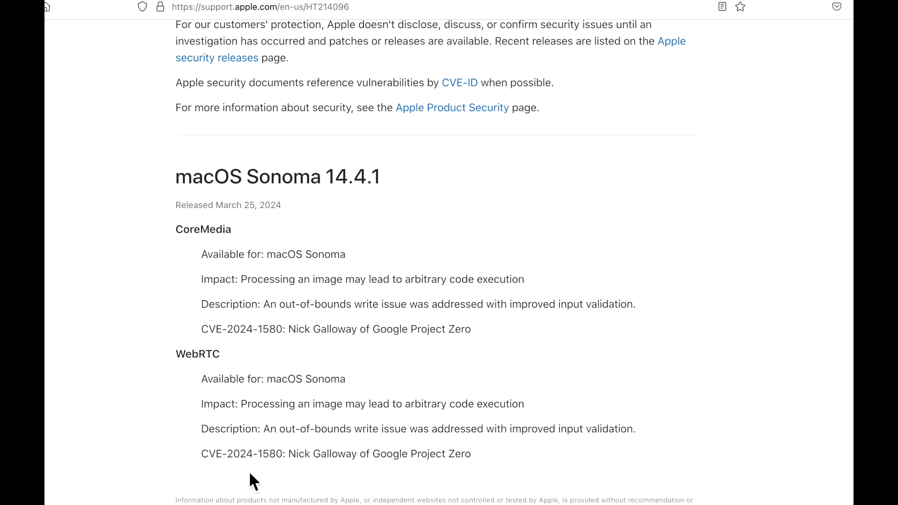
pyautogui.moveTo(281, 482)
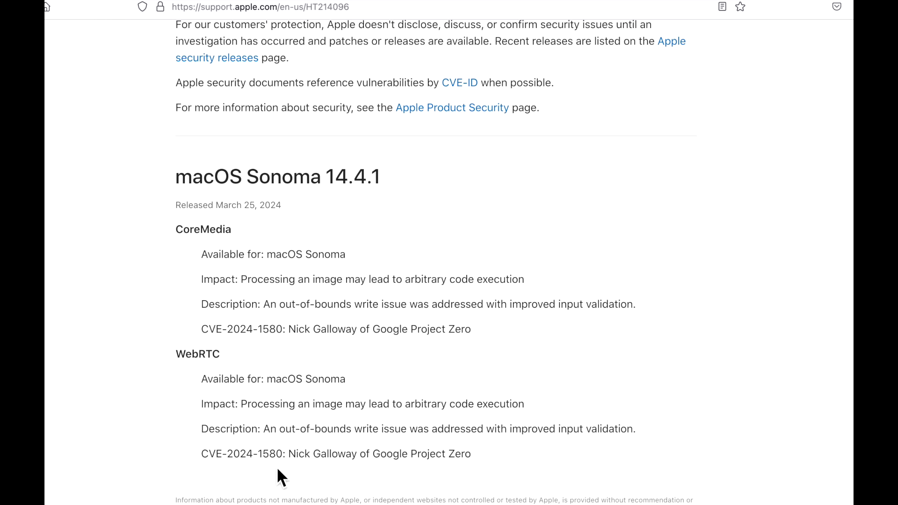
pyautogui.moveTo(385, 275)
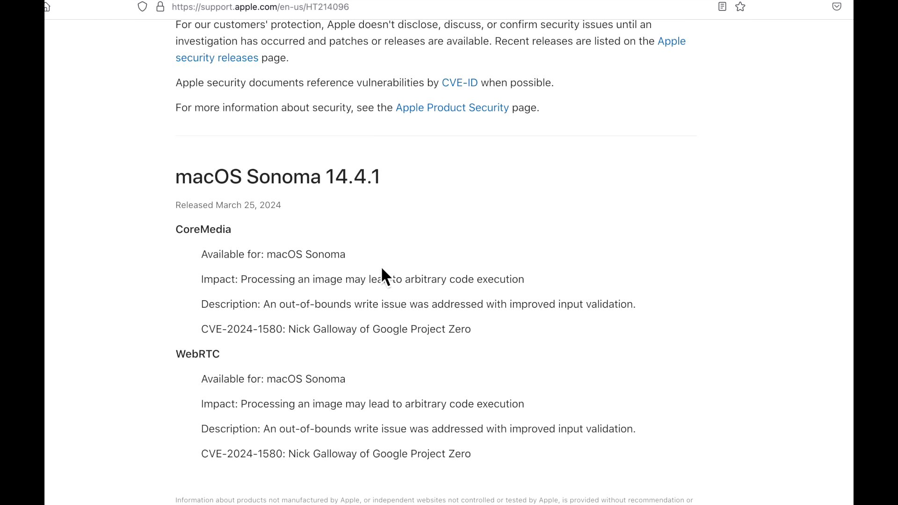
pyautogui.moveTo(264, 286)
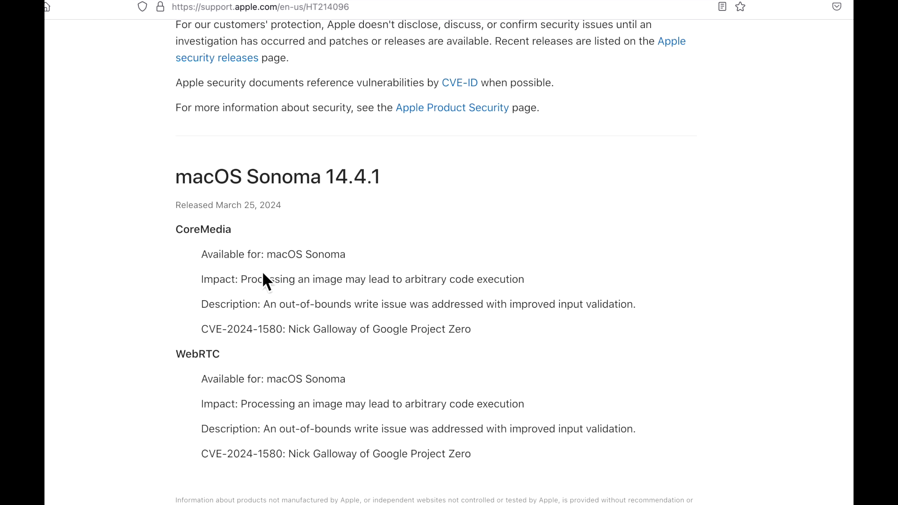
pyautogui.moveTo(298, 312)
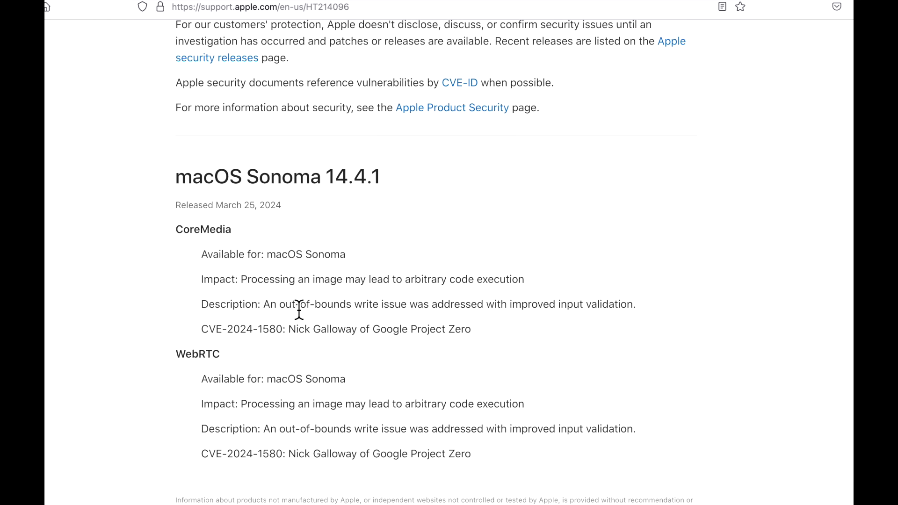
pyautogui.moveTo(301, 316)
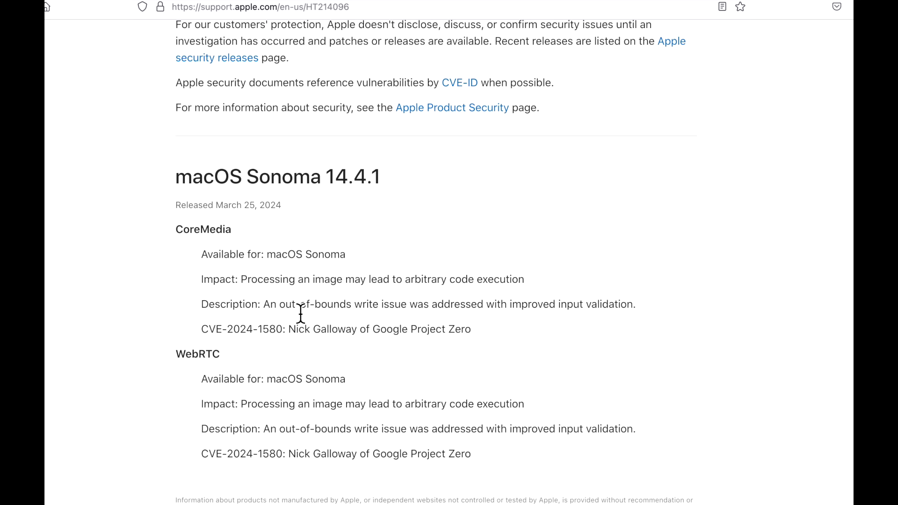
pyautogui.moveTo(345, 348)
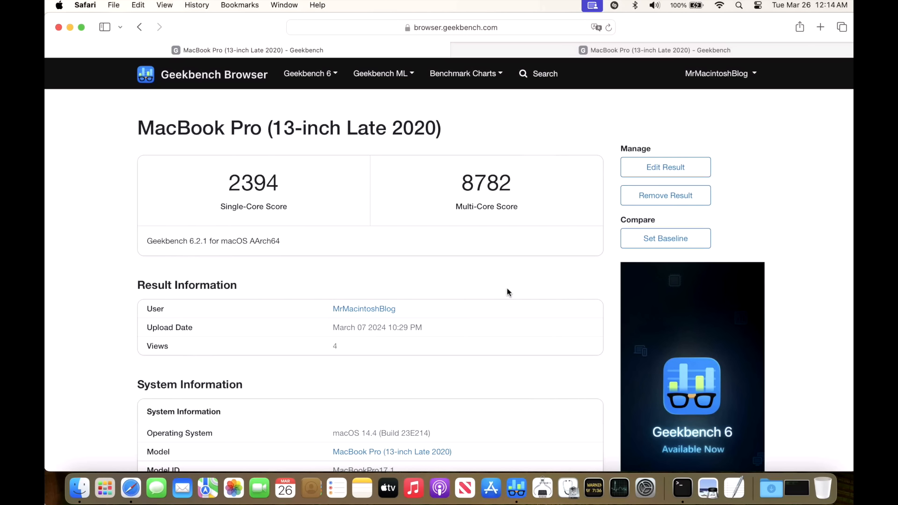
pyautogui.moveTo(248, 404)
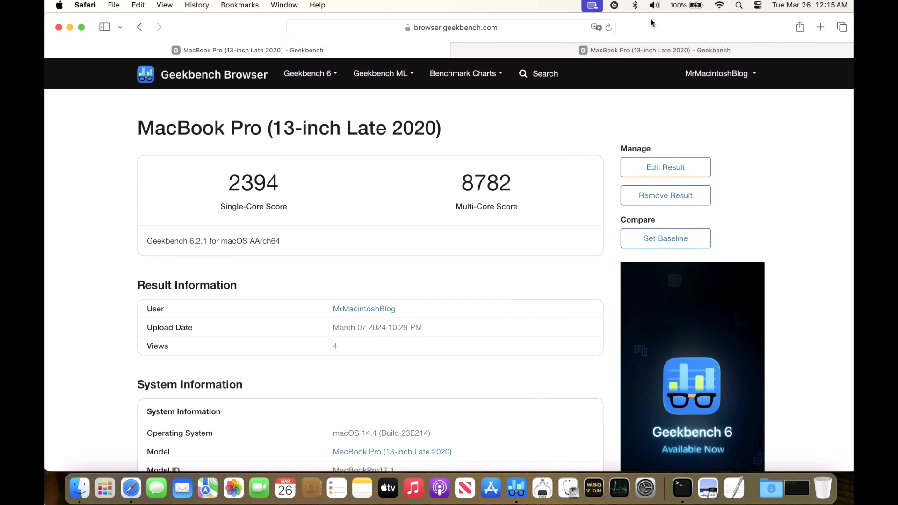
pyautogui.moveTo(320, 248)
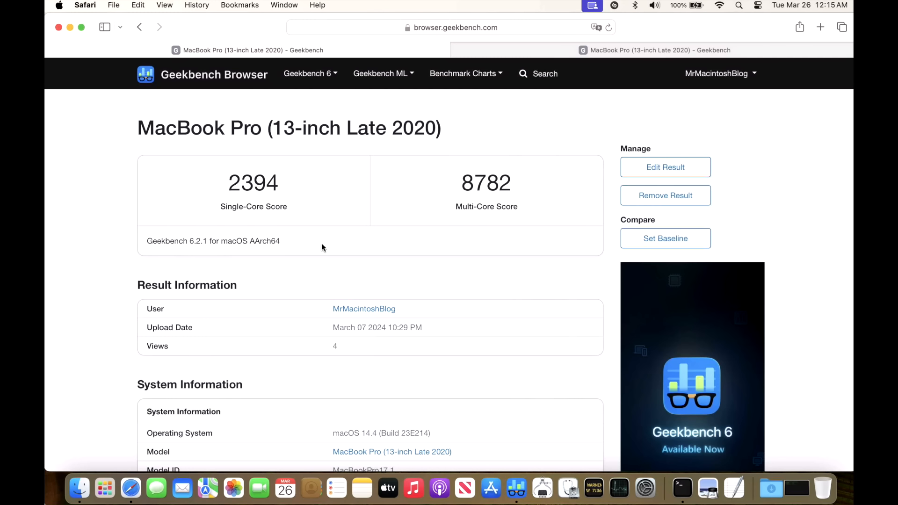
pyautogui.moveTo(453, 437)
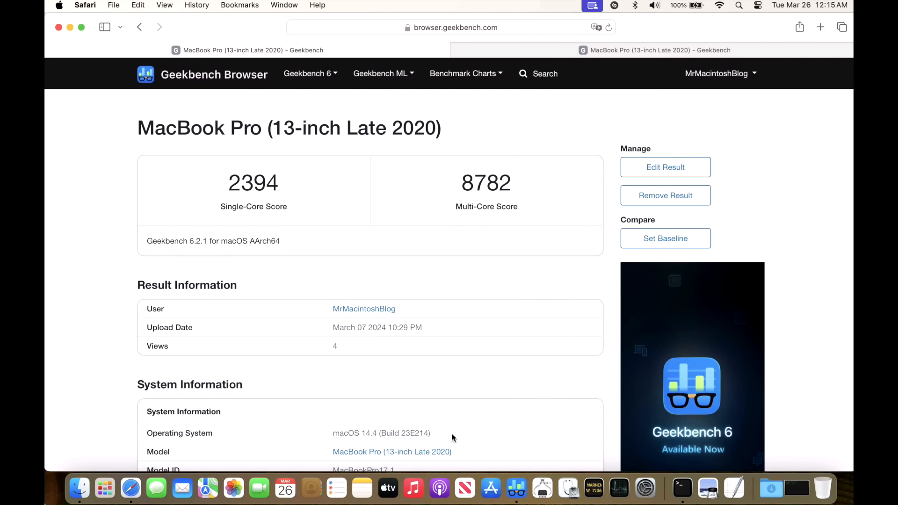
pyautogui.moveTo(468, 193)
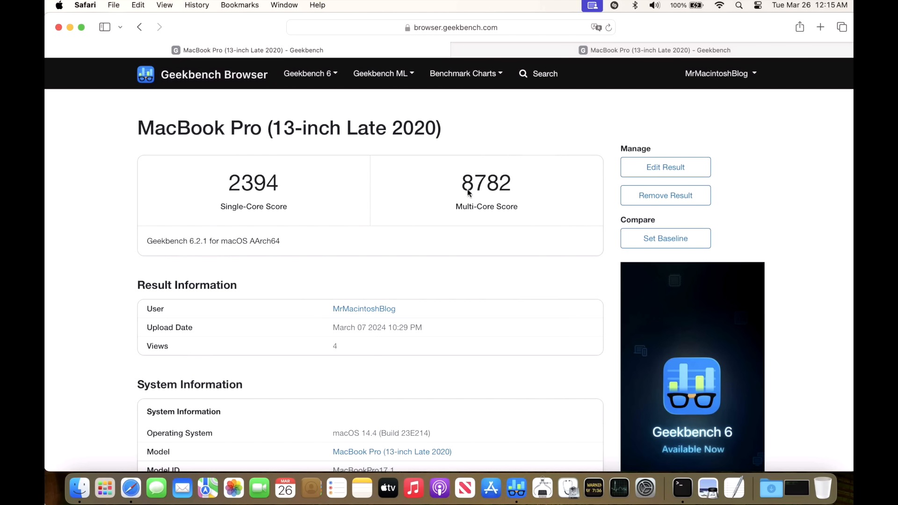
pyautogui.moveTo(504, 213)
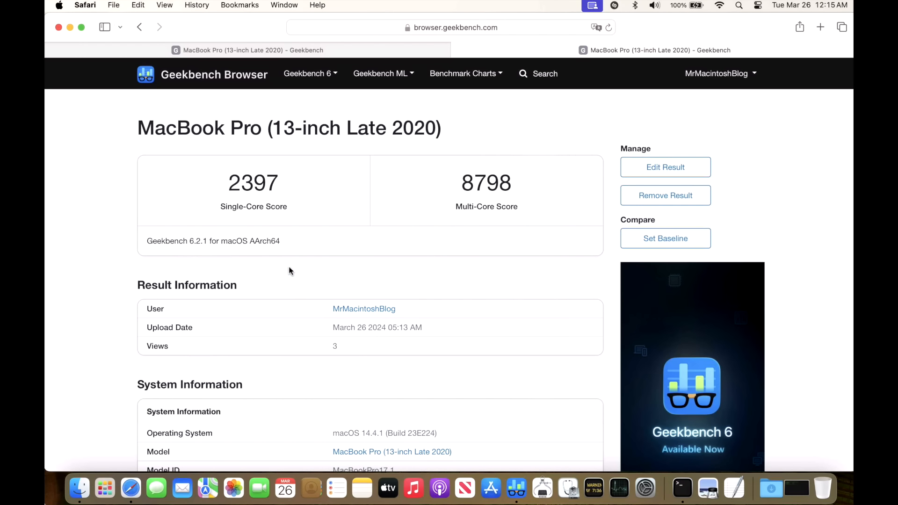
pyautogui.moveTo(460, 225)
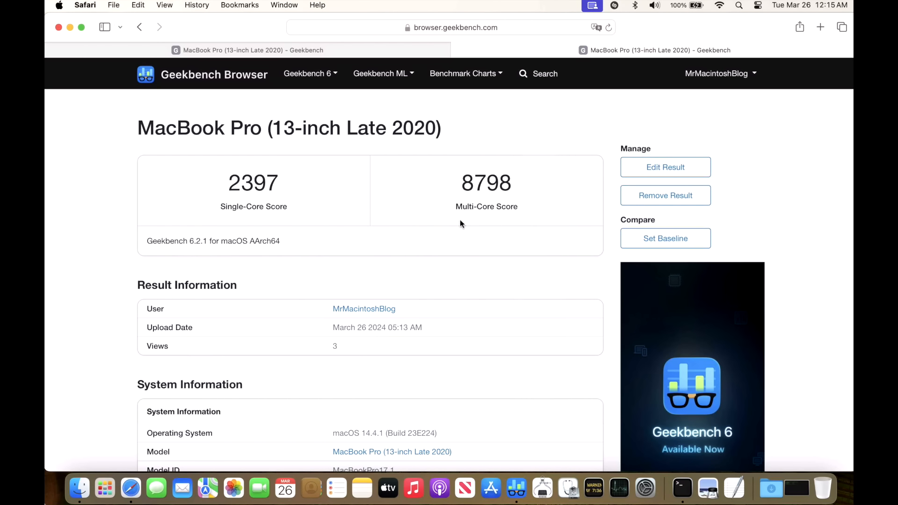
pyautogui.moveTo(458, 263)
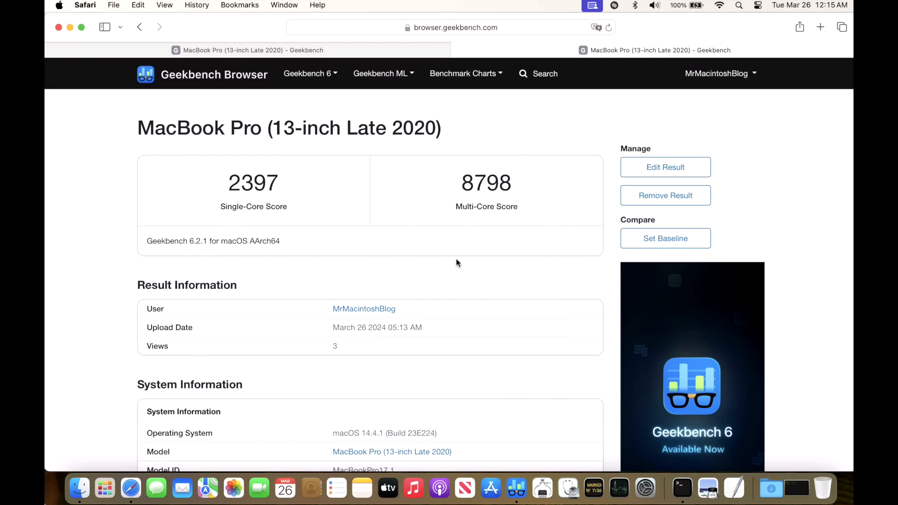
pyautogui.moveTo(344, 314)
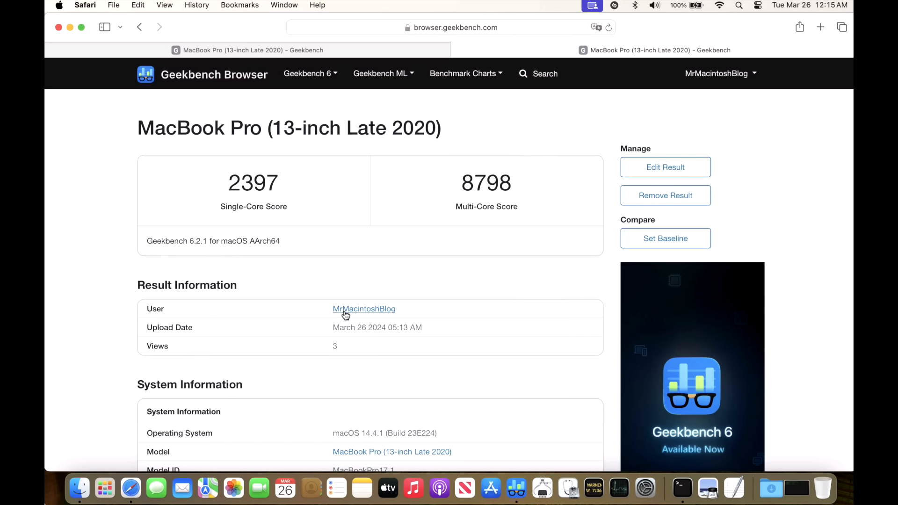
pyautogui.moveTo(359, 287)
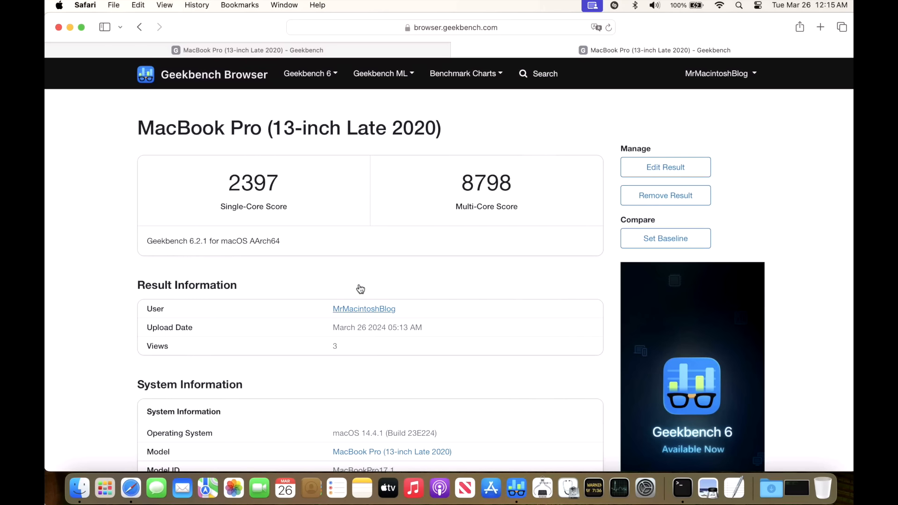
pyautogui.moveTo(305, 221)
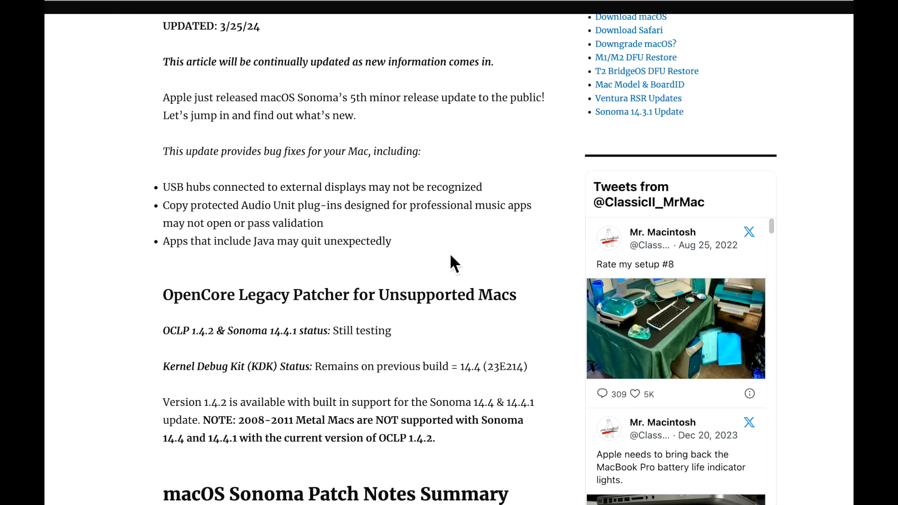
# Step: Scroll down the article to the OpenCore Legacy Patcher section
pyautogui.scroll(-3)
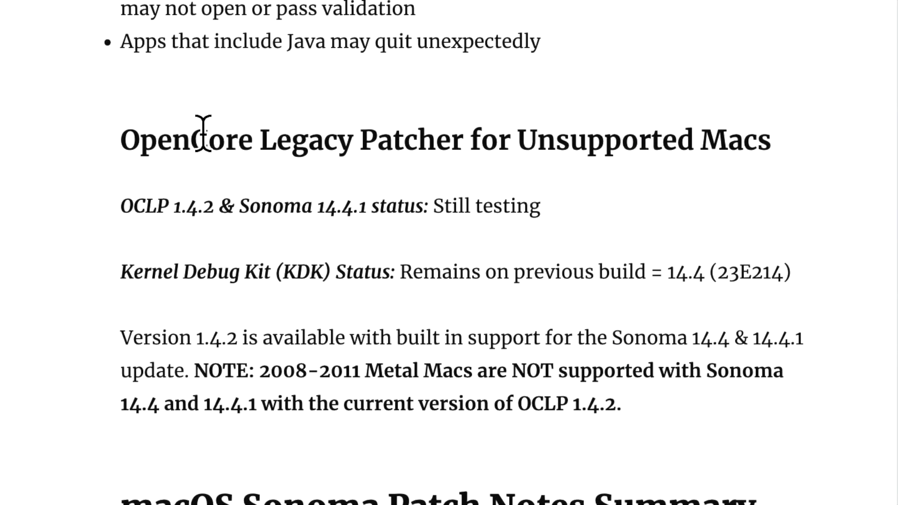
pyautogui.moveTo(542, 238)
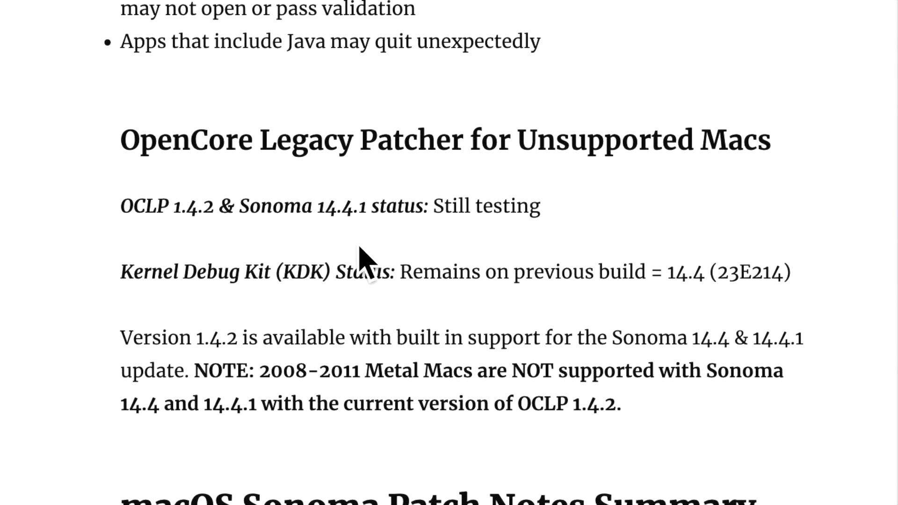
pyautogui.moveTo(500, 261)
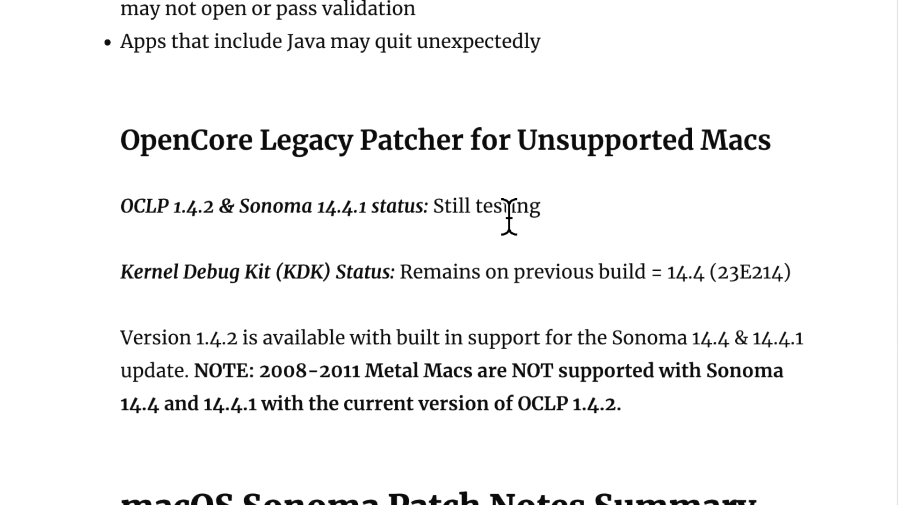
pyautogui.moveTo(425, 343)
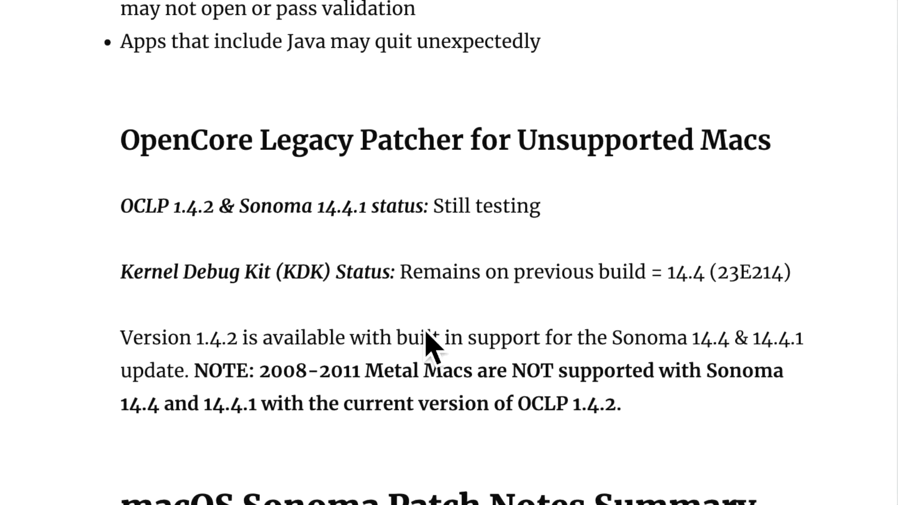
pyautogui.moveTo(514, 313)
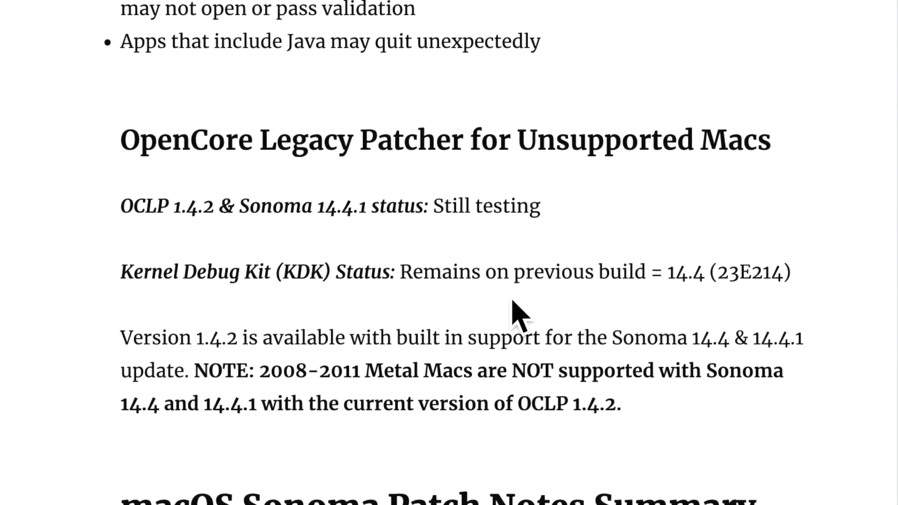
pyautogui.moveTo(635, 308)
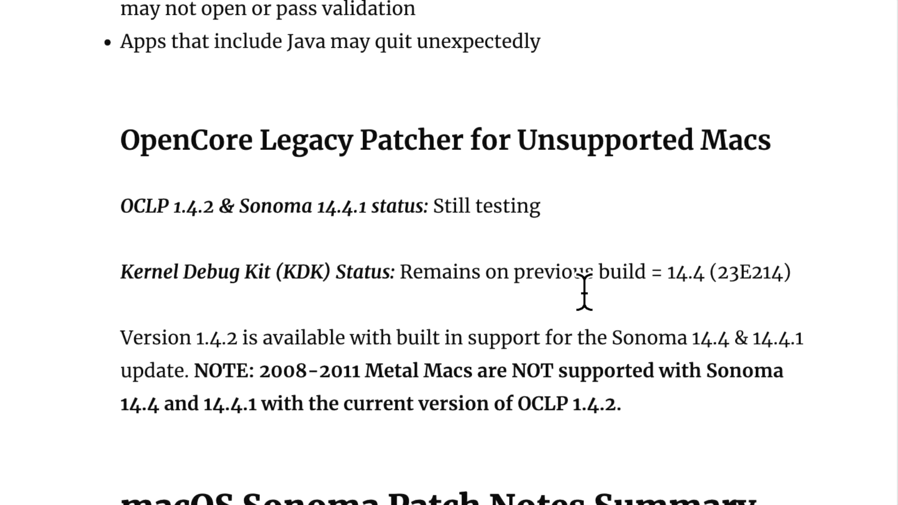
pyautogui.moveTo(450, 311)
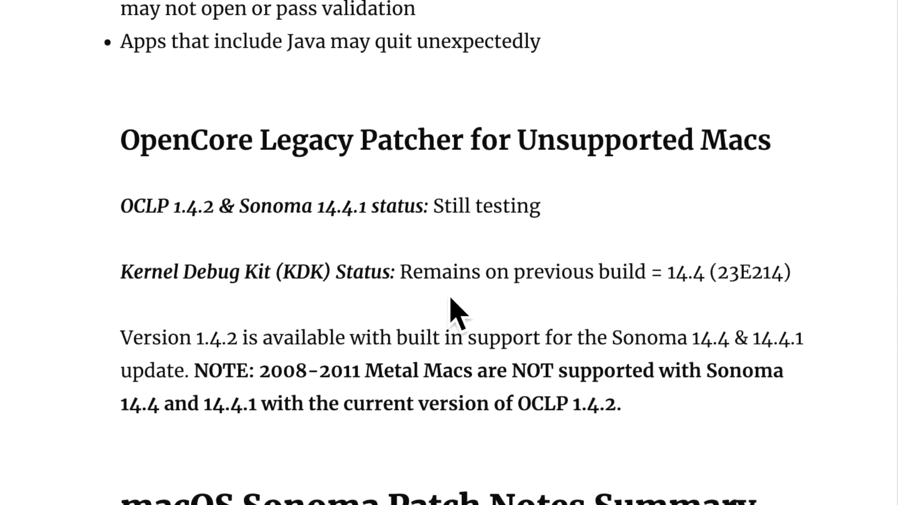
pyautogui.moveTo(441, 311)
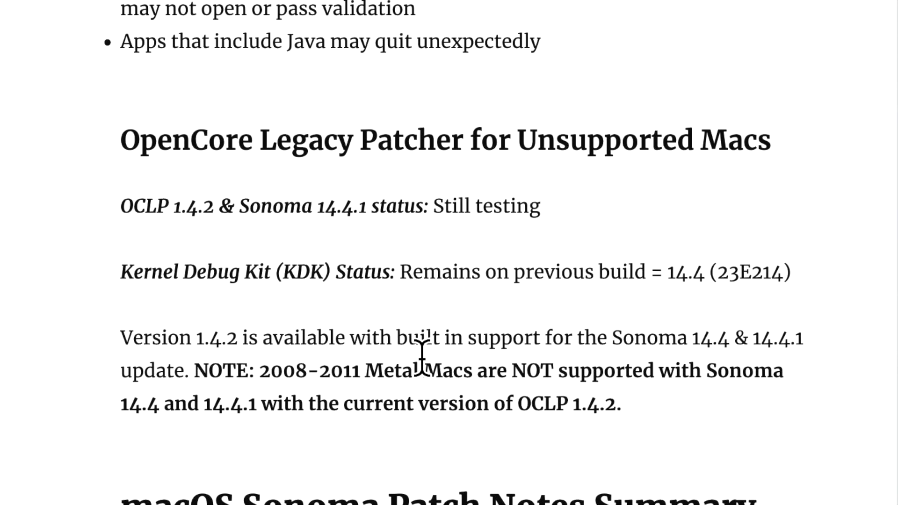
pyautogui.moveTo(637, 412)
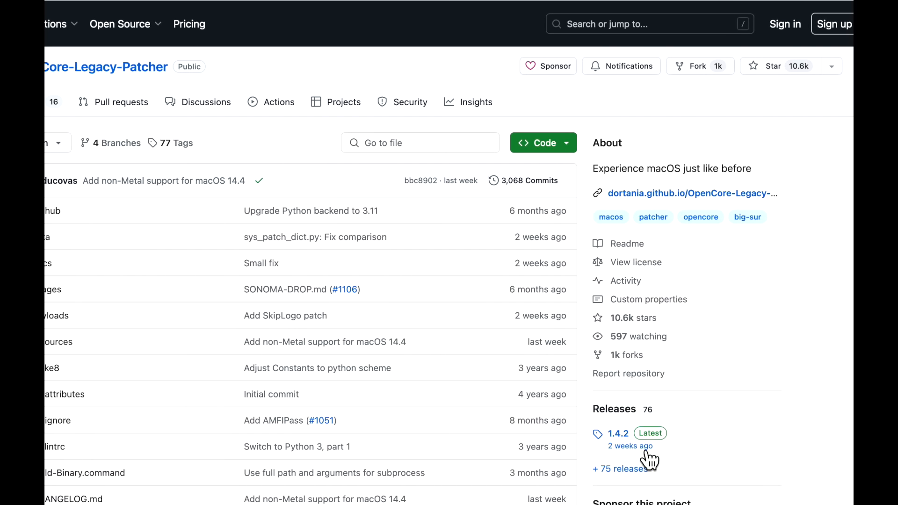
pyautogui.moveTo(692, 455)
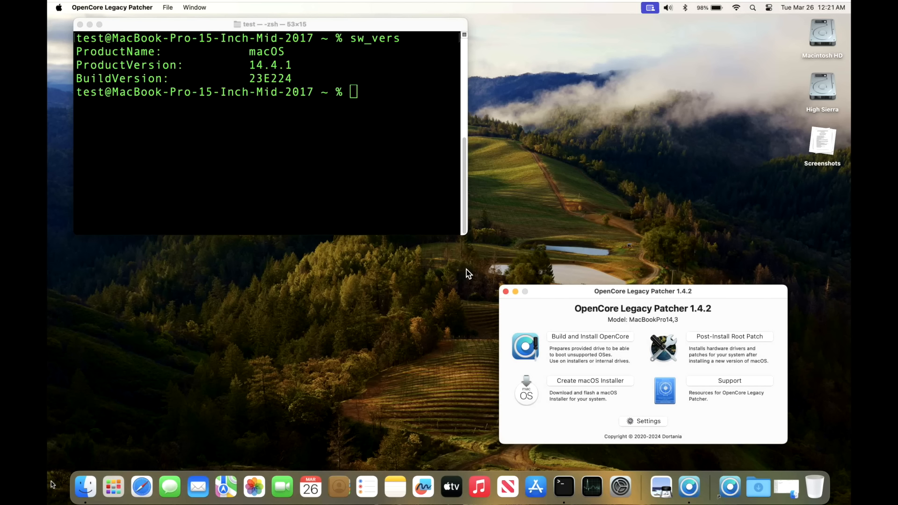
pyautogui.moveTo(472, 280)
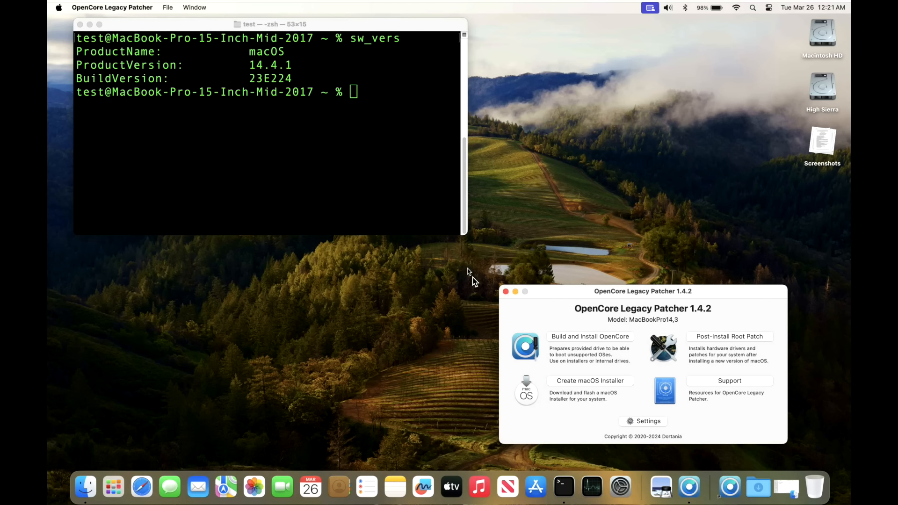
pyautogui.moveTo(624, 366)
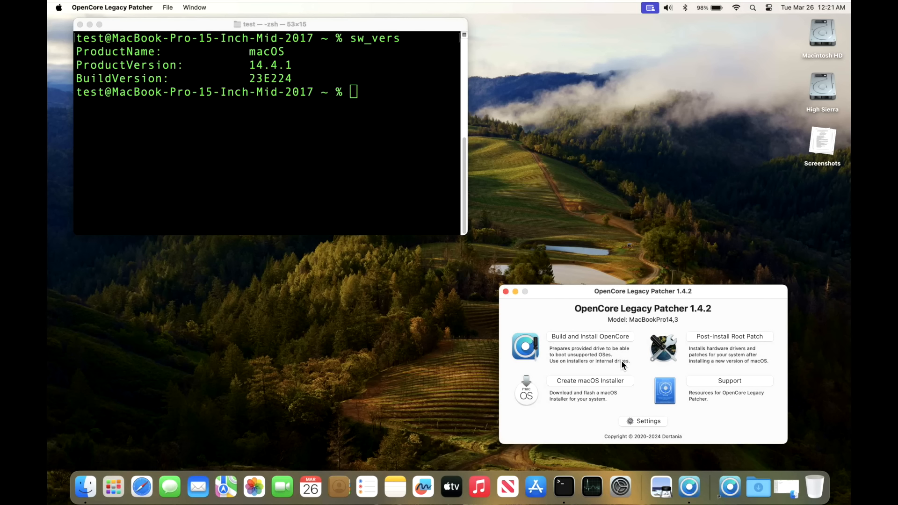
pyautogui.moveTo(641, 363)
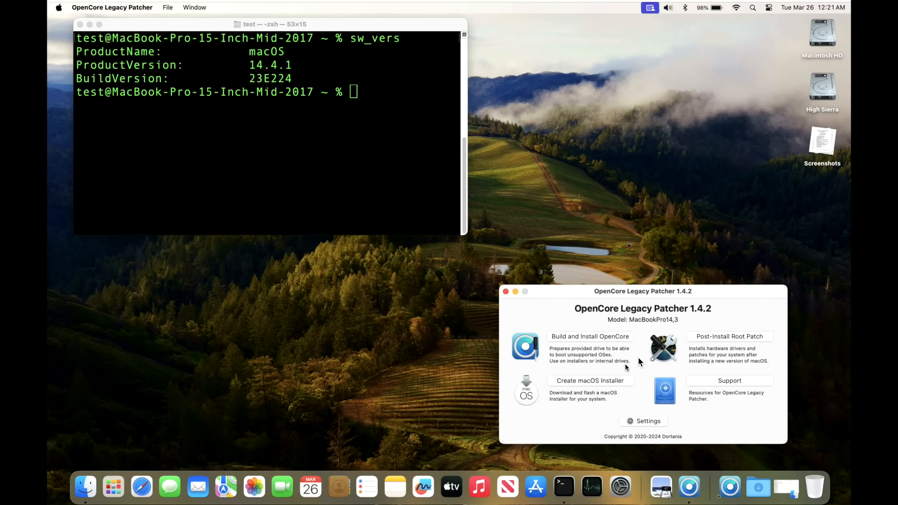
pyautogui.moveTo(676, 275)
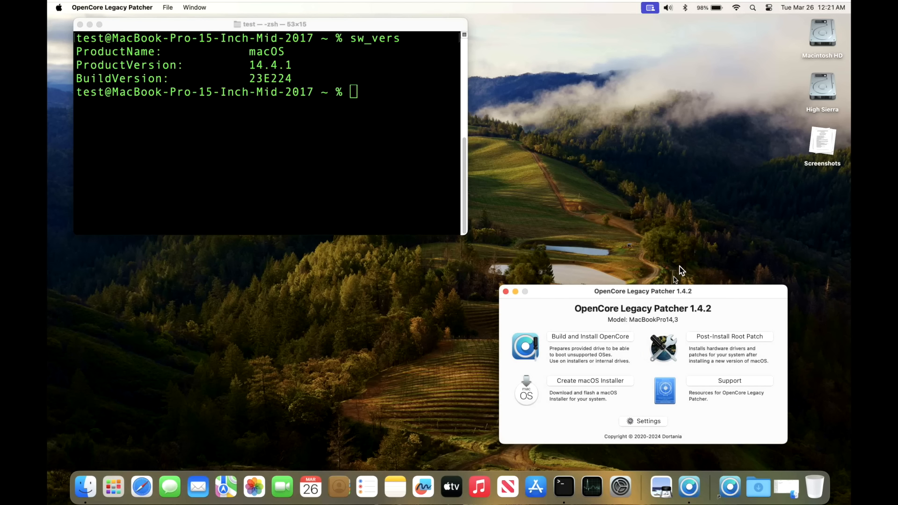
pyautogui.moveTo(676, 266)
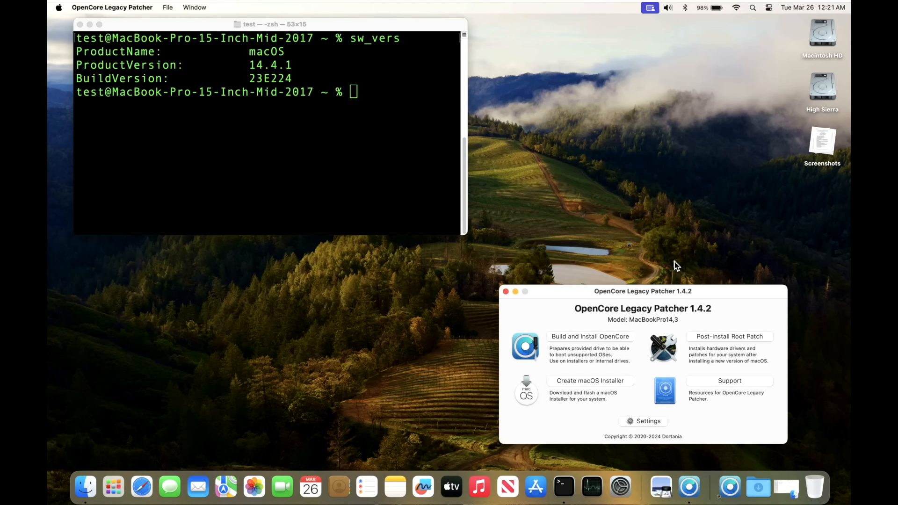
pyautogui.moveTo(697, 42)
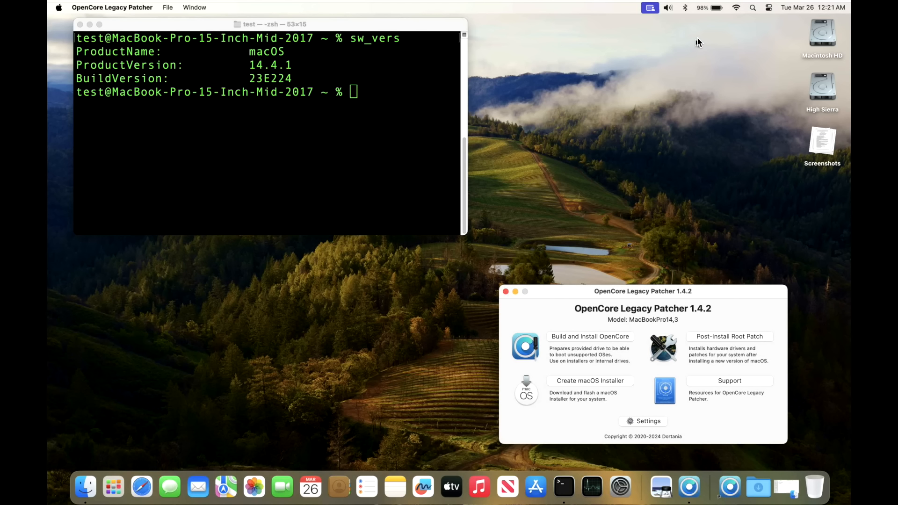
pyautogui.moveTo(749, 30)
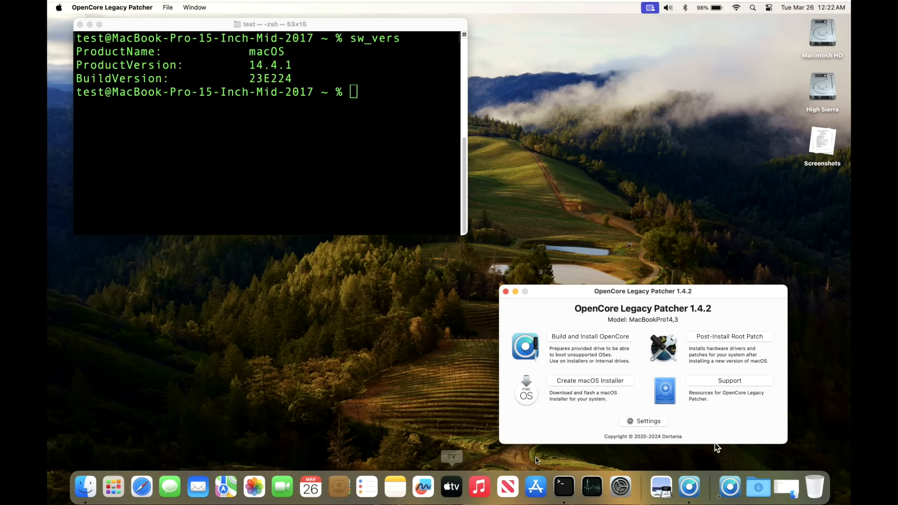
pyautogui.moveTo(174, 216)
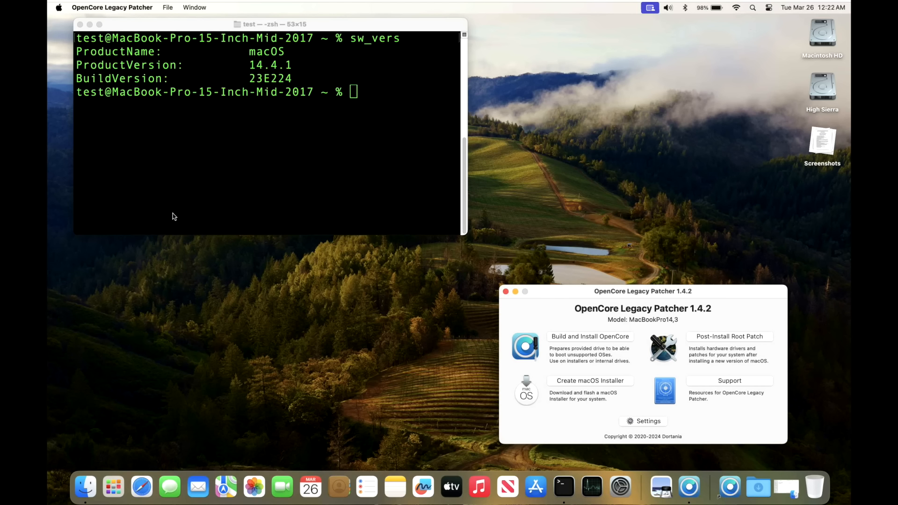
pyautogui.moveTo(178, 217)
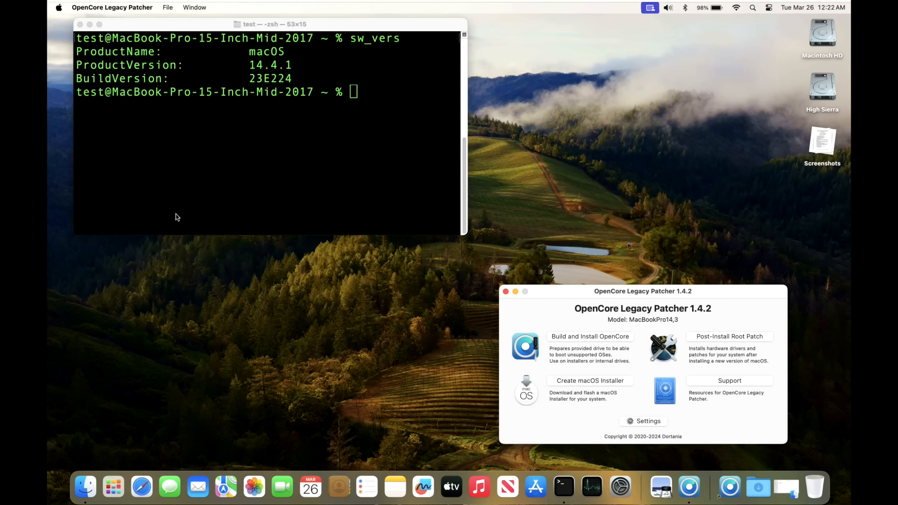
pyautogui.moveTo(385, 256)
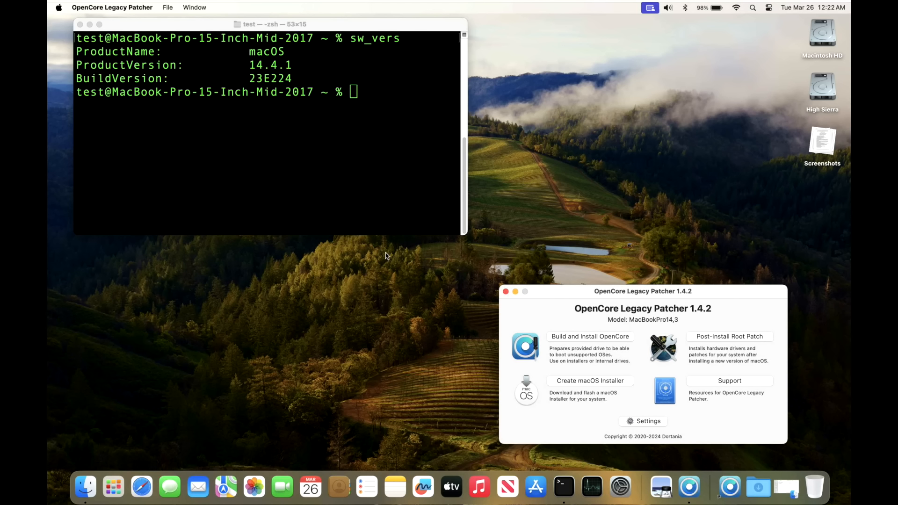
pyautogui.moveTo(338, 195)
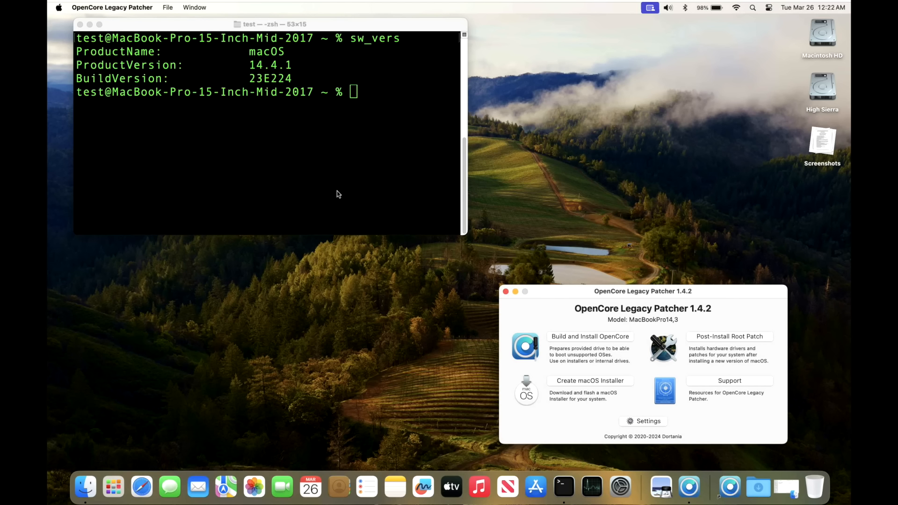
pyautogui.moveTo(710, 364)
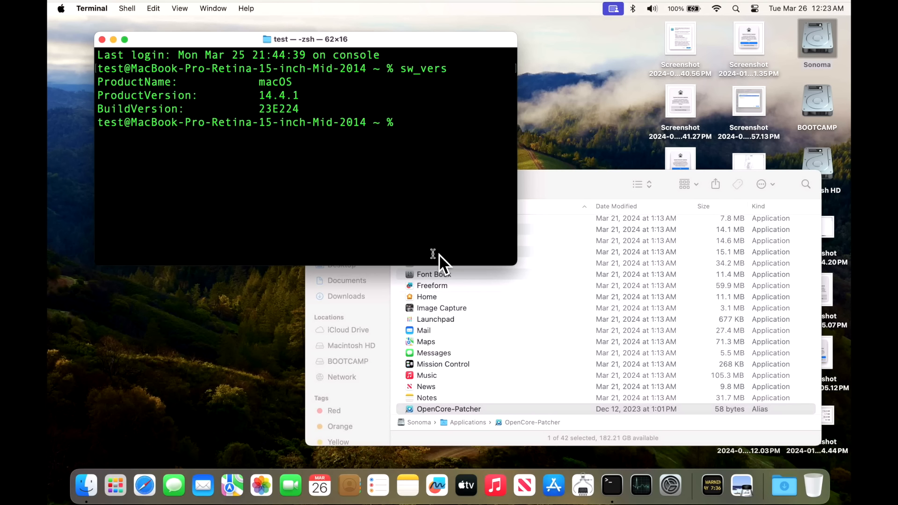
pyautogui.moveTo(369, 178)
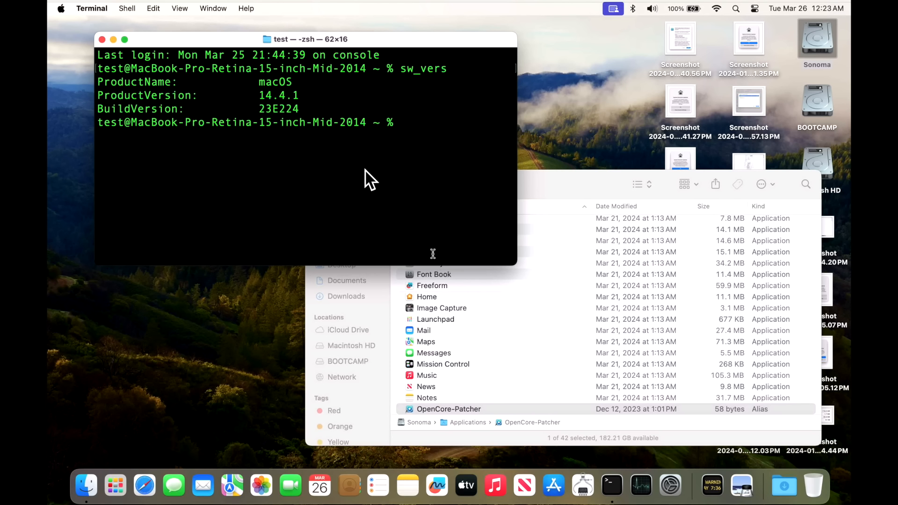
pyautogui.moveTo(623, 196)
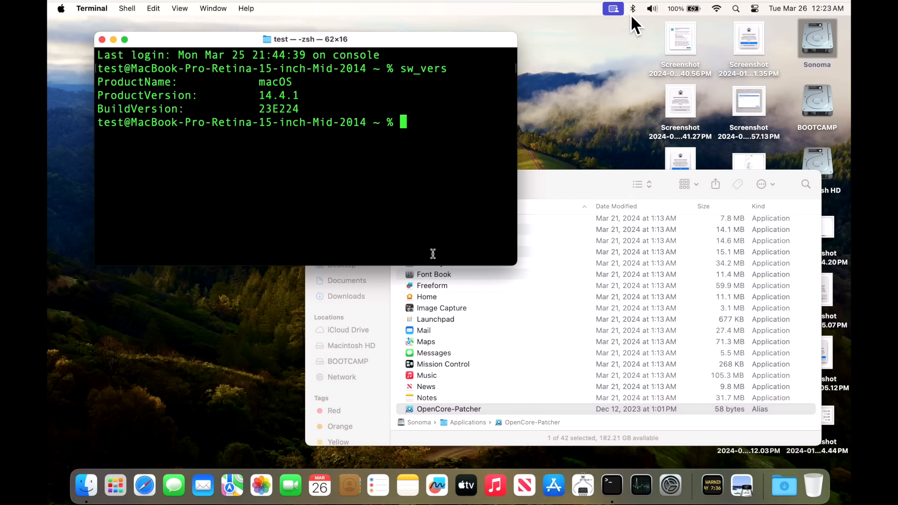
pyautogui.moveTo(721, 38)
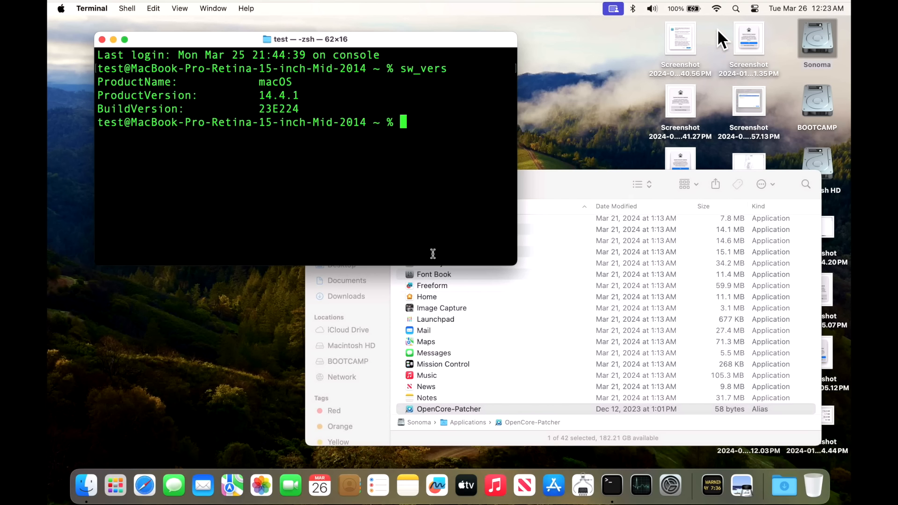
pyautogui.moveTo(726, 32)
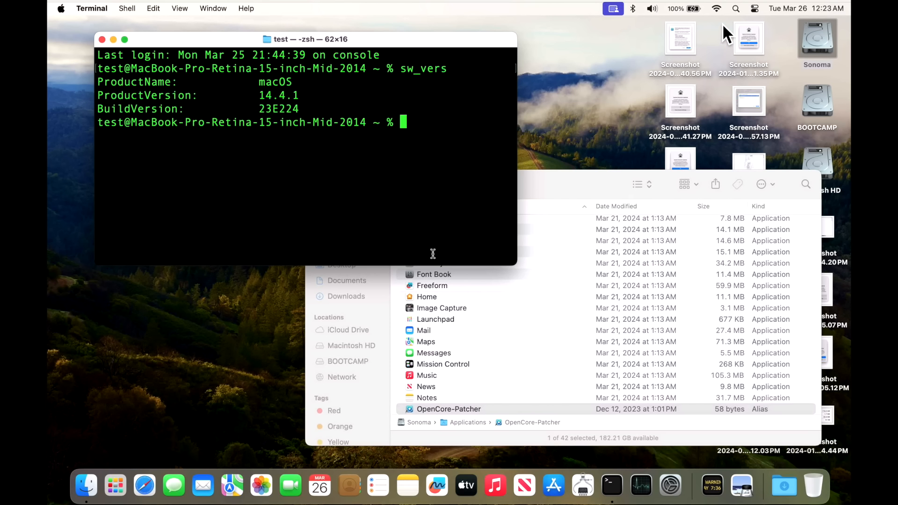
pyautogui.doubleClick(448, 408)
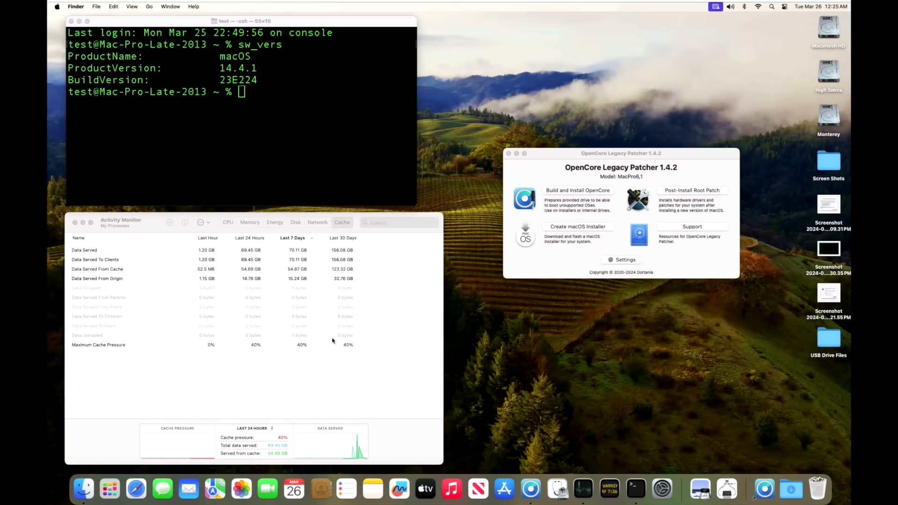
pyautogui.moveTo(302, 442)
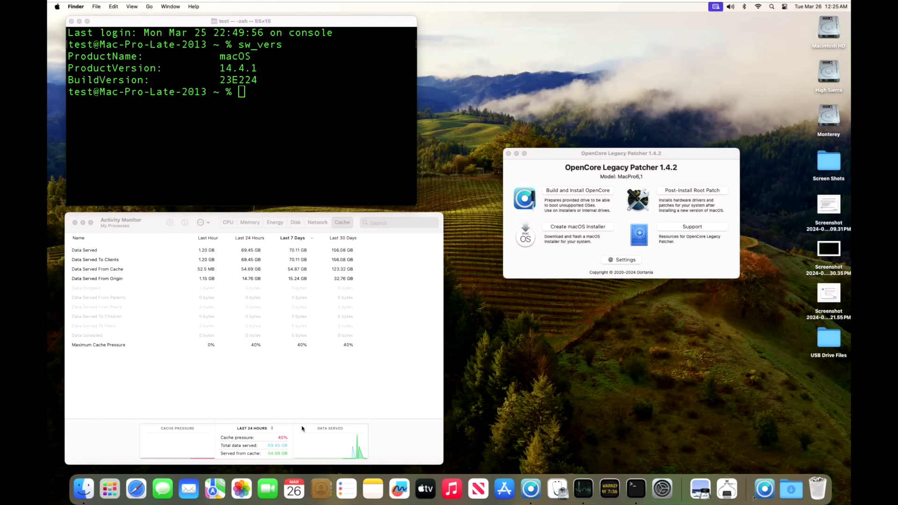
pyautogui.moveTo(288, 454)
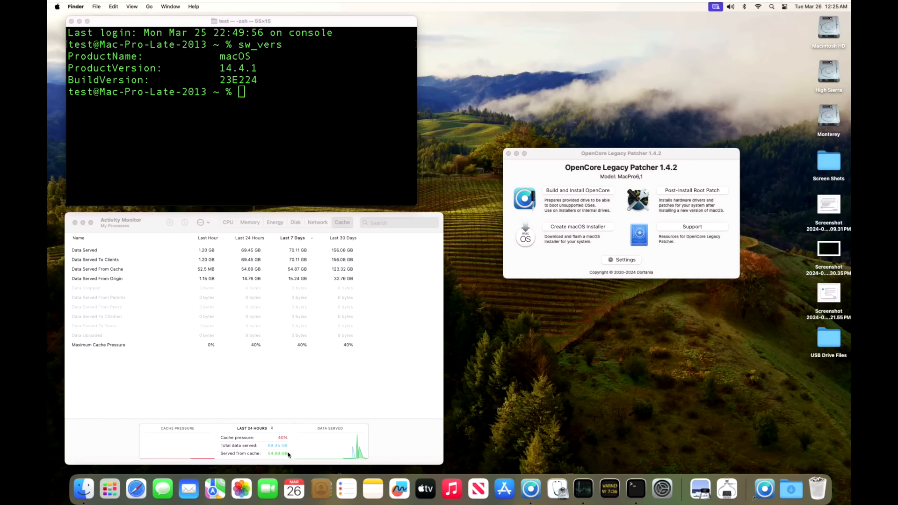
pyautogui.moveTo(292, 455)
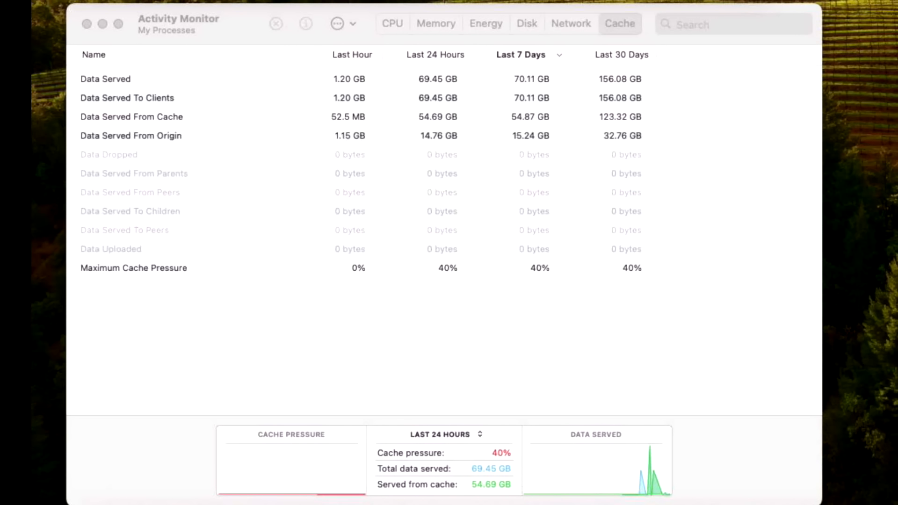
pyautogui.moveTo(503, 498)
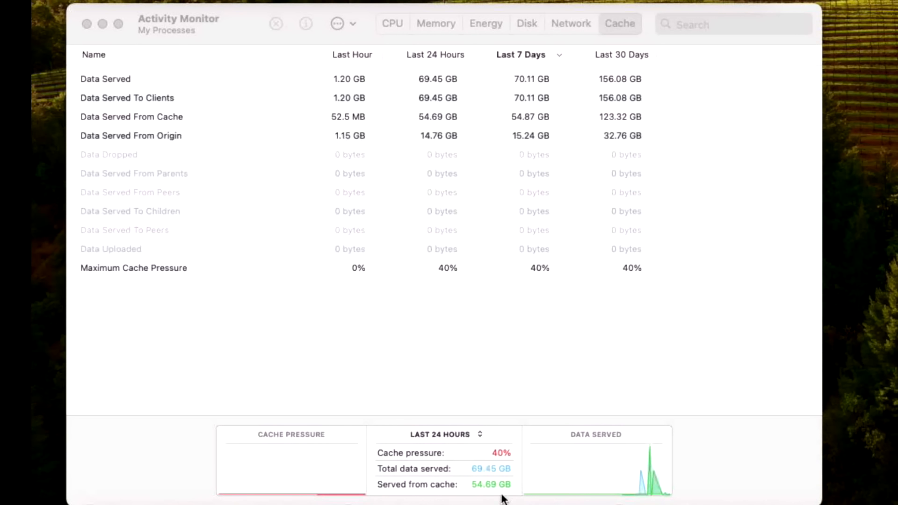
pyautogui.moveTo(484, 498)
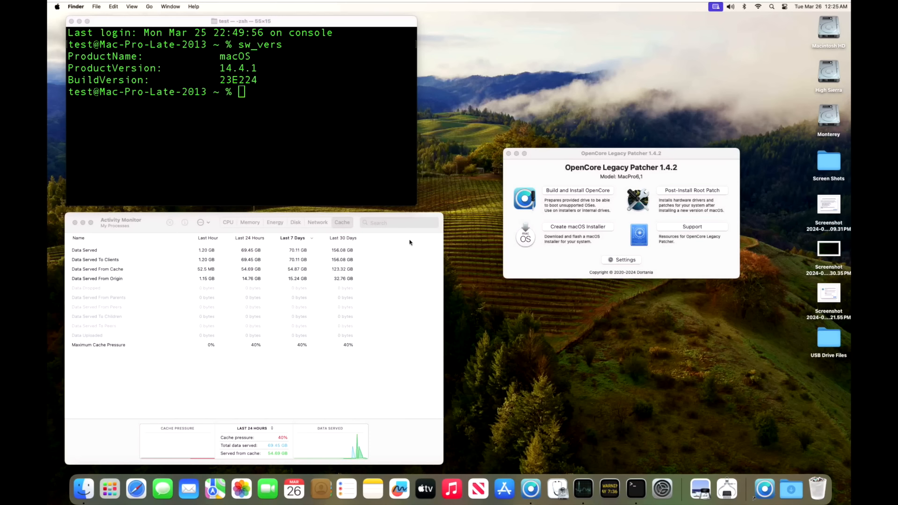
pyautogui.moveTo(713, 157)
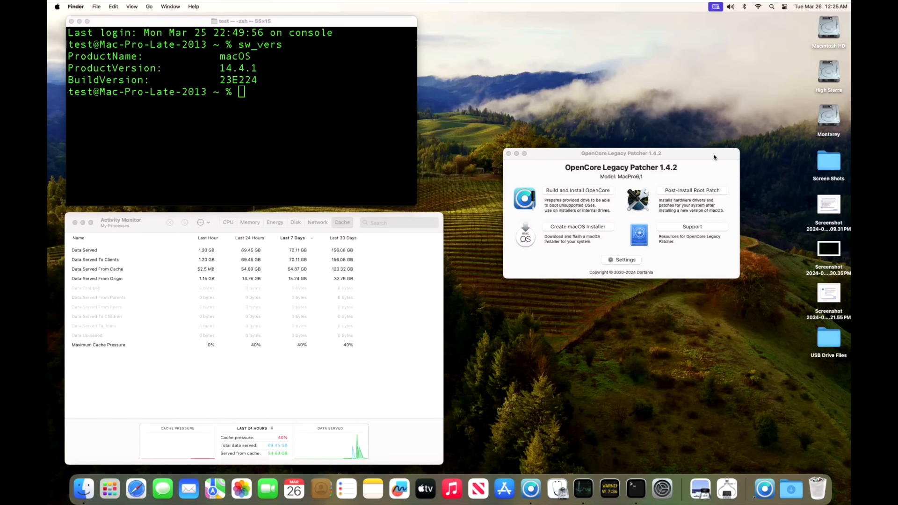
pyautogui.moveTo(620, 153); pyautogui.dragTo(581, 234)
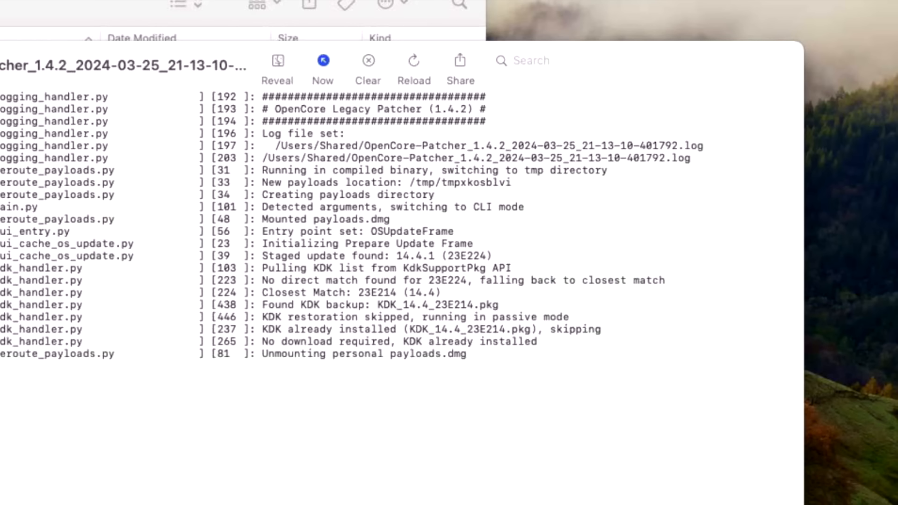
pyautogui.moveTo(426, 303)
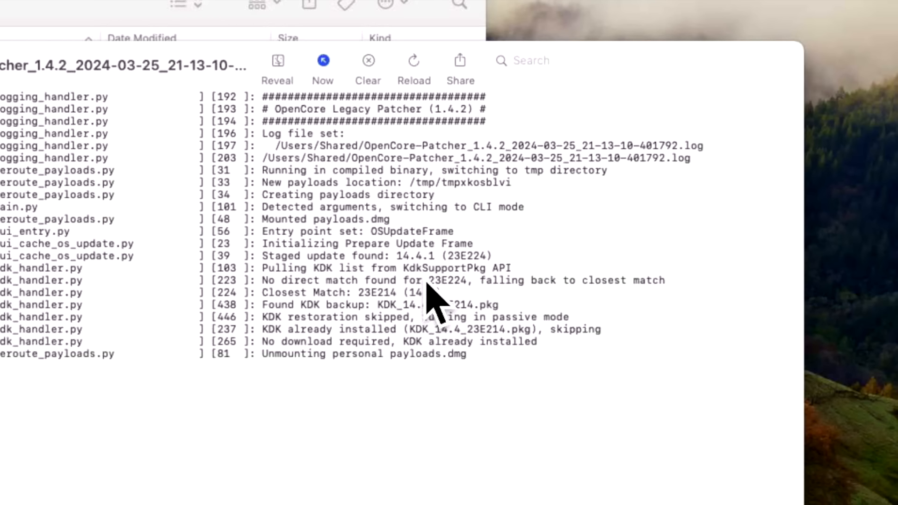
pyautogui.moveTo(422, 309)
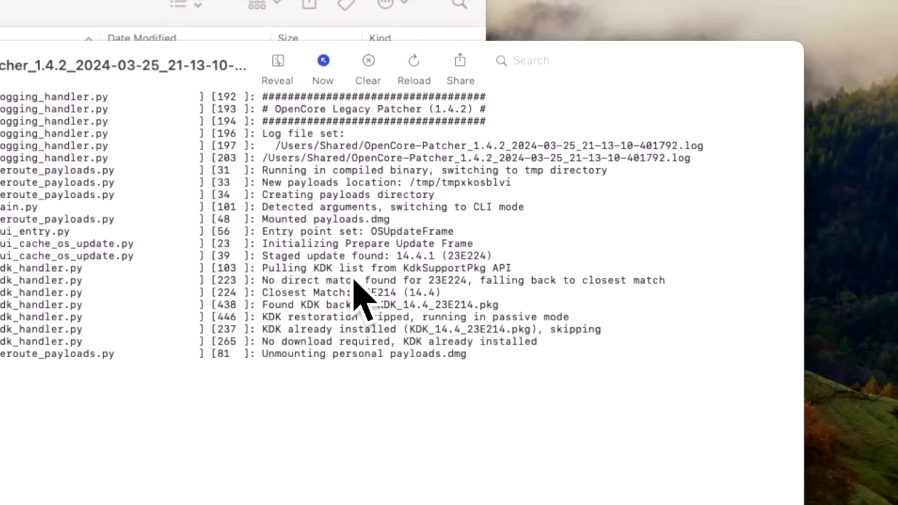
pyautogui.moveTo(462, 326)
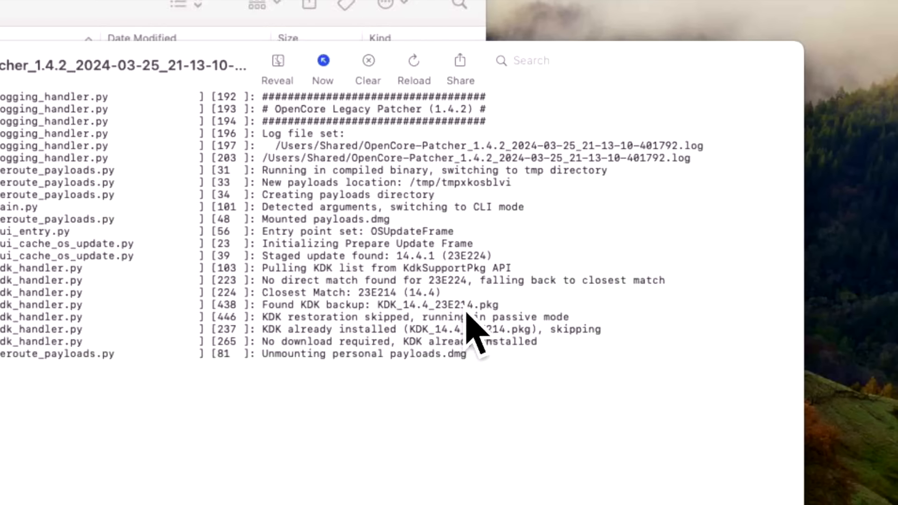
pyautogui.moveTo(458, 337)
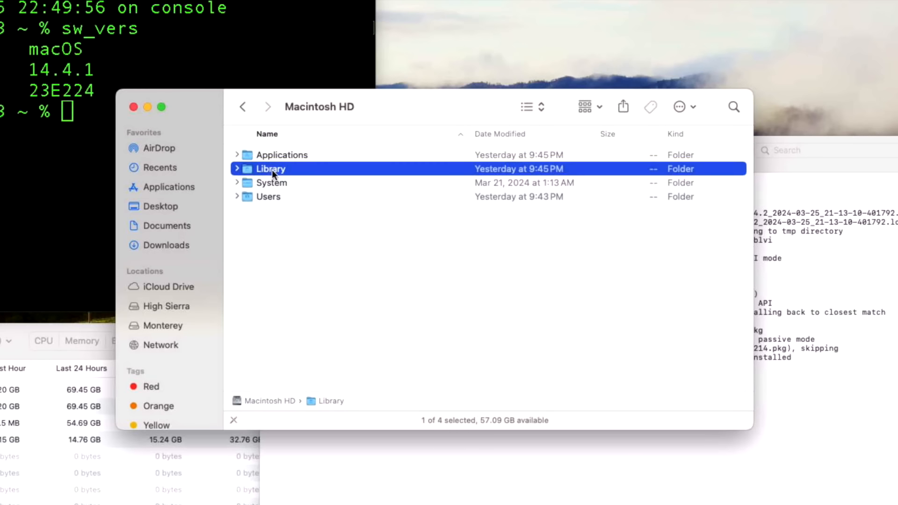
# Step: Open the Library folder, then the Developer KDKs folder
pyautogui.doubleClick(271, 168)
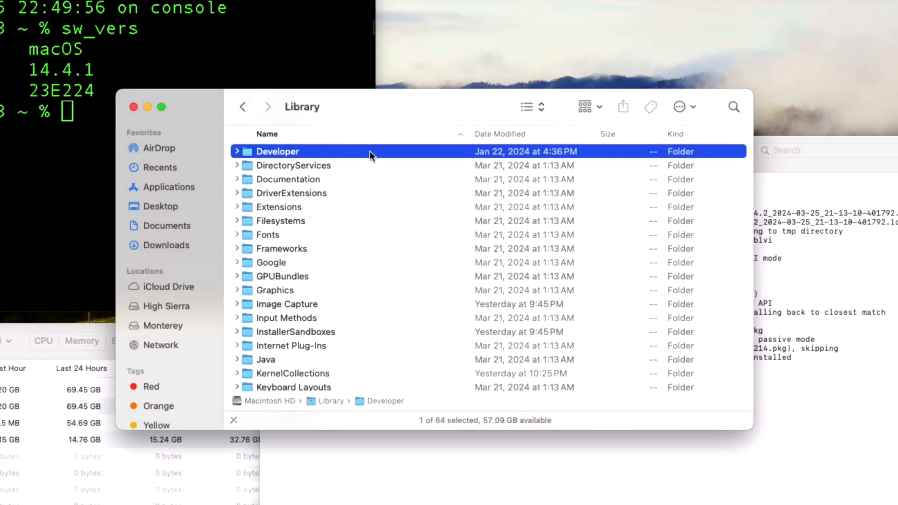
pyautogui.doubleClick(277, 151)
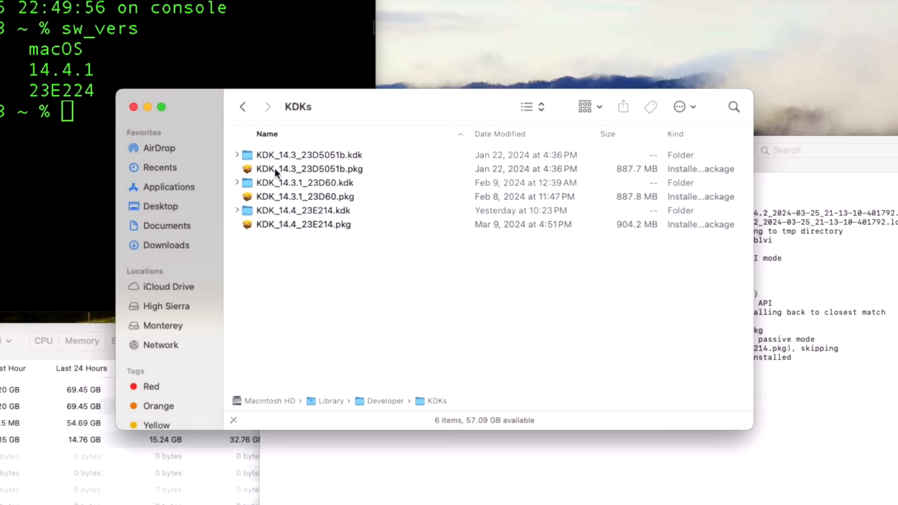
pyautogui.moveTo(306, 224)
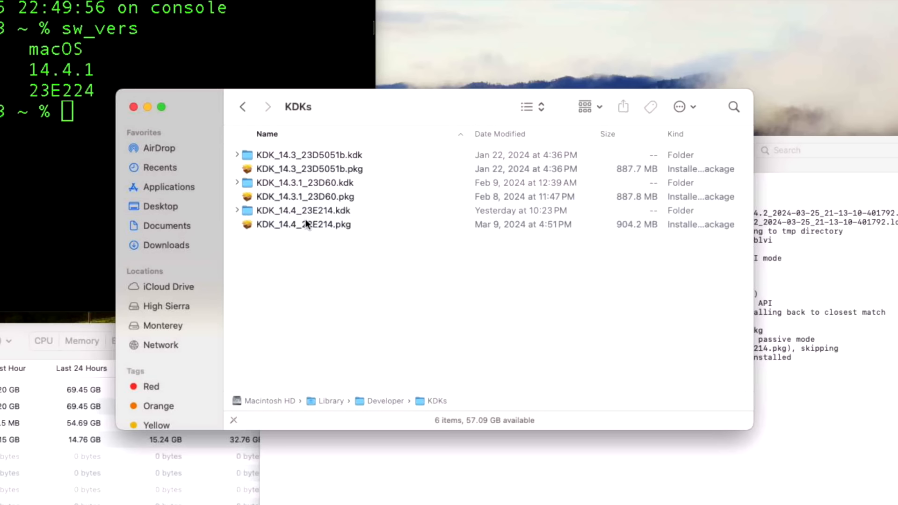
pyautogui.moveTo(313, 228)
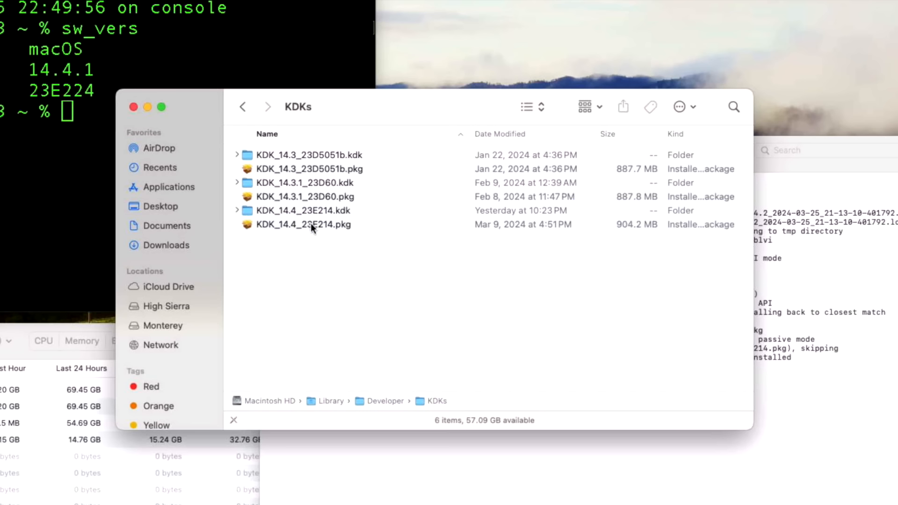
pyautogui.moveTo(321, 210)
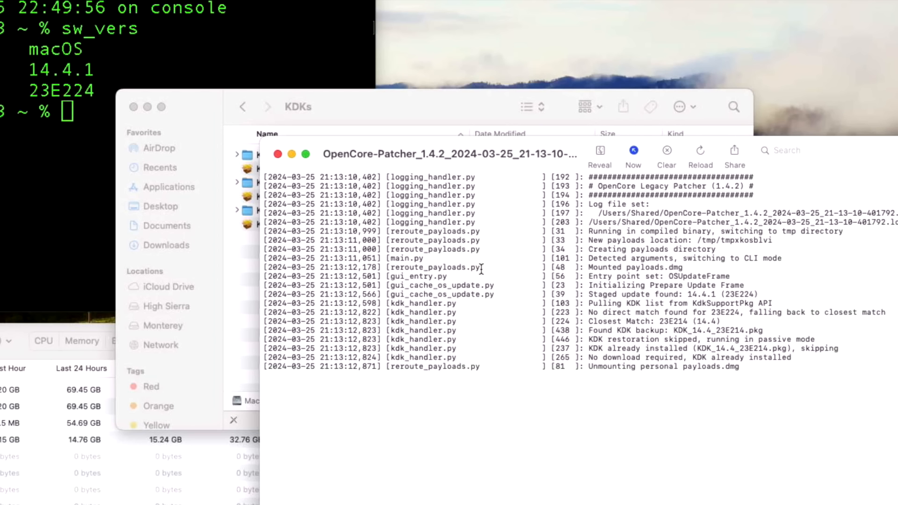
pyautogui.moveTo(590, 419)
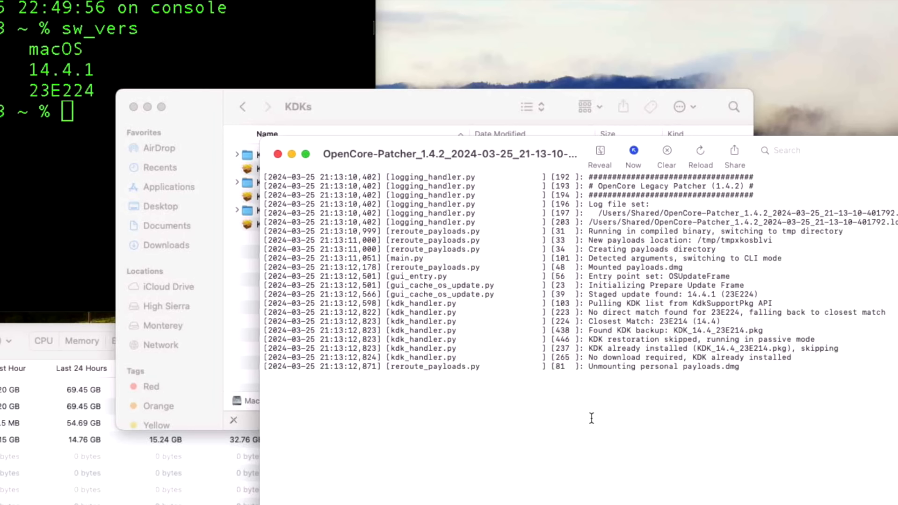
pyautogui.moveTo(281, 156)
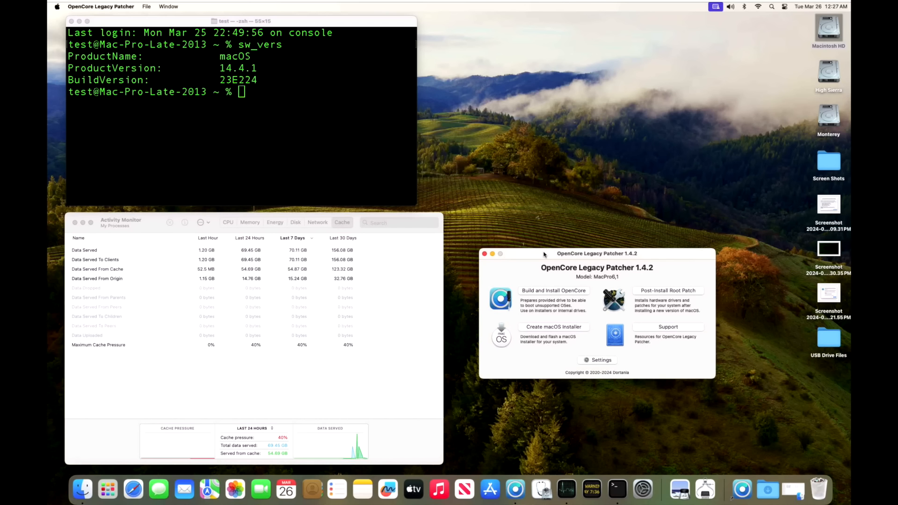
pyautogui.moveTo(733, 132)
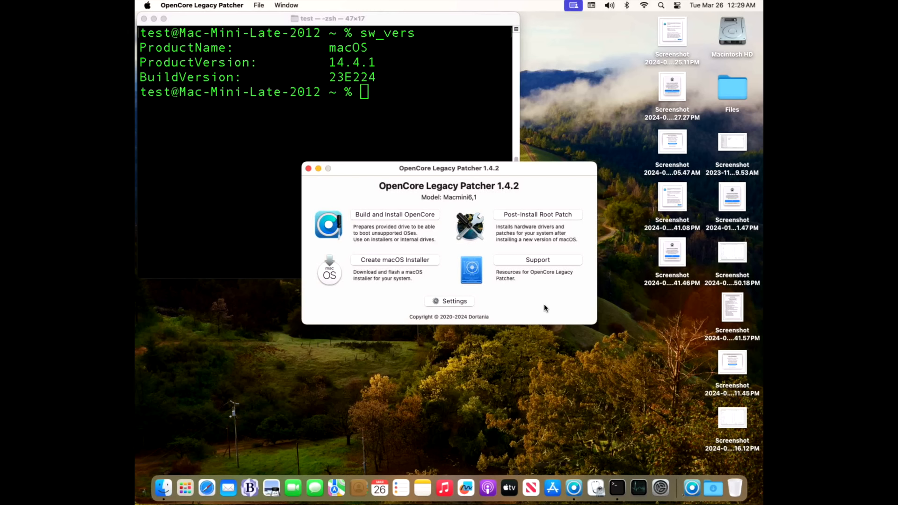
pyautogui.moveTo(567, 171)
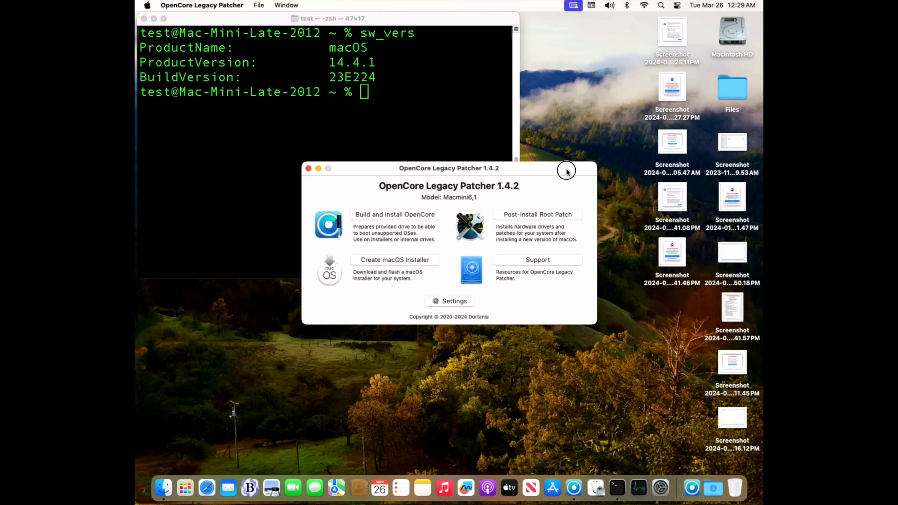
# Step: Move the OpenCore Legacy Patcher window lower, below Terminal
pyautogui.moveTo(449, 168); pyautogui.dragTo(513, 302)
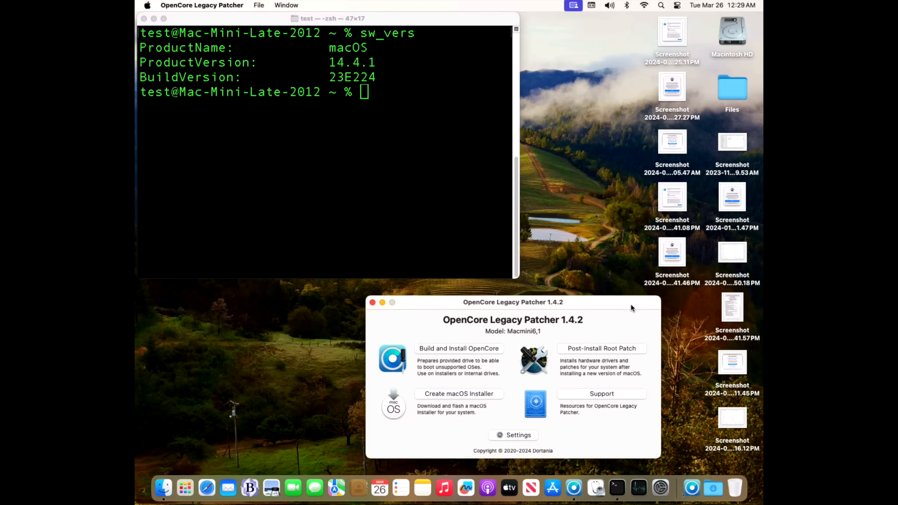
pyautogui.moveTo(385, 235)
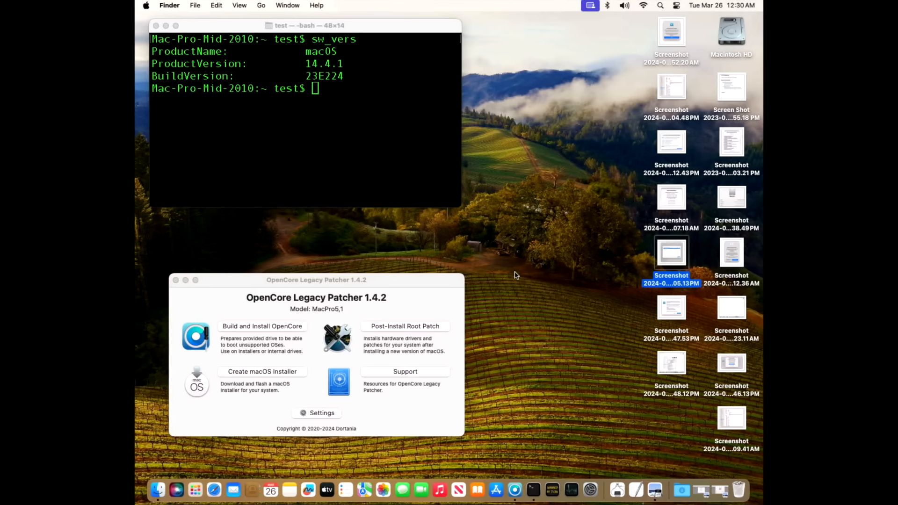
pyautogui.moveTo(565, 260)
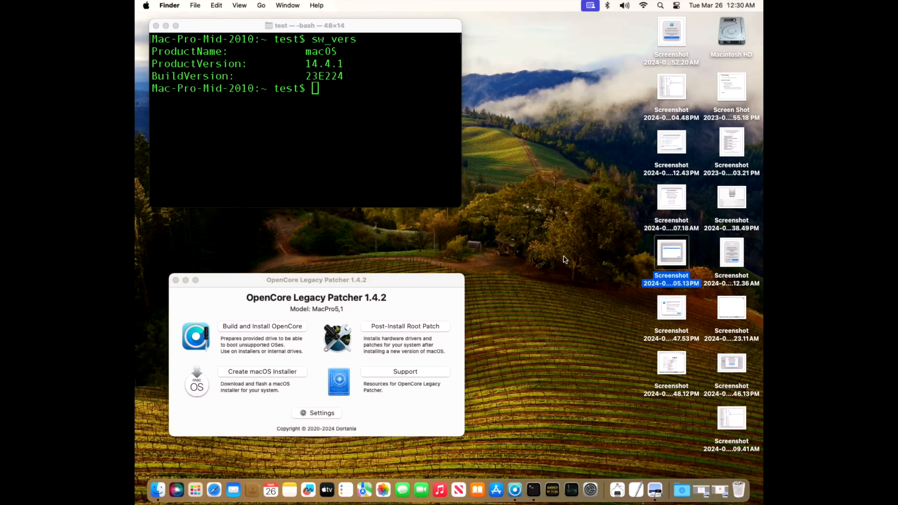
# Step: Open the Mac Pro (Mid 2010) desktop screenshot in Preview
pyautogui.click(730, 197)
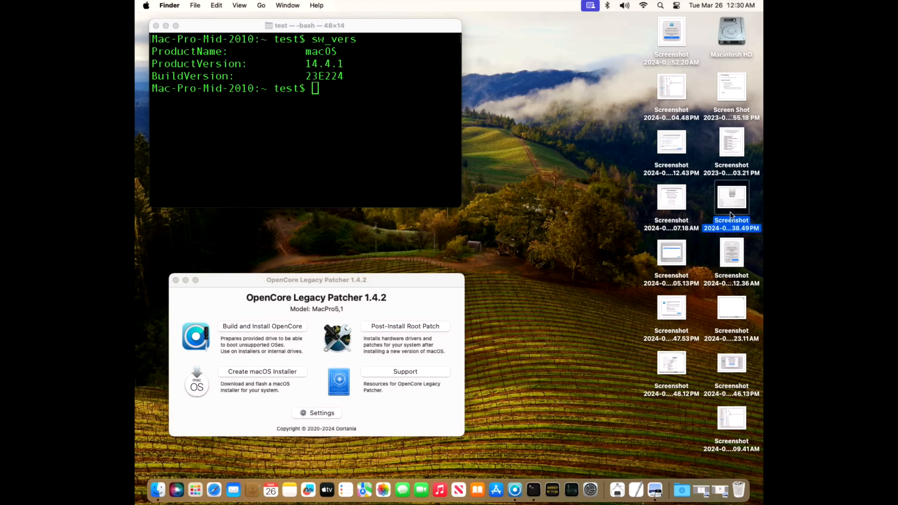
pyautogui.doubleClick(731, 197)
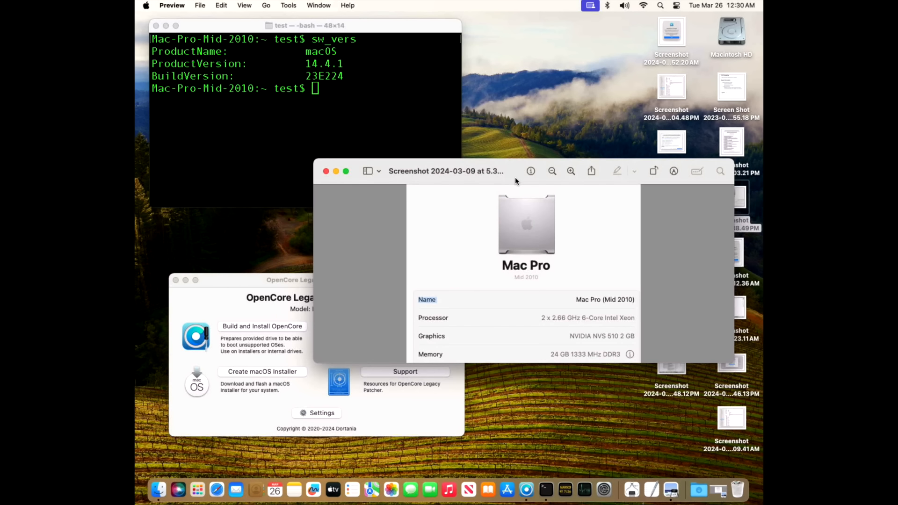
pyautogui.moveTo(358, 164)
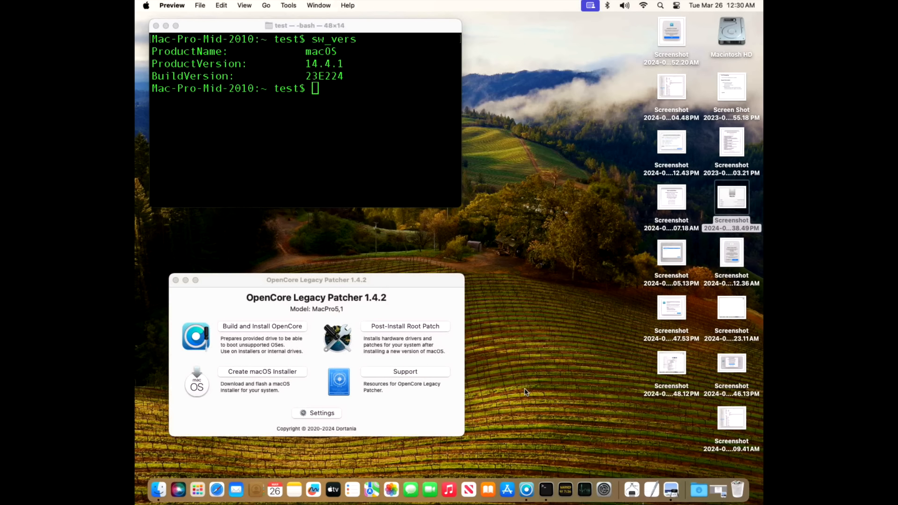
pyautogui.moveTo(507, 490)
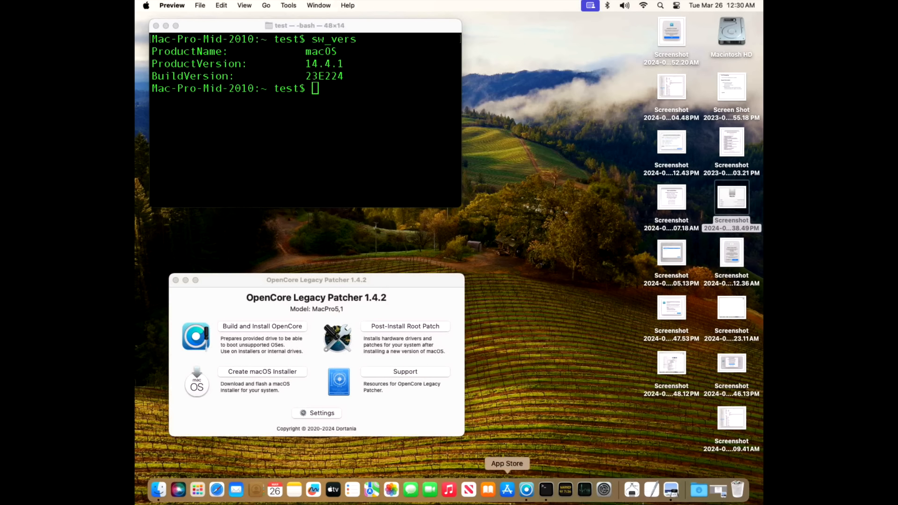
# Step: Open the Post-Install Menu screenshot of AMD Legacy Polaris, Wireless and USB 1.1 patches
pyautogui.click(731, 363)
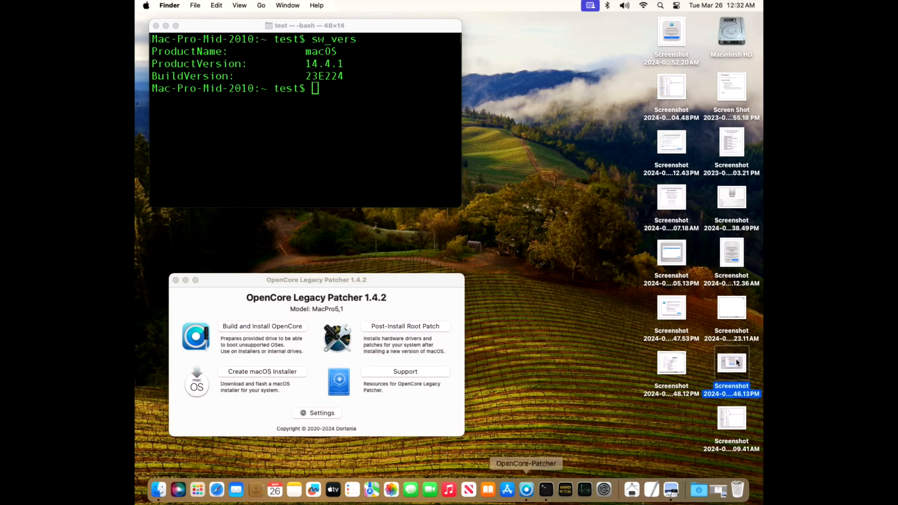
pyautogui.doubleClick(730, 362)
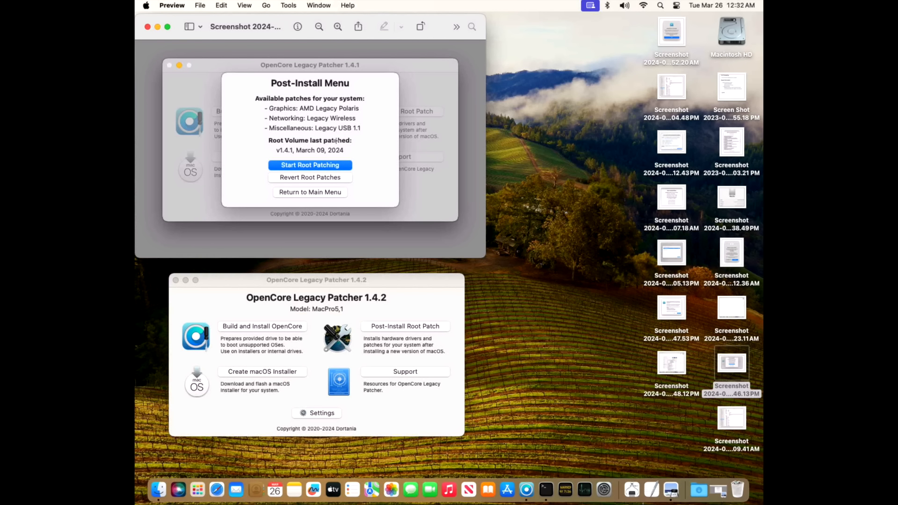
pyautogui.moveTo(333, 127)
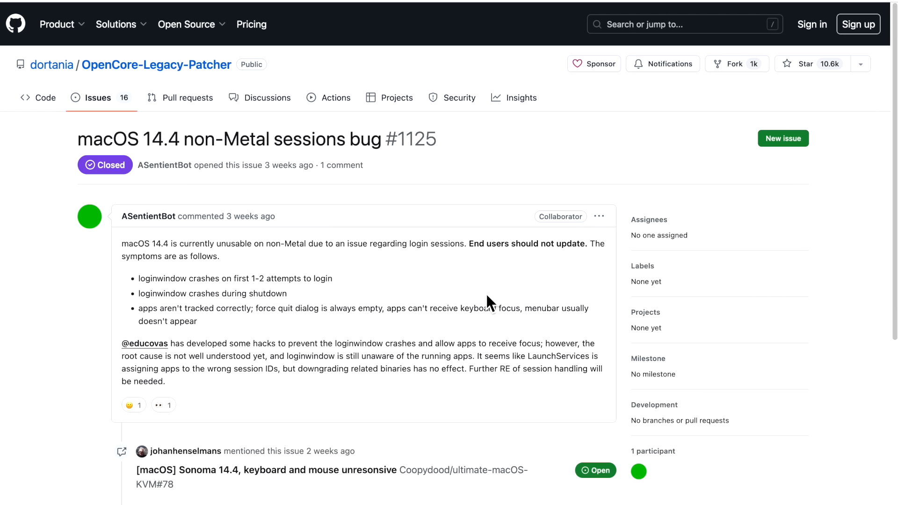
pyautogui.moveTo(374, 335)
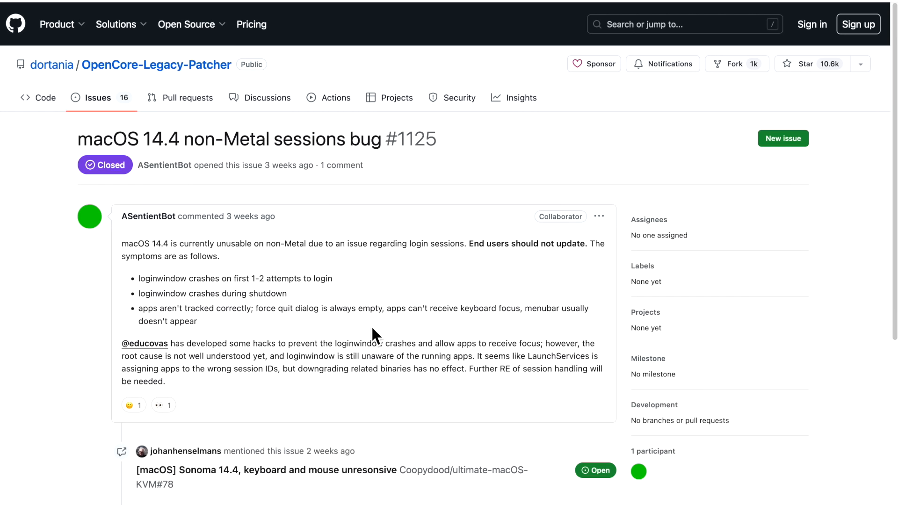
pyautogui.moveTo(310, 195)
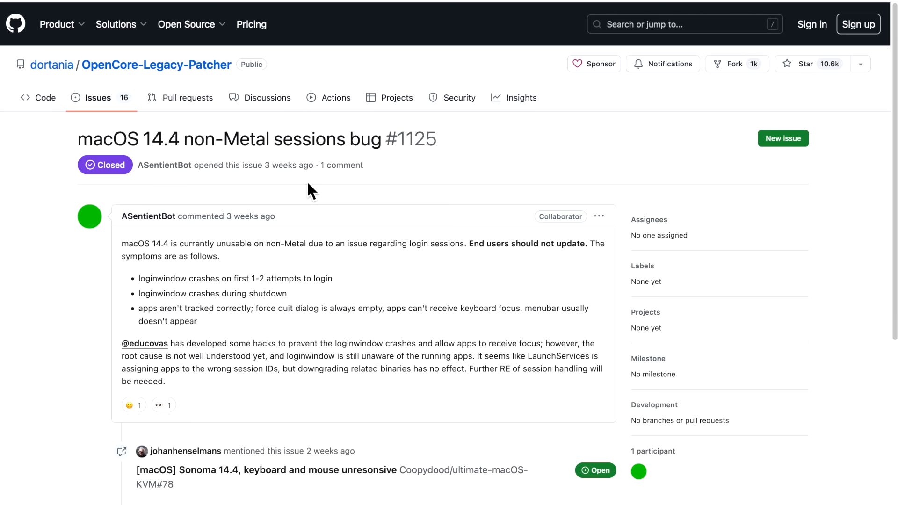
# Step: Scroll issue #1125 down to the window-cycling root-cause comment and closed-as-completed event
pyautogui.scroll(-3)
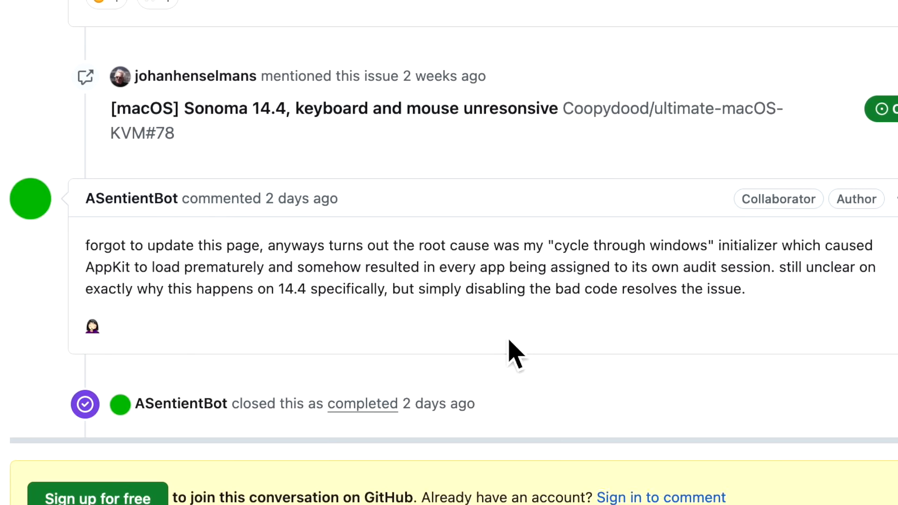
pyautogui.moveTo(547, 341)
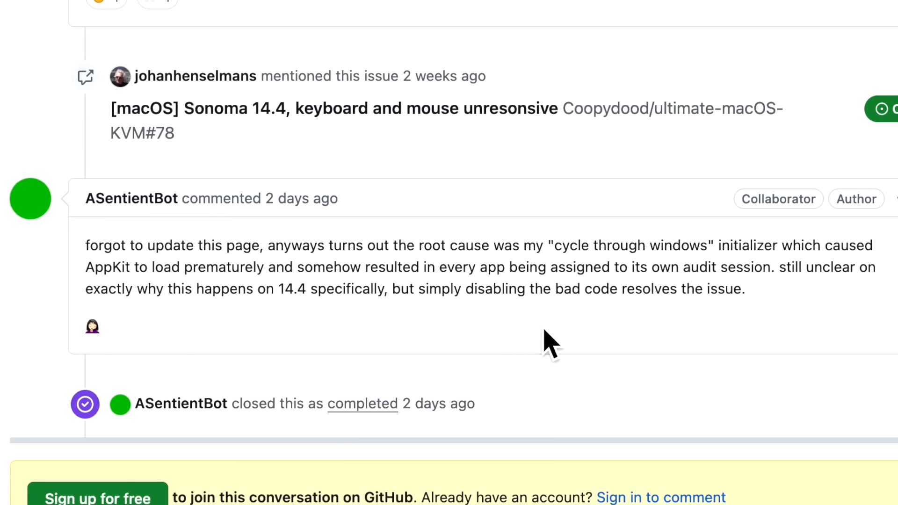
pyautogui.moveTo(783, 300)
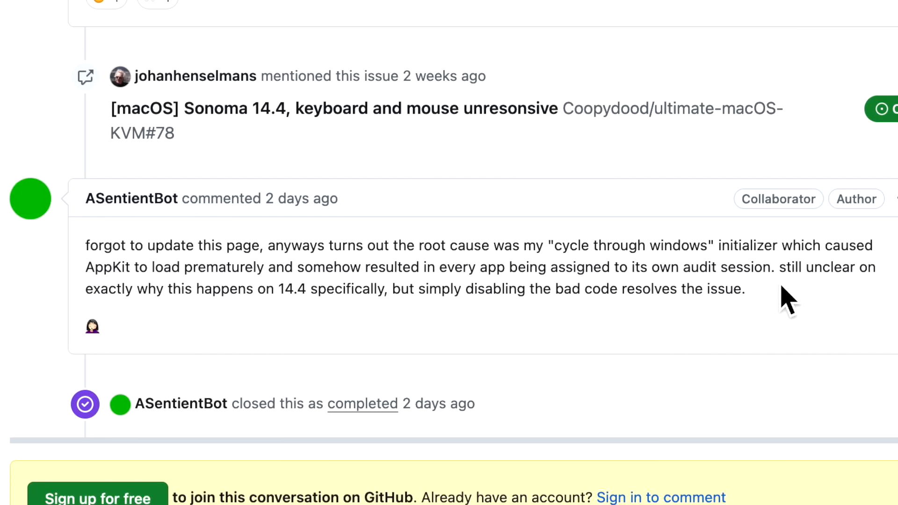
pyautogui.moveTo(308, 358)
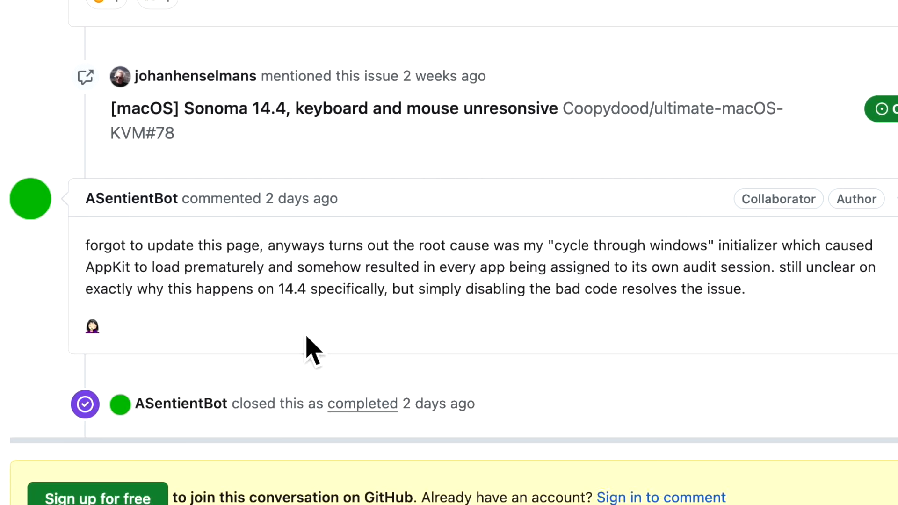
pyautogui.moveTo(464, 332)
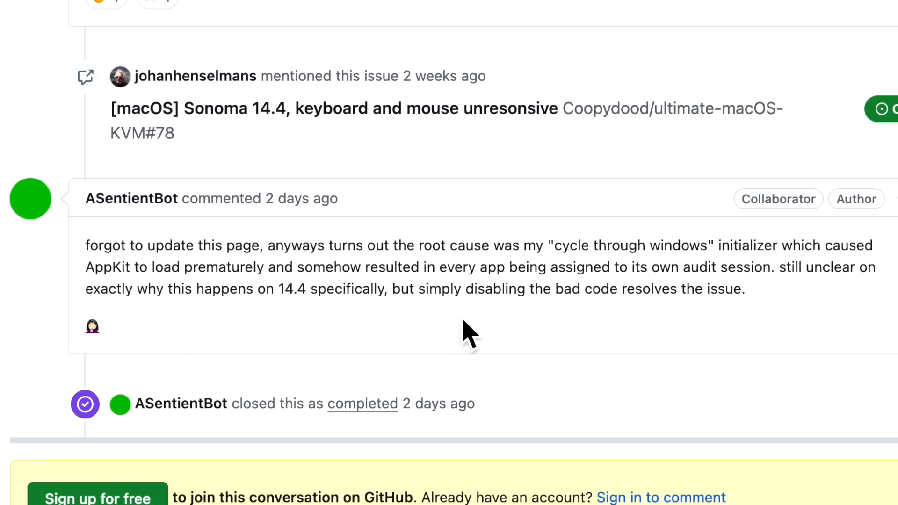
pyautogui.moveTo(717, 323)
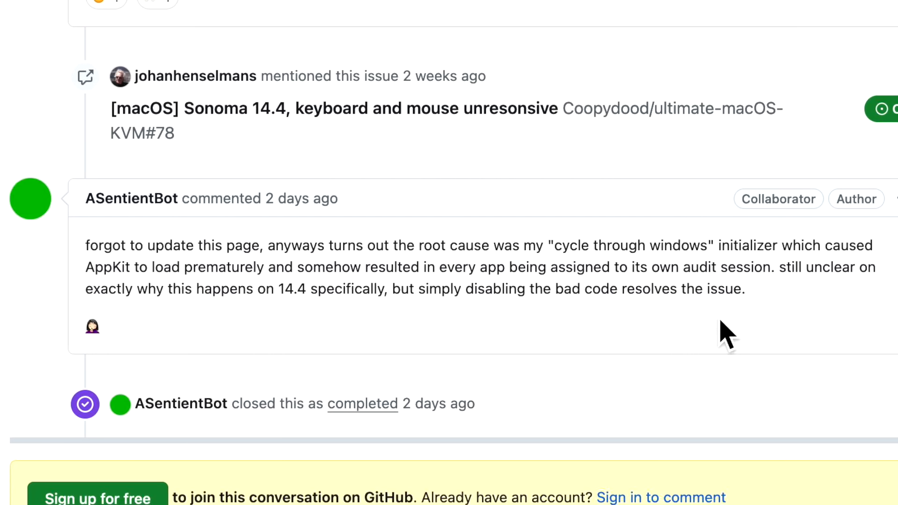
pyautogui.moveTo(213, 336)
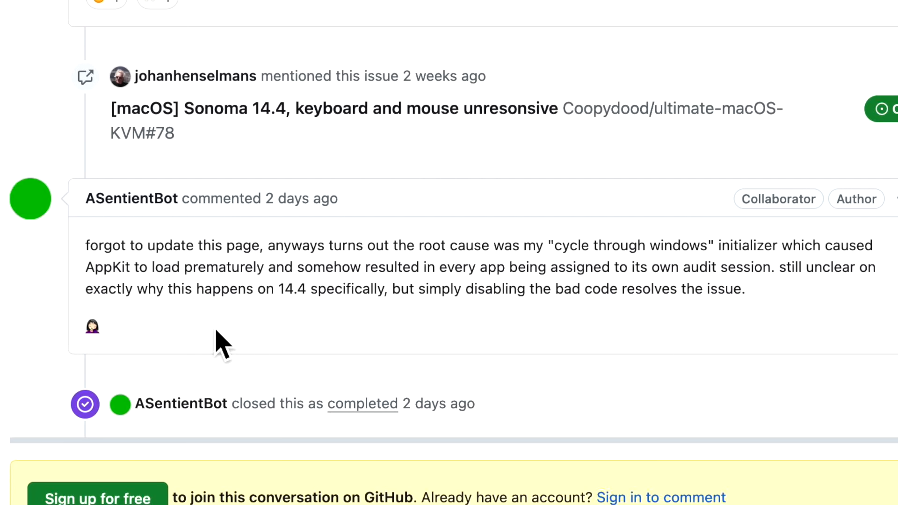
pyautogui.moveTo(366, 330)
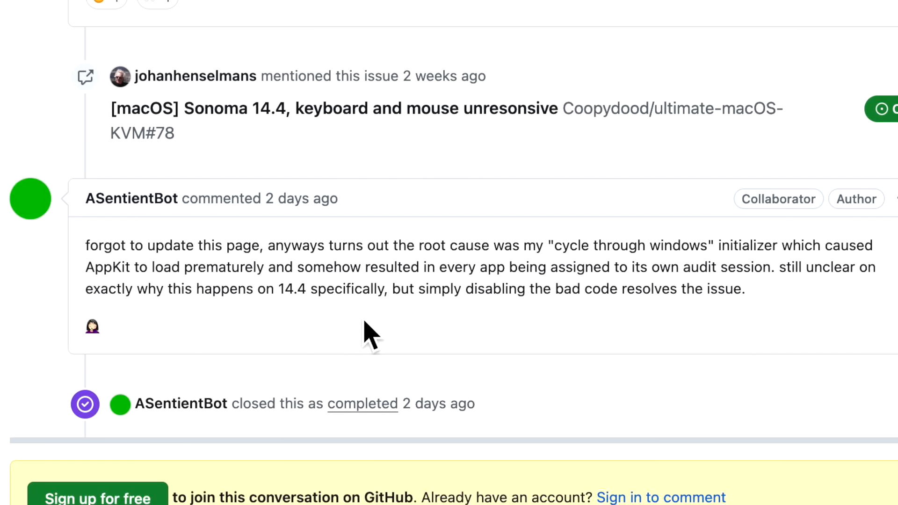
pyautogui.moveTo(527, 340)
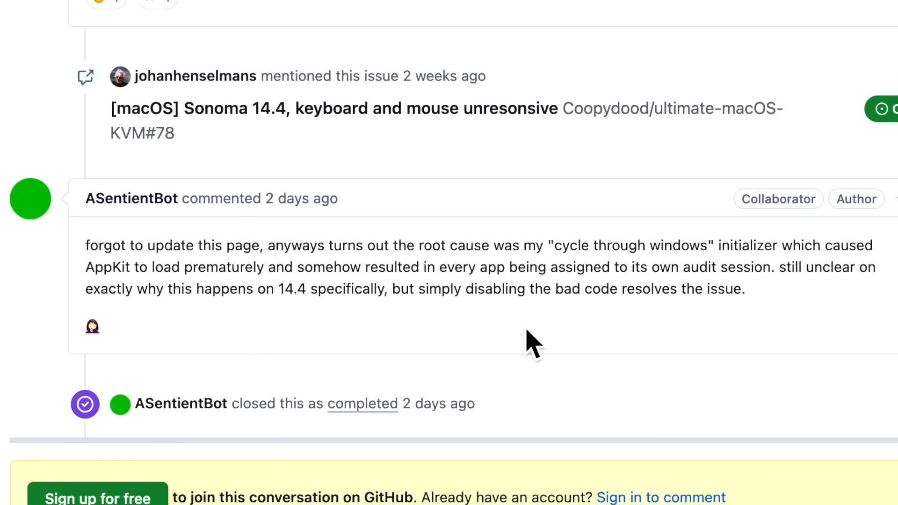
pyautogui.moveTo(659, 338)
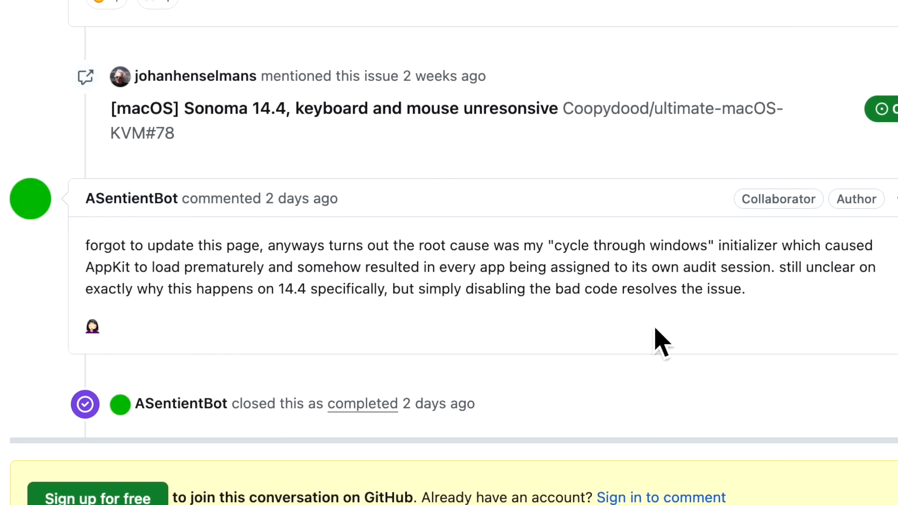
pyautogui.moveTo(652, 343)
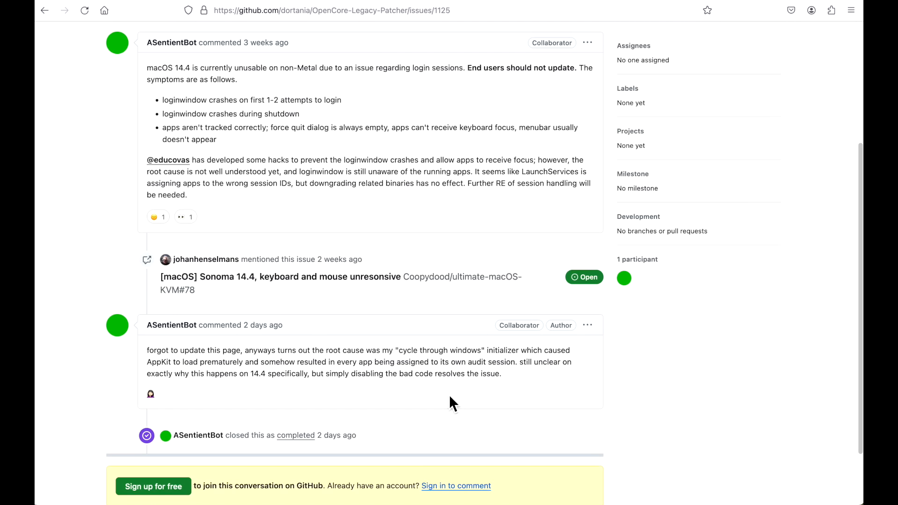
pyautogui.moveTo(419, 407)
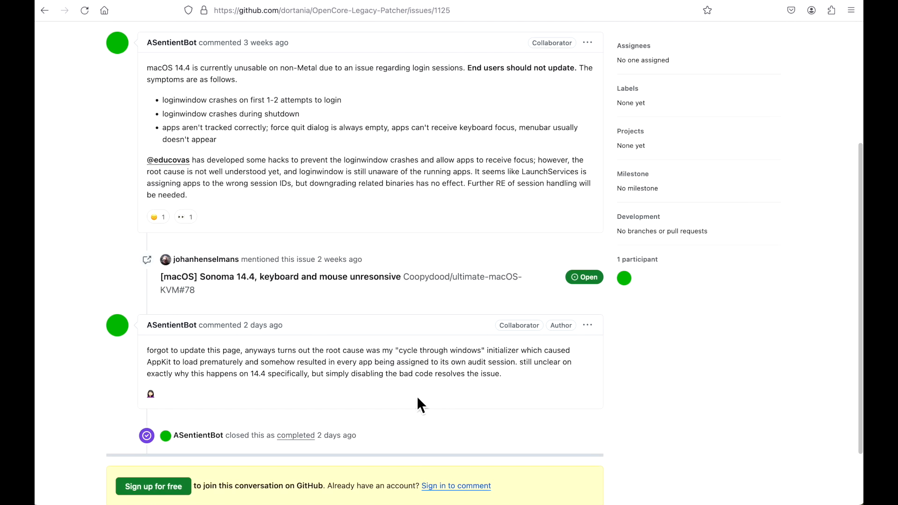
pyautogui.moveTo(389, 404)
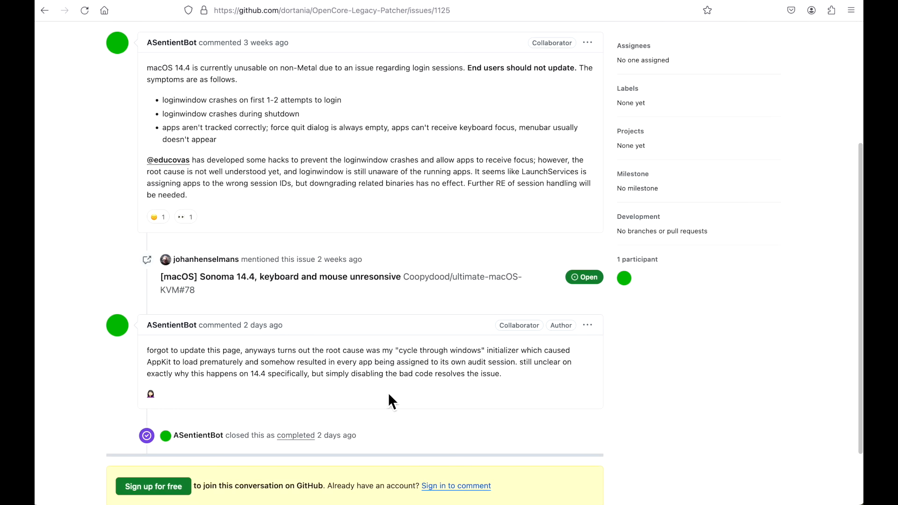
pyautogui.moveTo(390, 410)
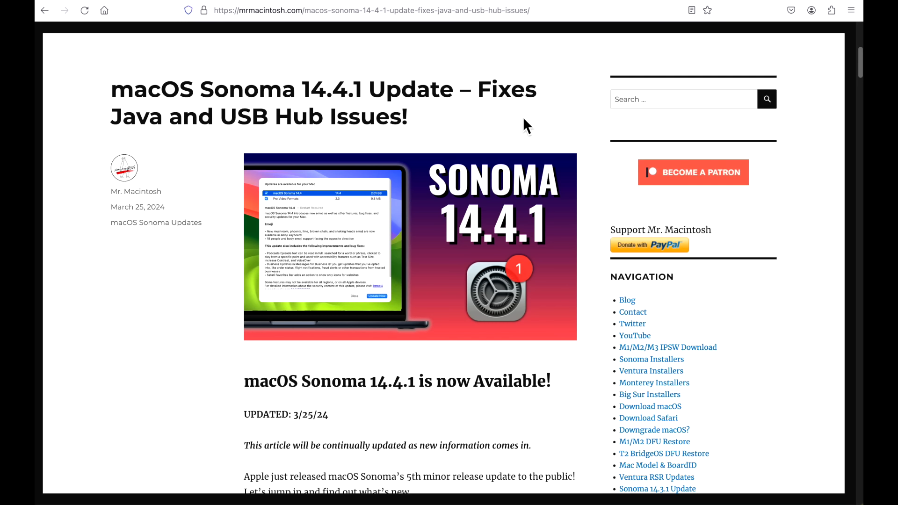
# Step: Scroll to the OCLP section noting 2008–2011 Metal Macs unsupported with OCLP 1.4.2
pyautogui.scroll(-3)
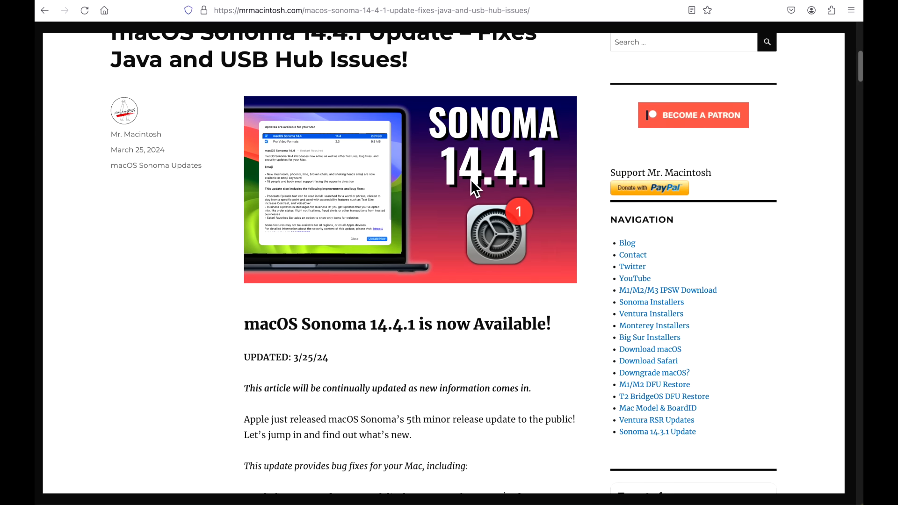
pyautogui.scroll(-3)
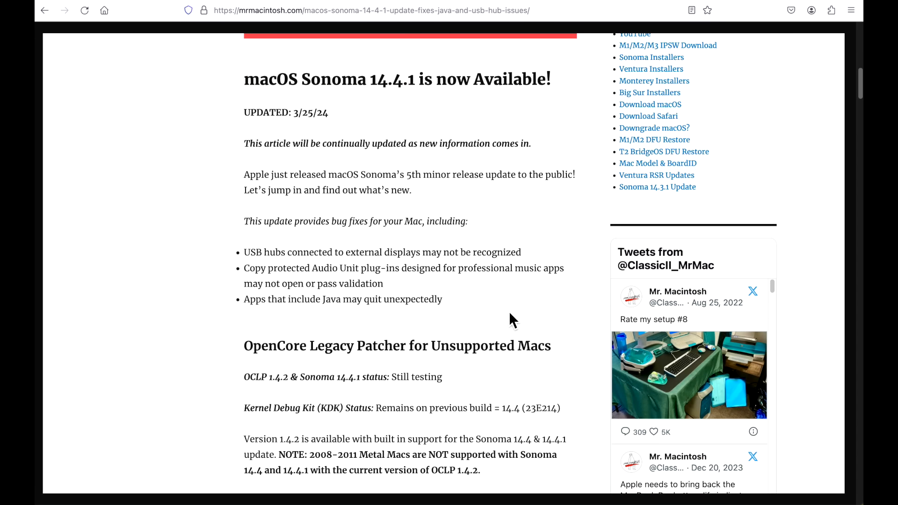
pyautogui.scroll(-3)
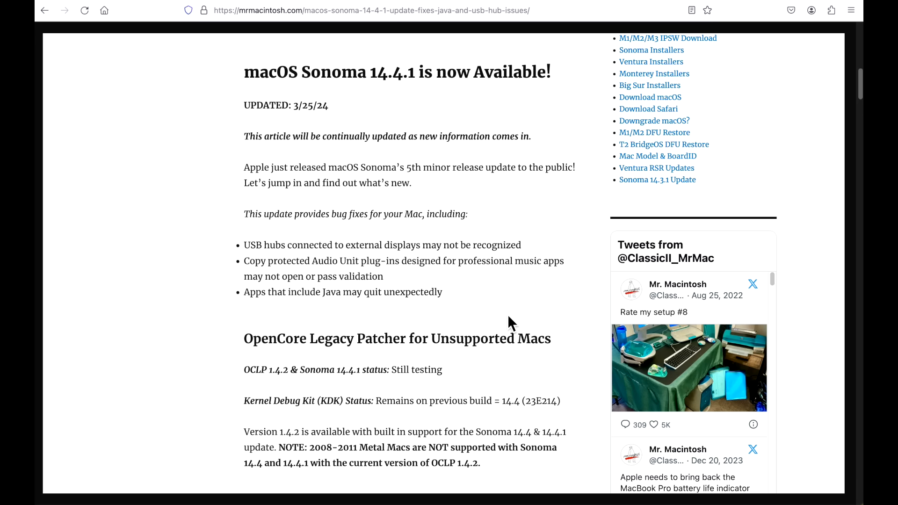
pyautogui.moveTo(410, 296)
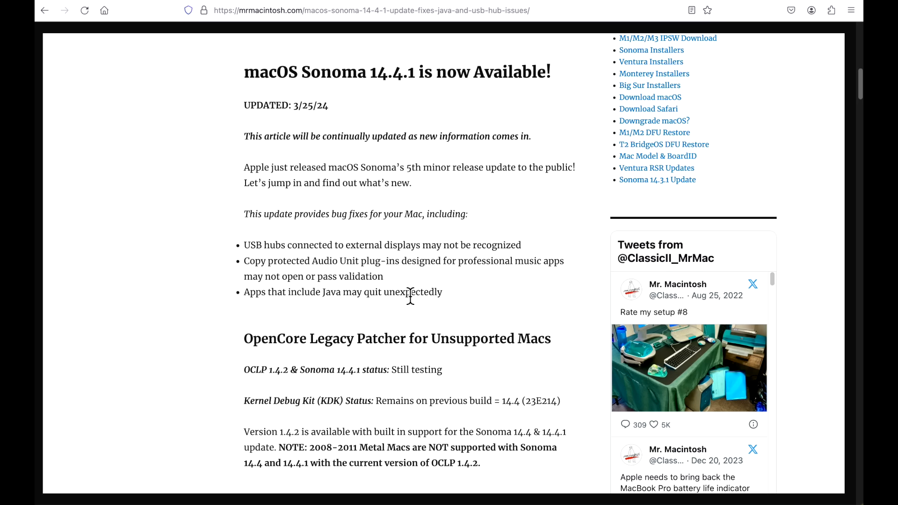
pyautogui.moveTo(349, 301)
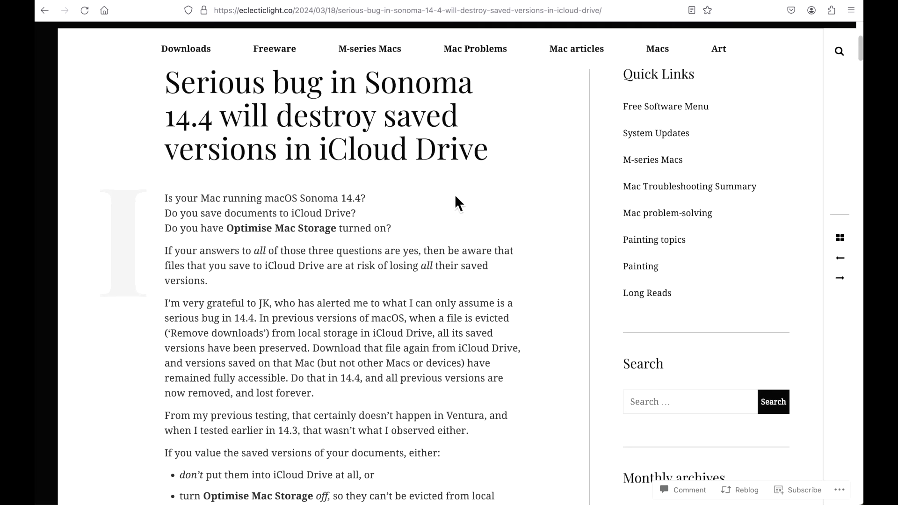
# Step: Scroll to the top of the iCloud Drive saved-versions bug article on eclecticlight.co
pyautogui.scroll(3)
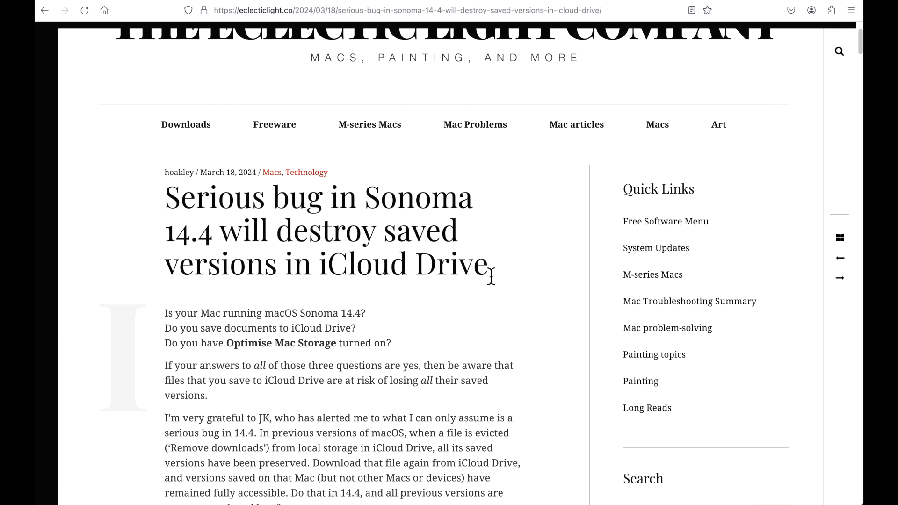
pyautogui.moveTo(494, 305)
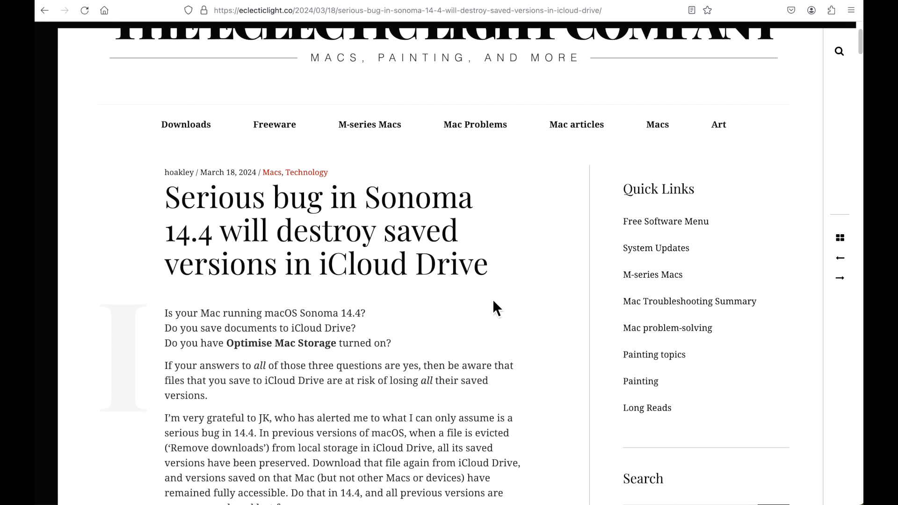
pyautogui.moveTo(482, 333)
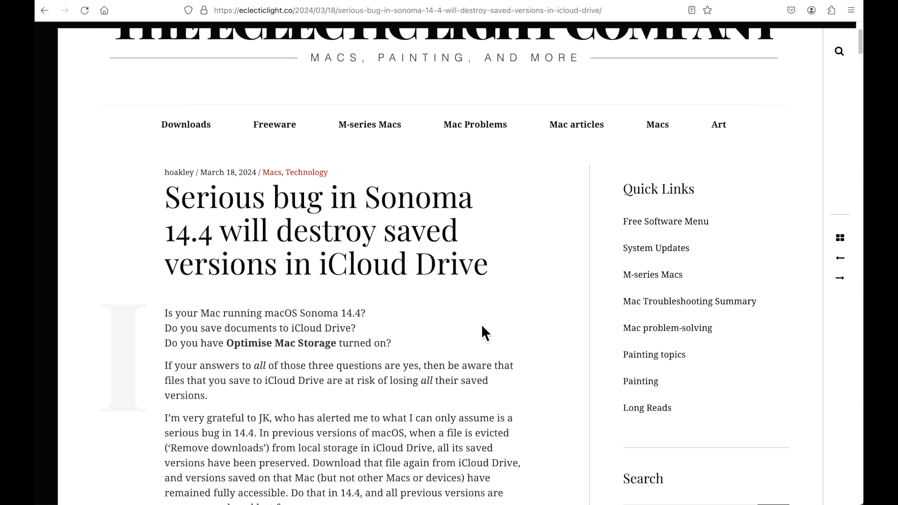
pyautogui.moveTo(486, 333)
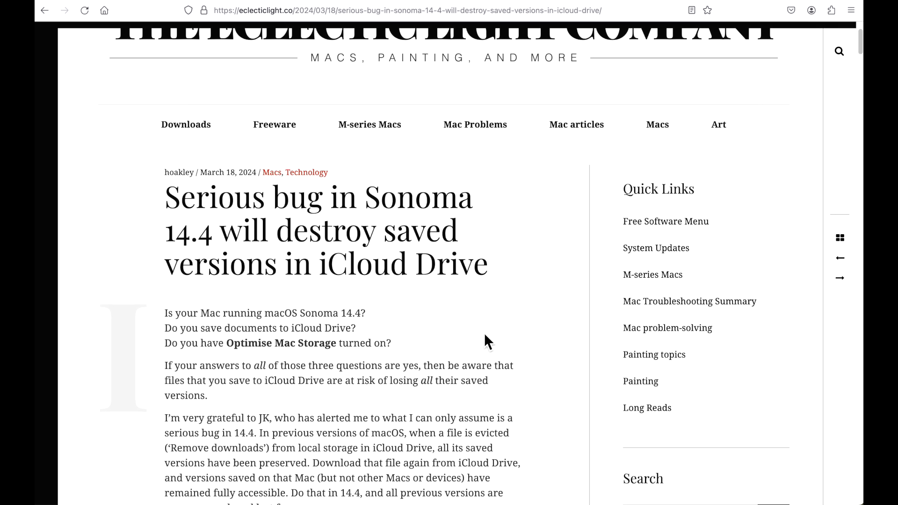
pyautogui.moveTo(474, 354)
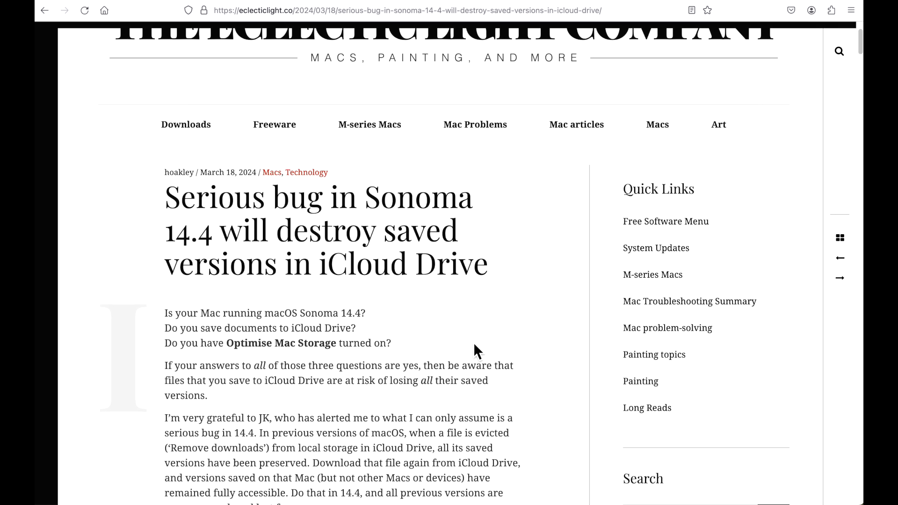
pyautogui.moveTo(469, 352)
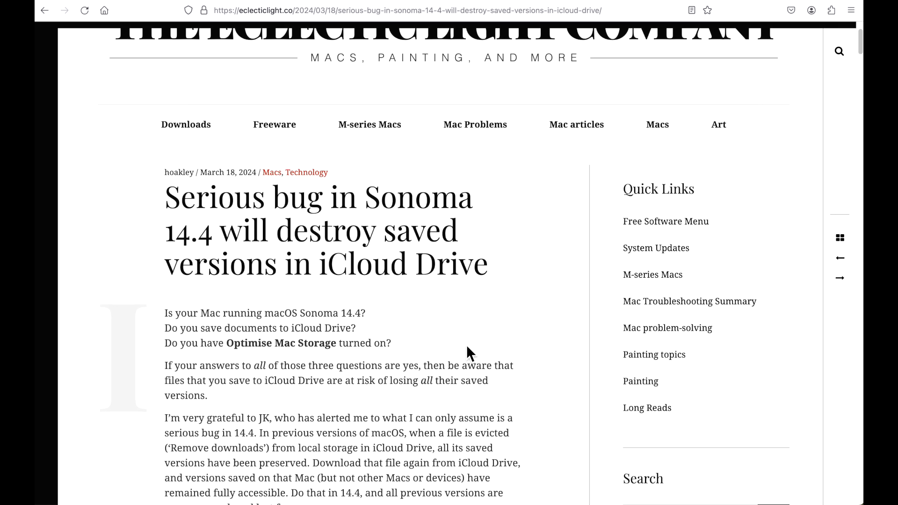
pyautogui.moveTo(383, 106)
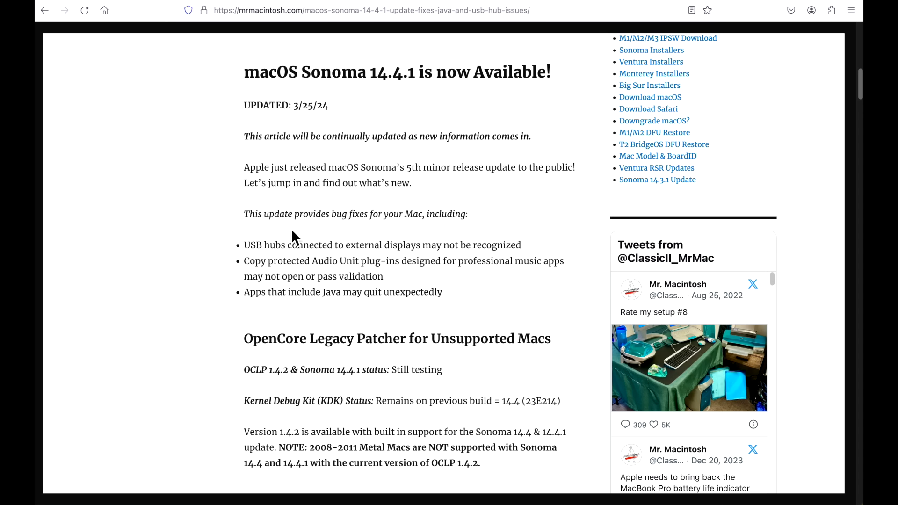
pyautogui.moveTo(461, 294)
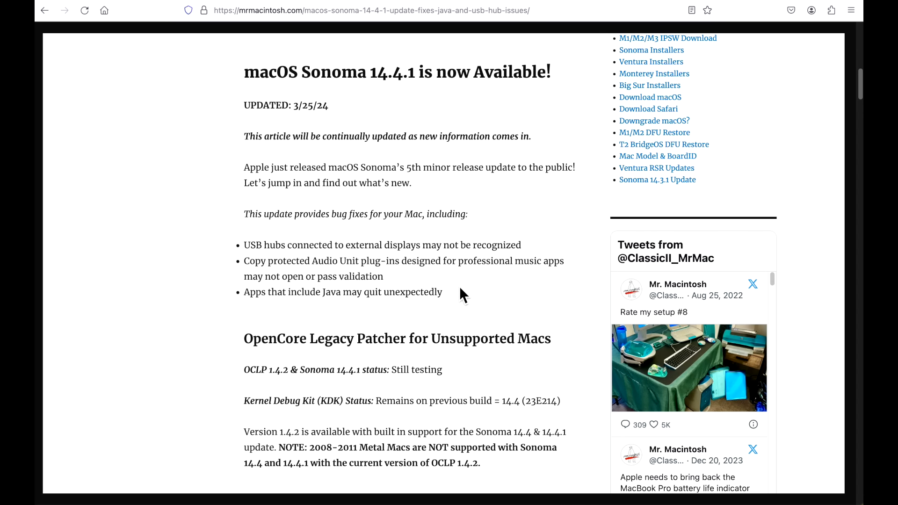
pyautogui.moveTo(477, 309)
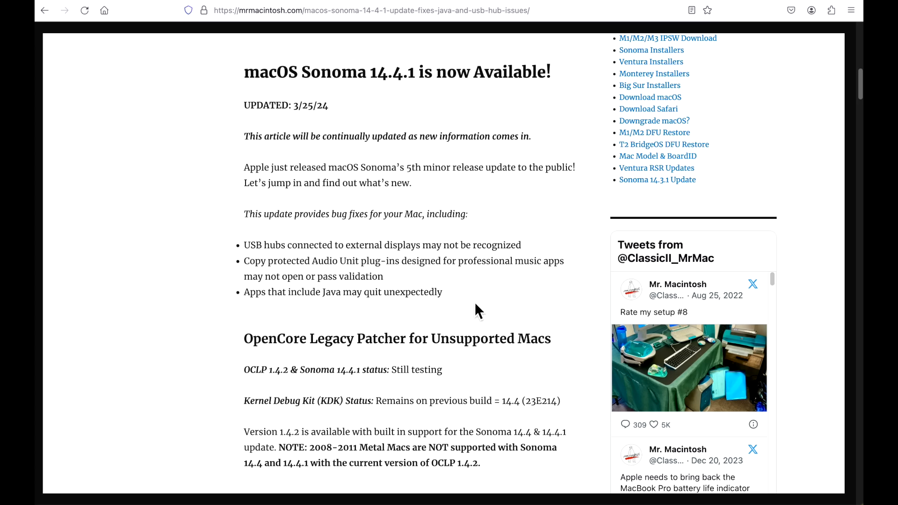
pyautogui.moveTo(405, 246)
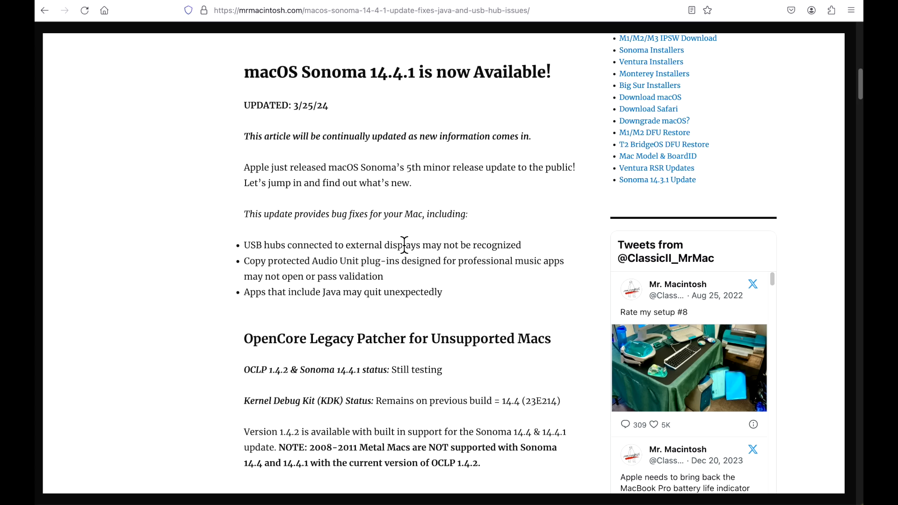
pyautogui.moveTo(467, 282)
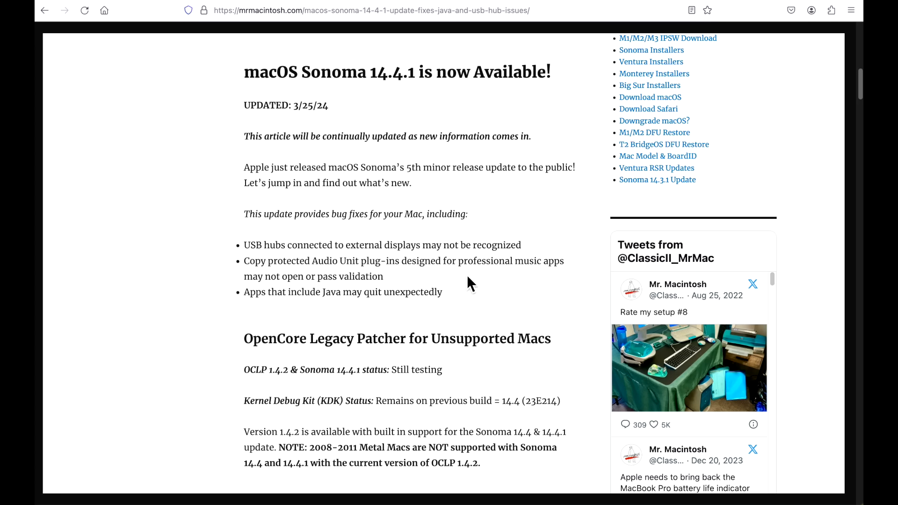
pyautogui.moveTo(526, 308)
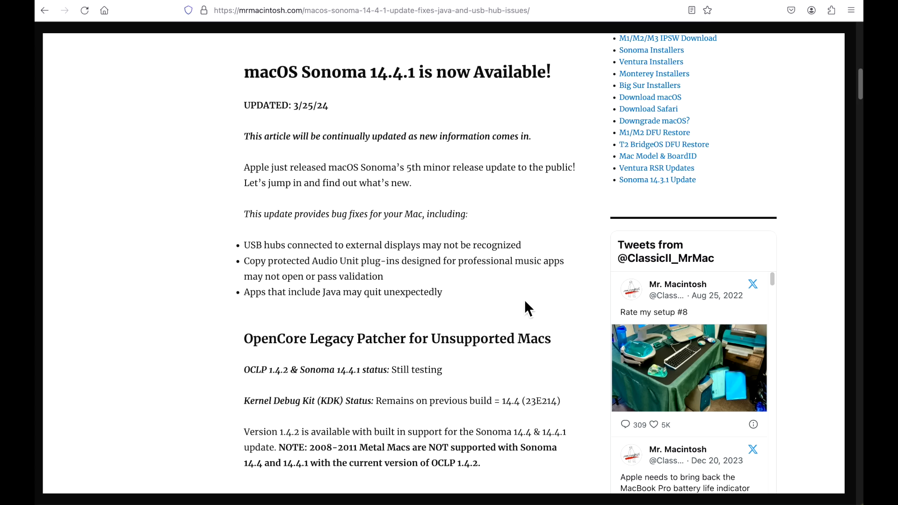
pyautogui.moveTo(502, 313)
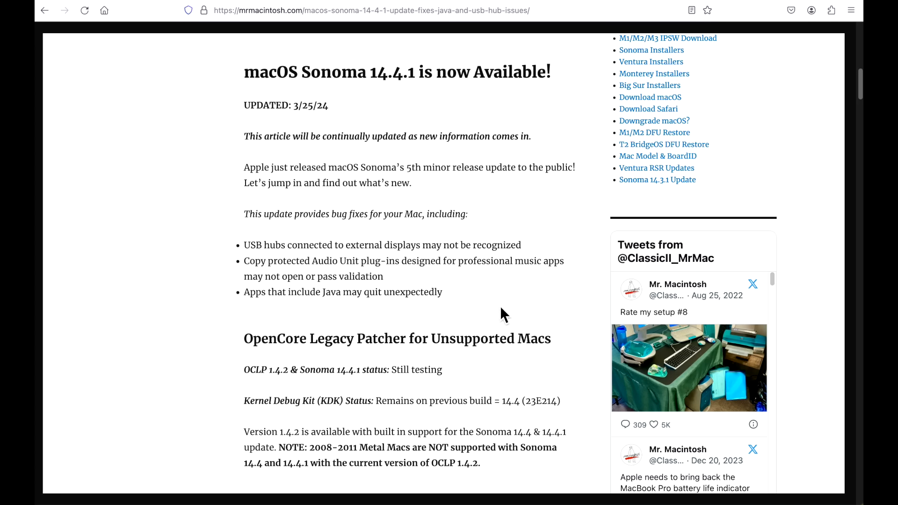
pyautogui.moveTo(497, 309)
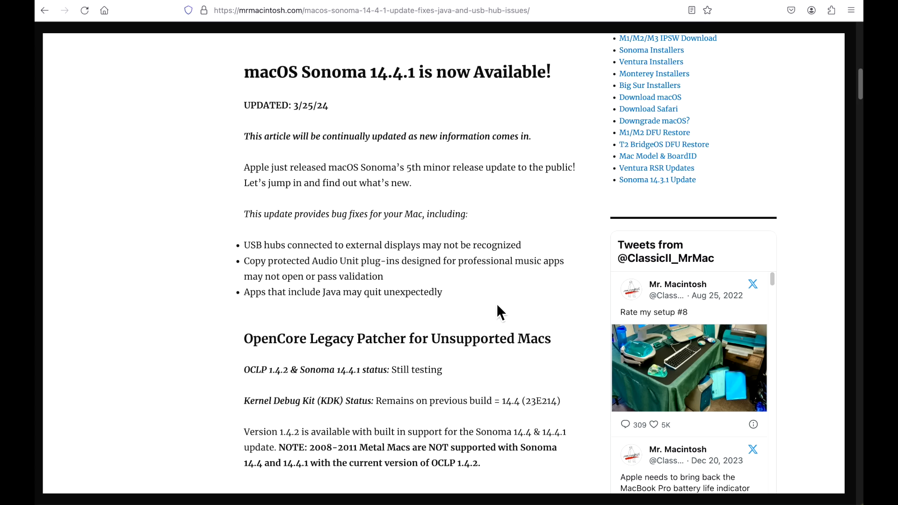
pyautogui.moveTo(496, 309)
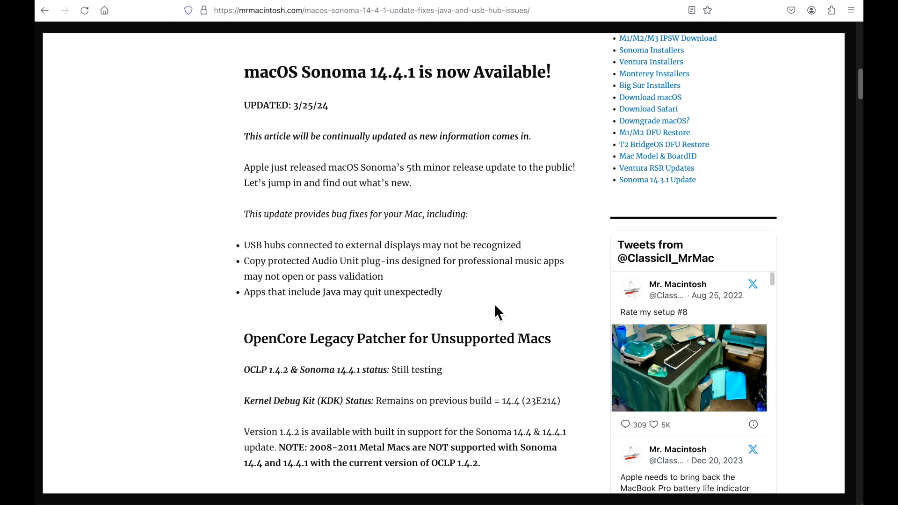